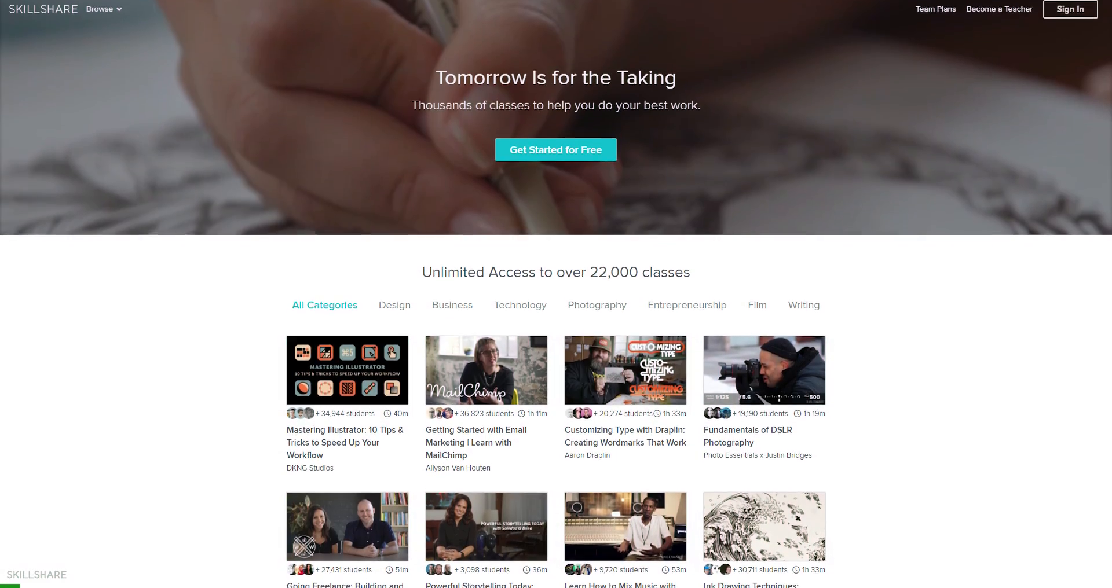
Step: Browse Skillshare classes and play Simple Character Animation's 'Animate the Walk Cycle - Part 2' lesson
scroll("down", 3)
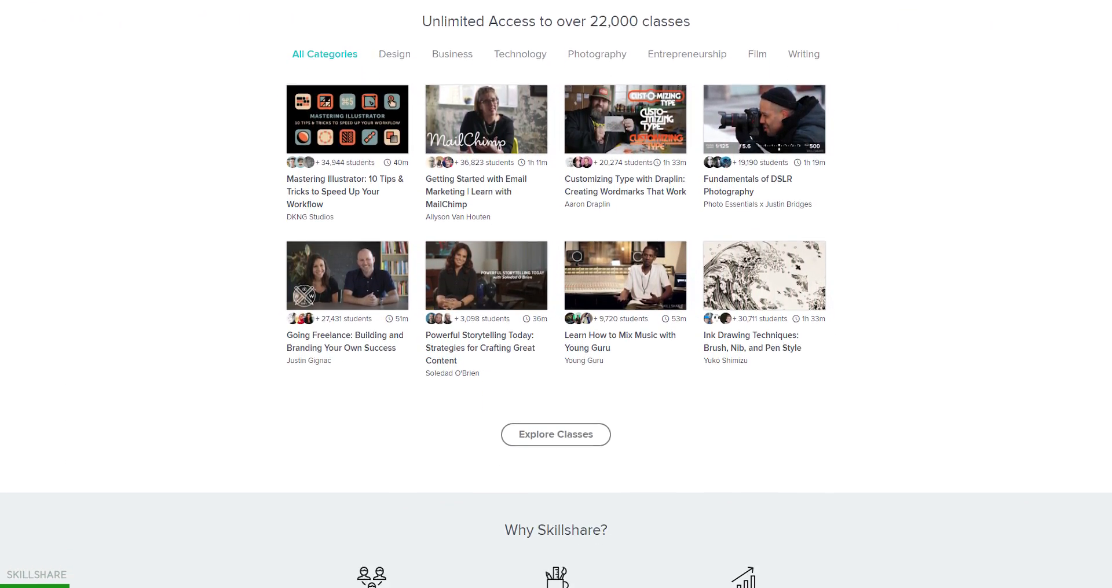
scroll("down", 3)
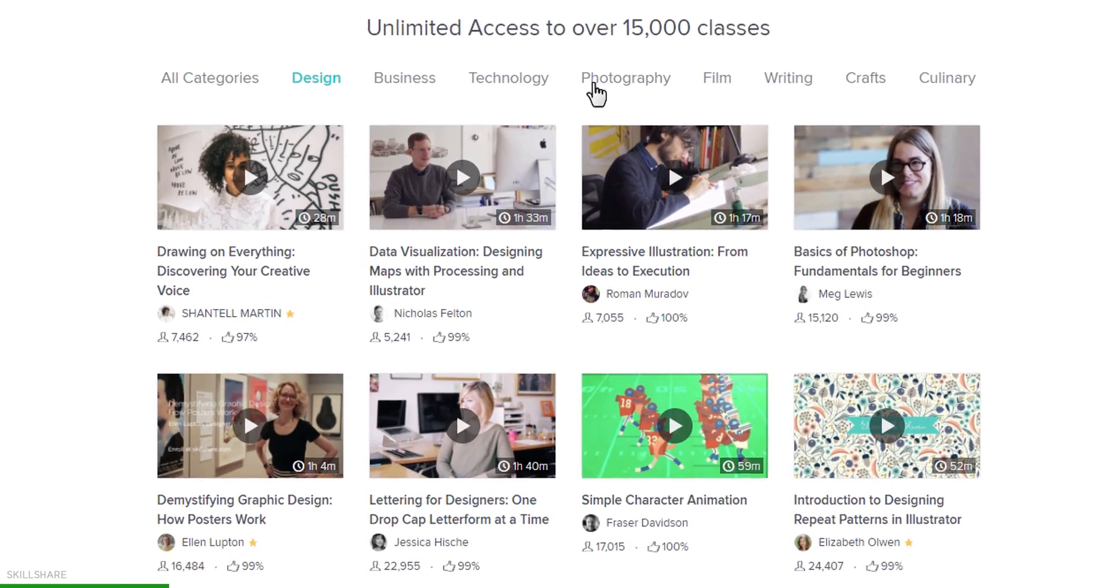
left_click(625, 78)
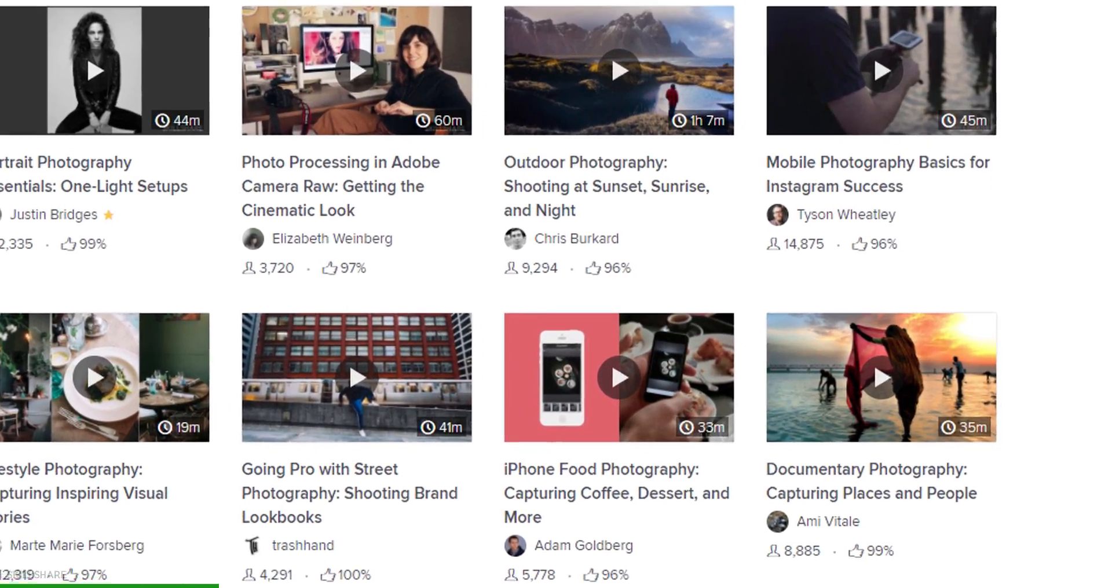
scroll("down", 3)
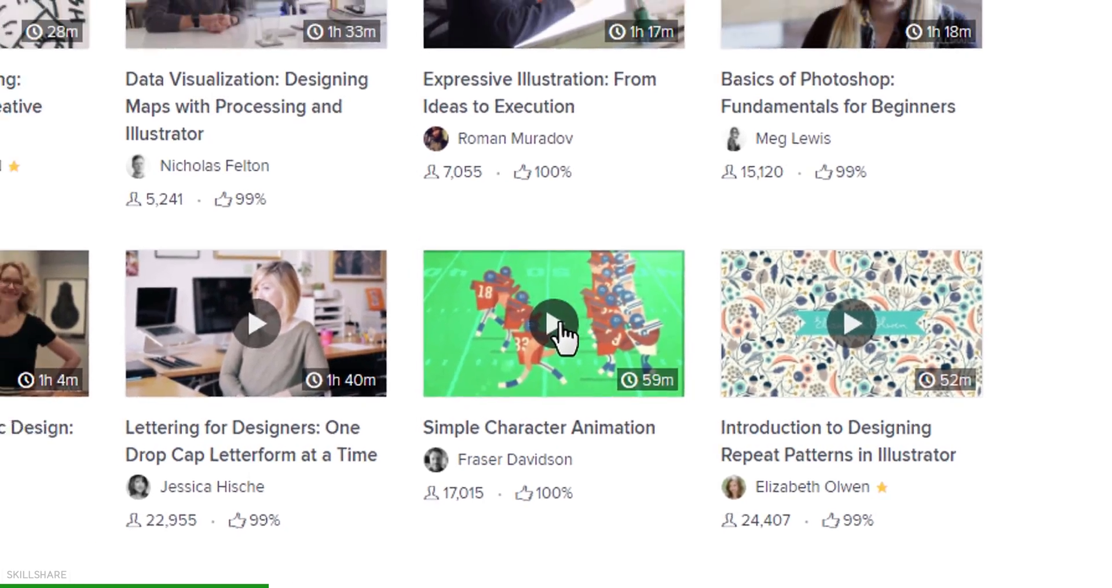
left_click(553, 324)
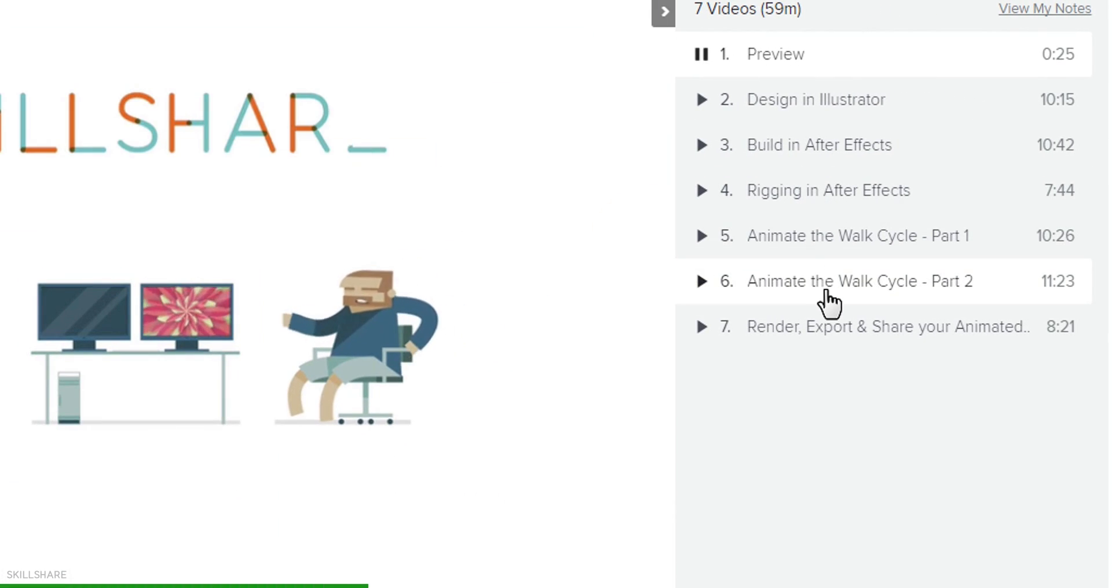
left_click(858, 280)
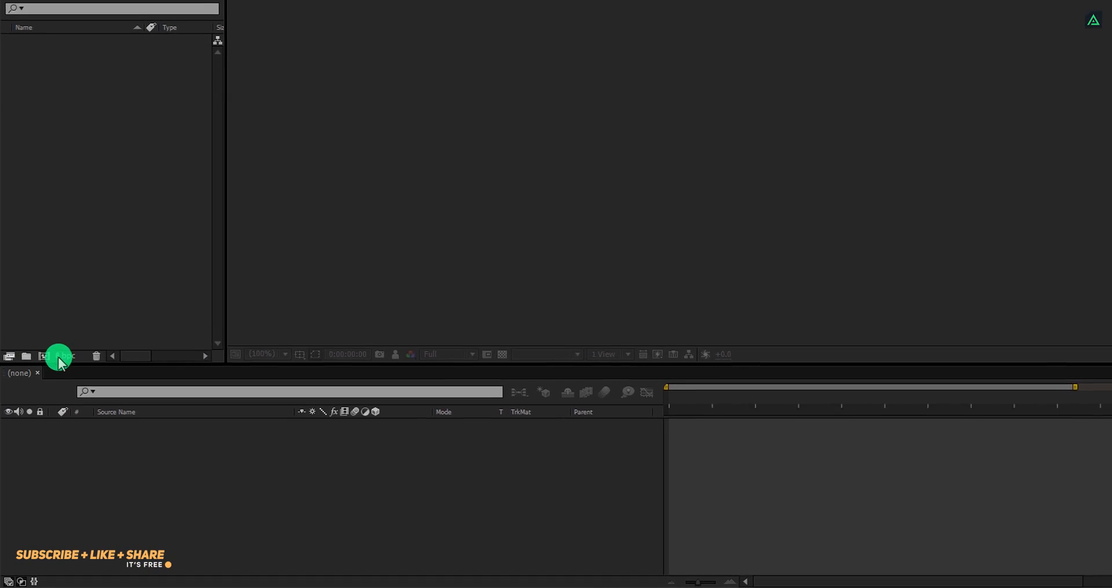
Step: Create the Modern_Glitch_Logo_Intro composition at 1920×1080, 15 fps, ten seconds long
left_click(58, 356)
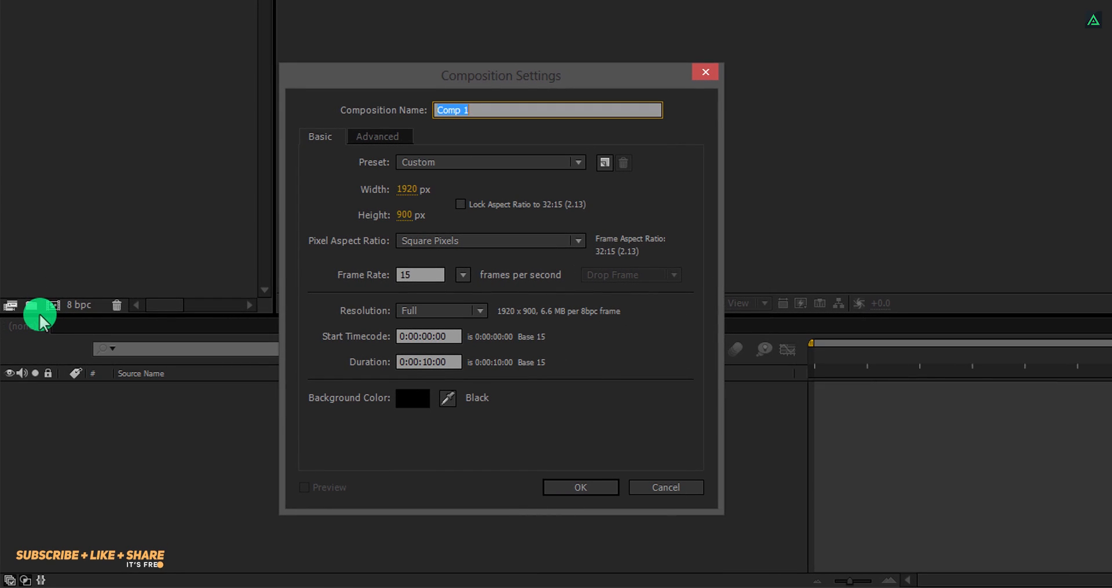
type("Modern_Glitch_Logo_Intro")
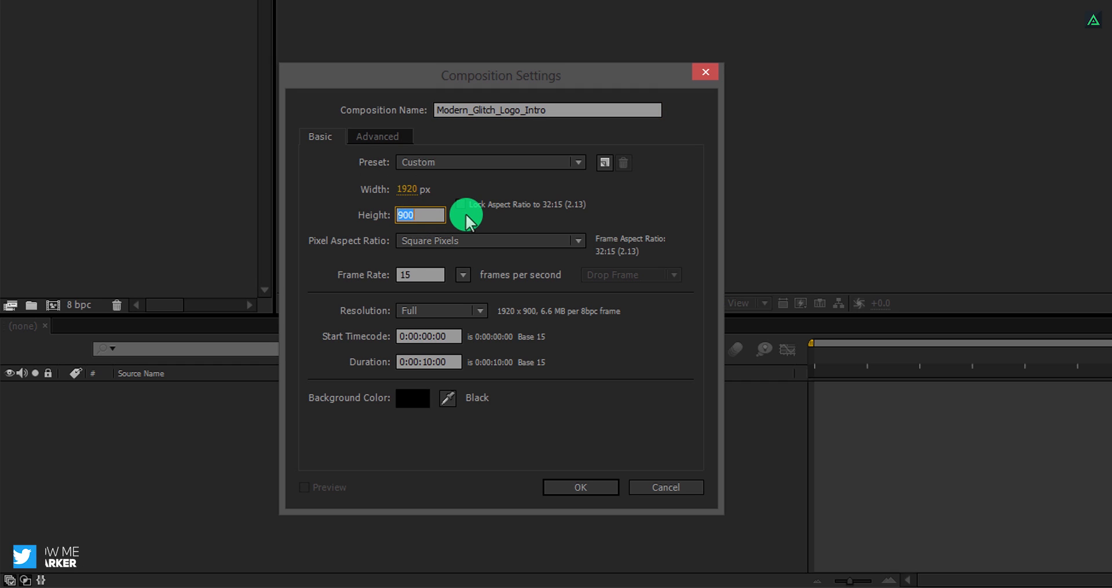
type("1080")
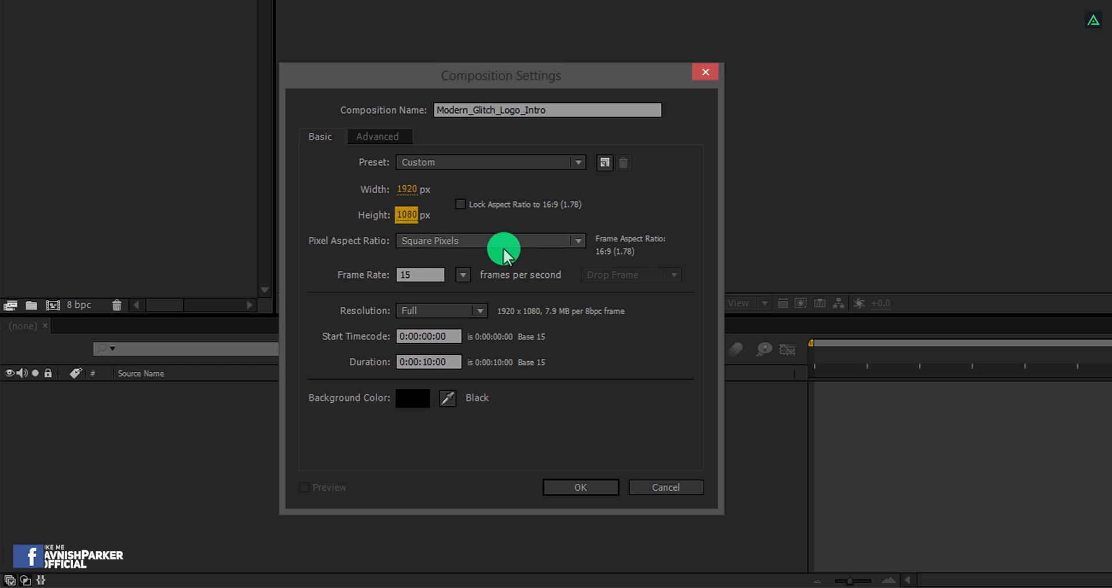
left_click(462, 275)
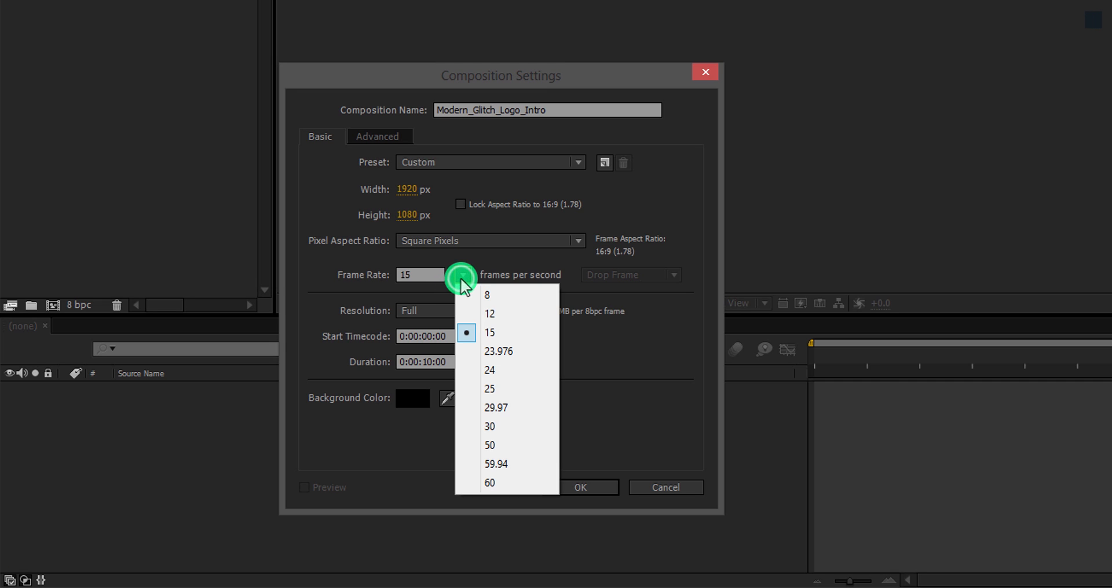
mouse_move(507, 332)
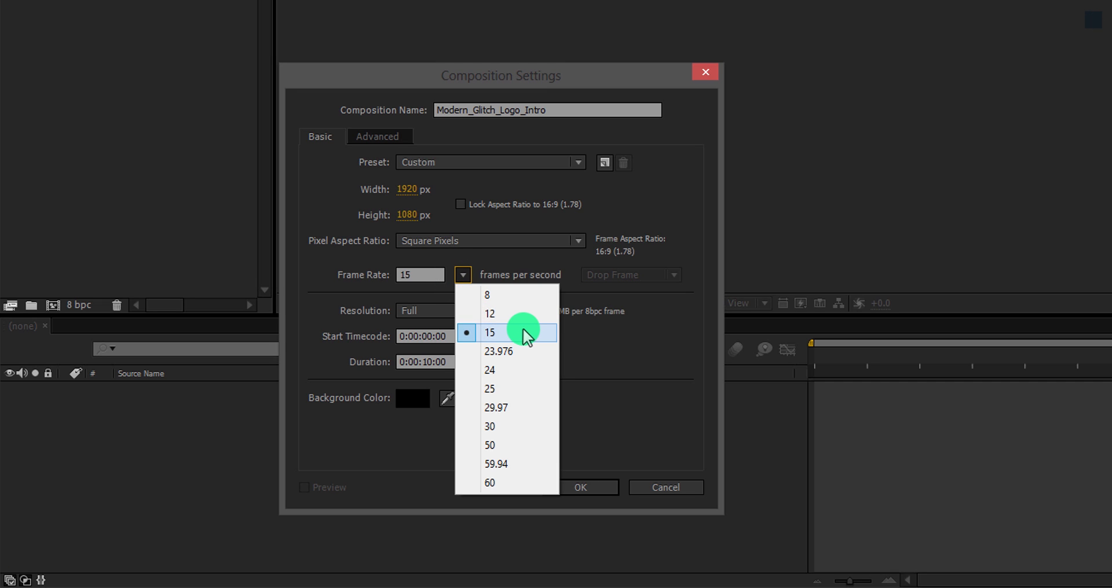
mouse_move(510, 487)
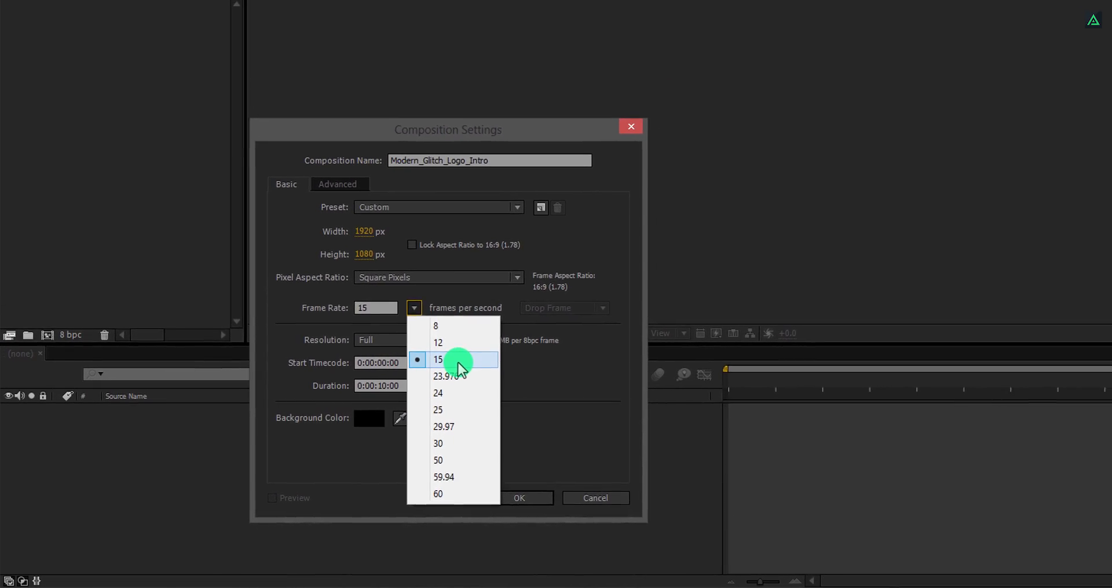
left_click(438, 360)
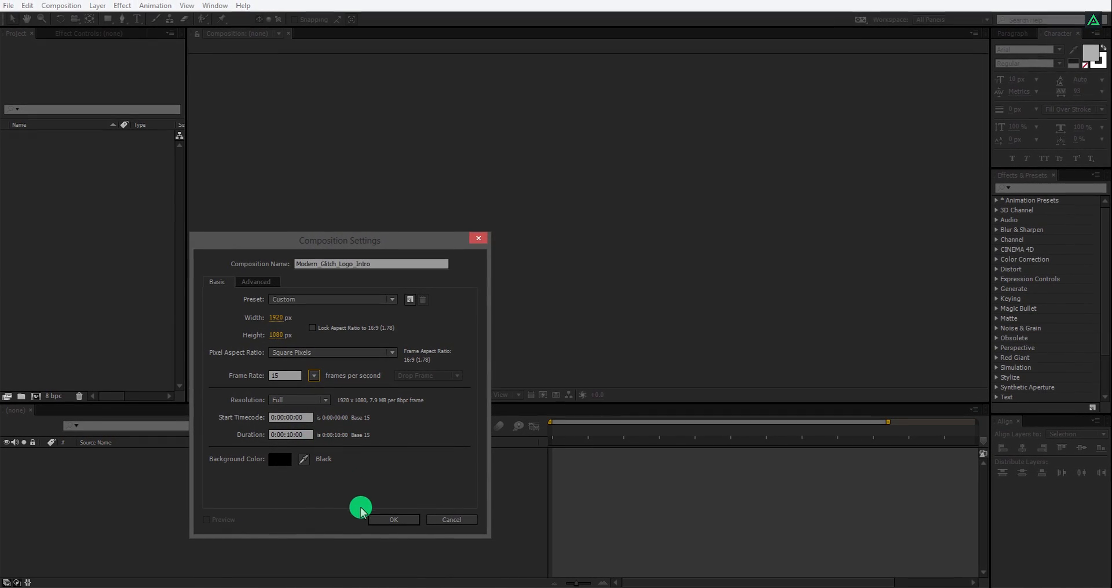
left_click(394, 520)
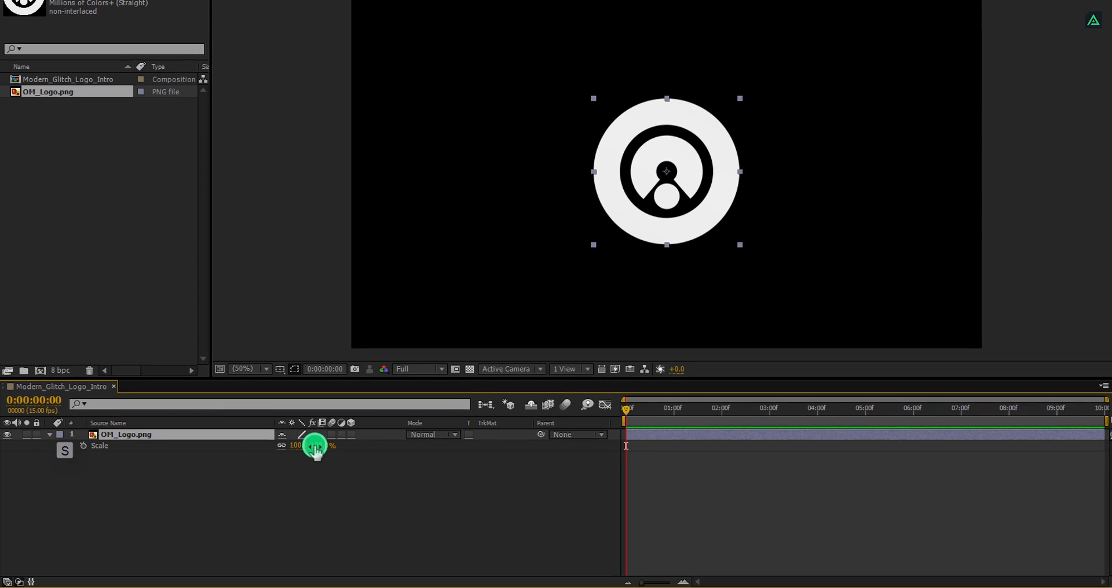
Step: Scale the logo to 69% and pre-compose it as Logo_Inside, moving all attributes
left_click_drag(316, 447, 297, 446)
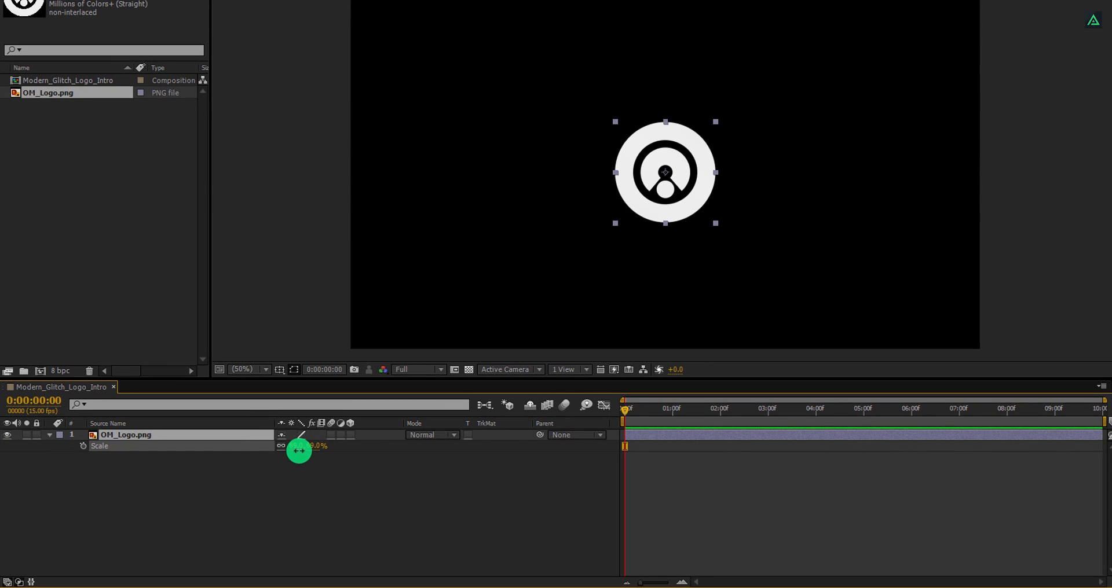
right_click(125, 434)
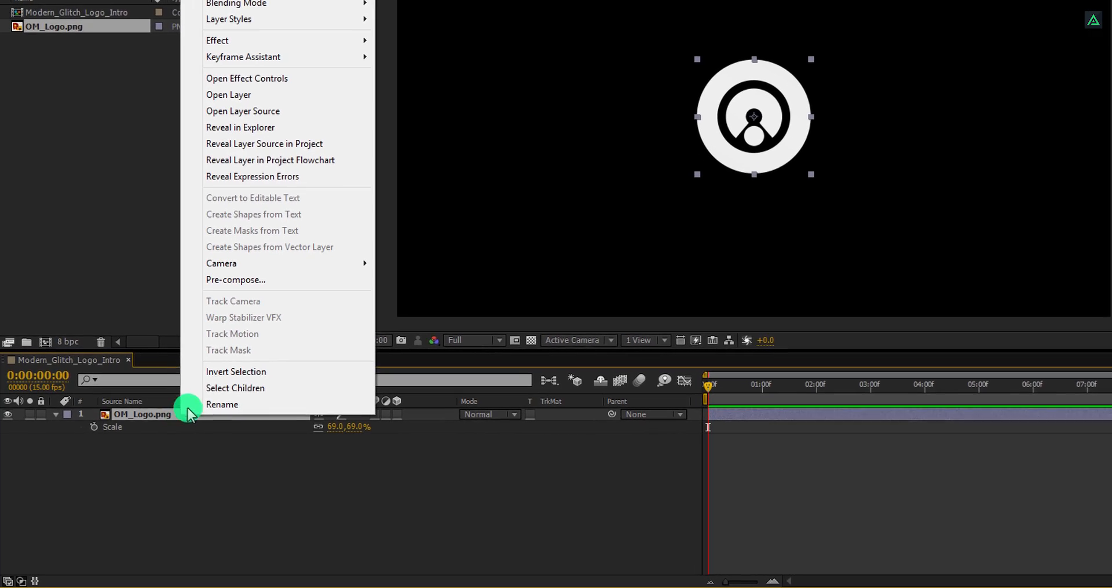
left_click(235, 279)
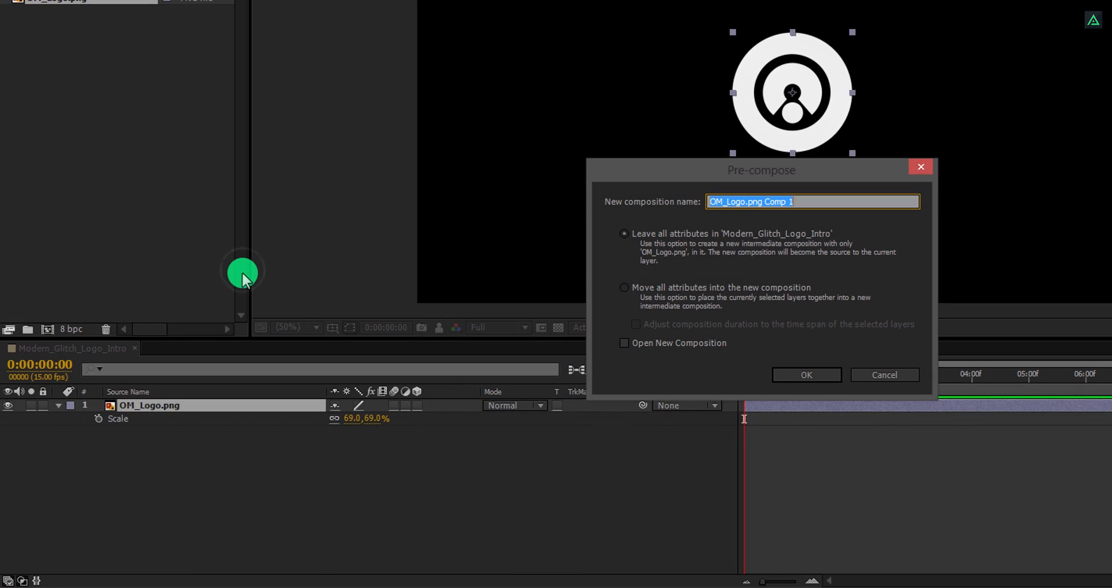
type("Logo_Inside")
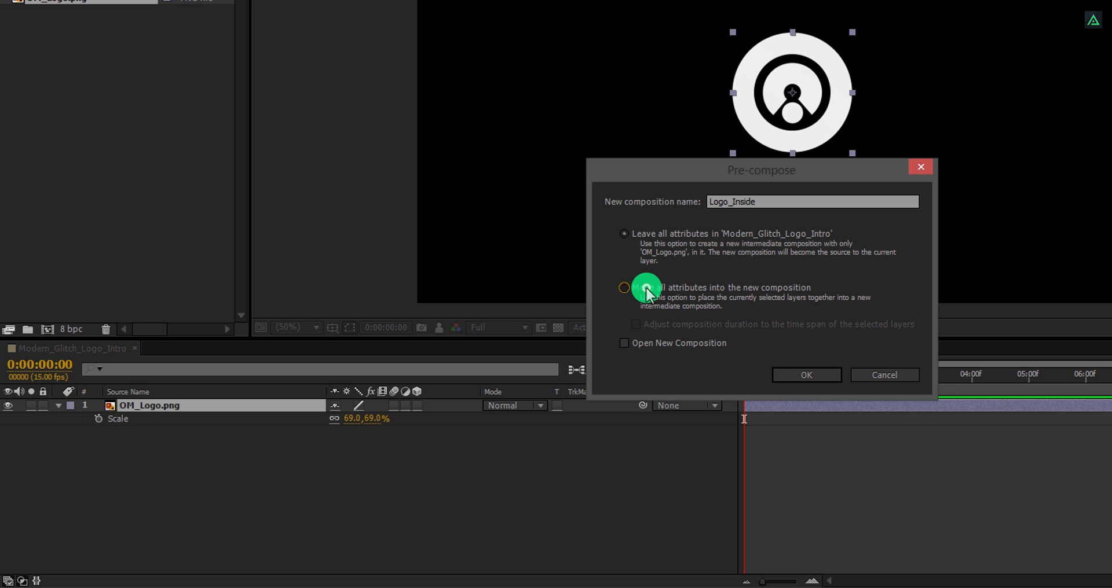
left_click(625, 287)
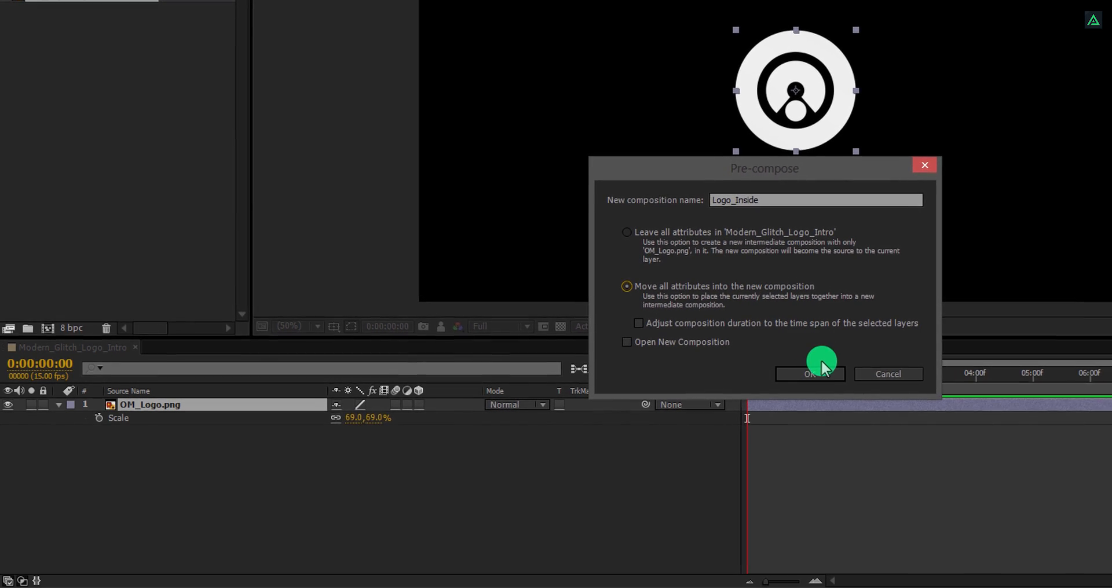
left_click(809, 374)
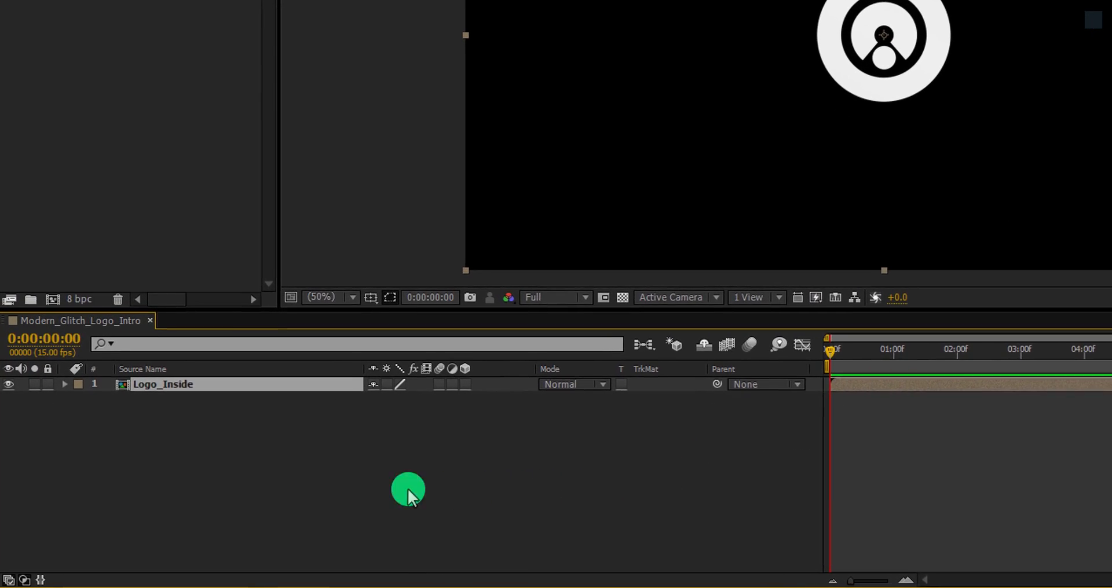
Step: Add a new Glitch layer to the composition and apply Wave Warp to it
right_click(407, 490)
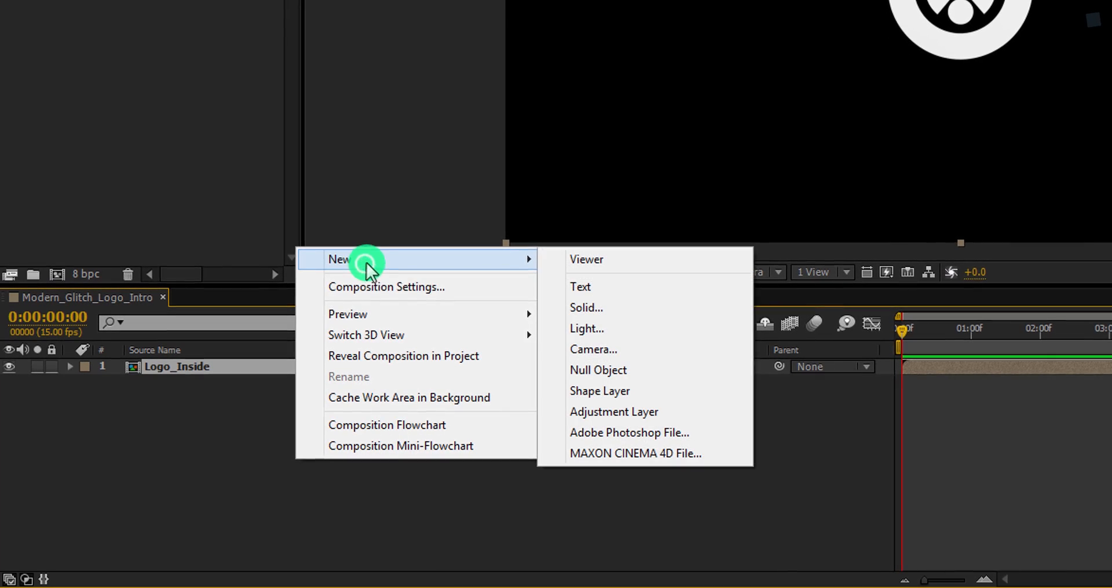
left_click(613, 412)
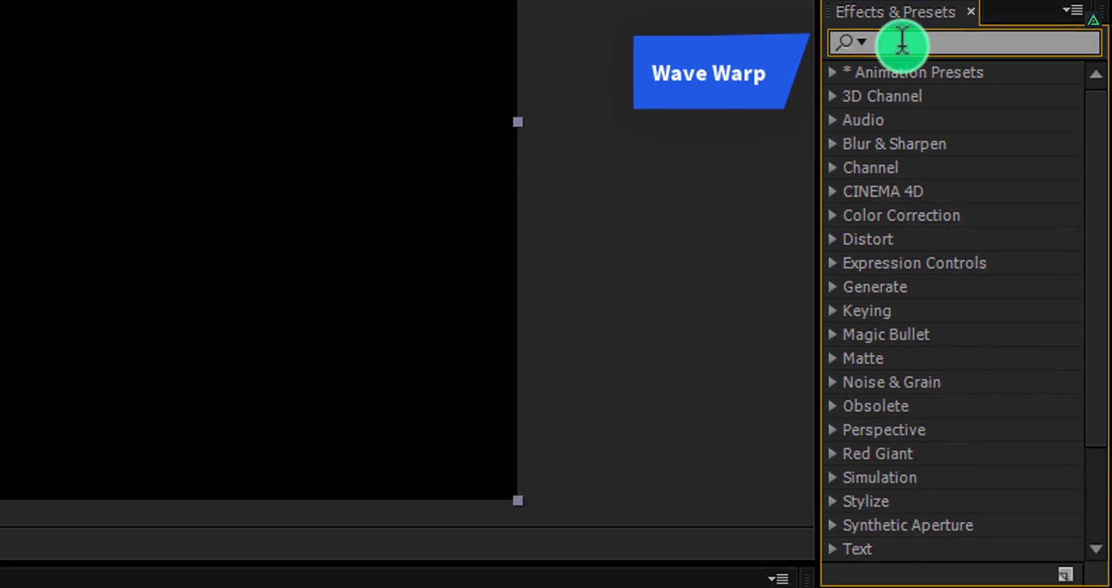
type("wave")
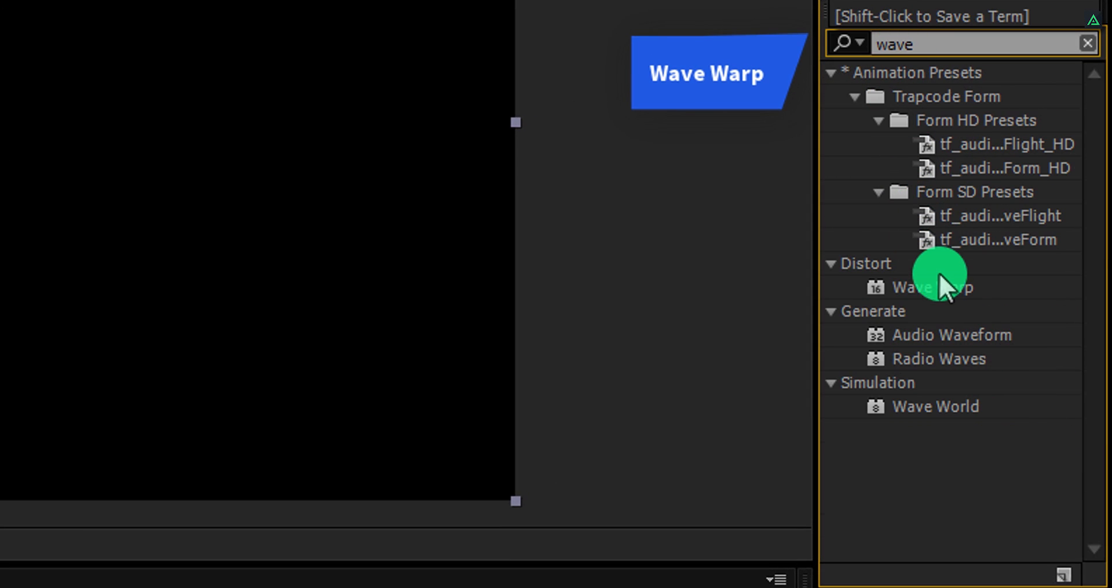
left_click(936, 287)
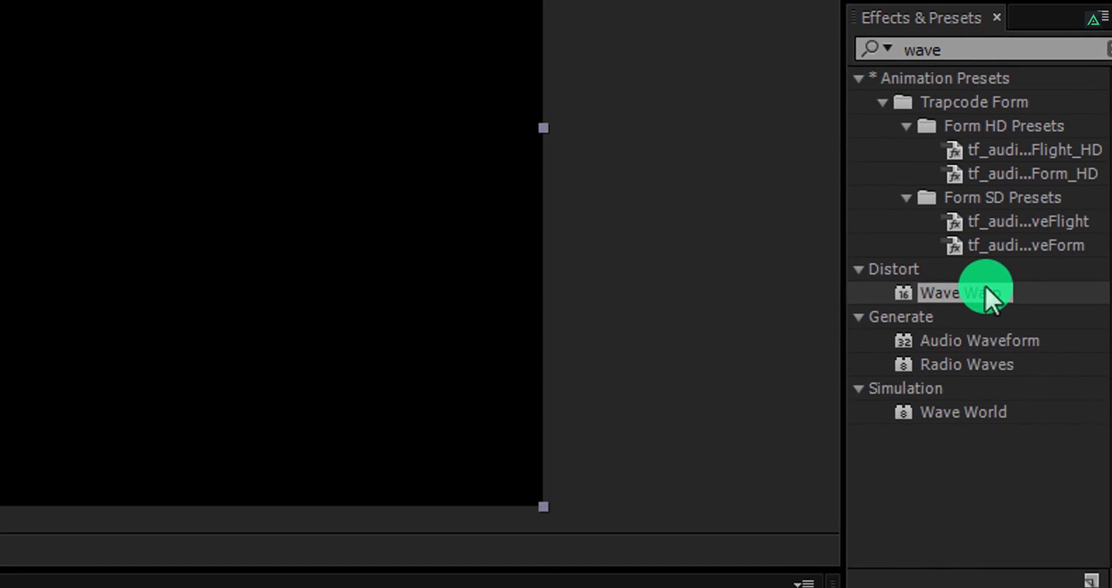
double_click(954, 293)
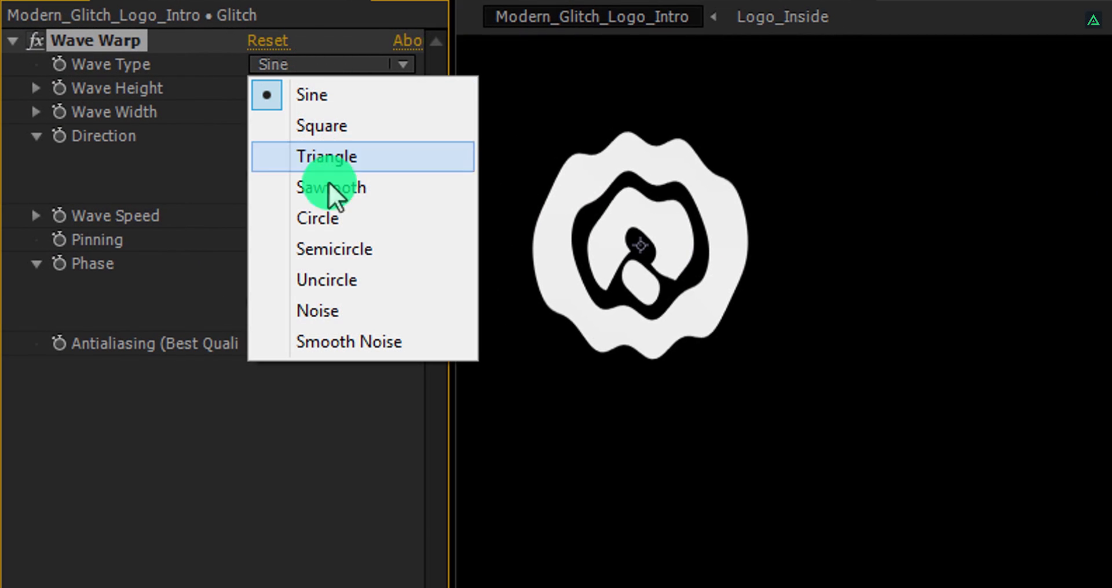
Step: Set Wave Warp to Noise with Wave Width 5000 and Wave Height raised to 147
left_click(317, 311)
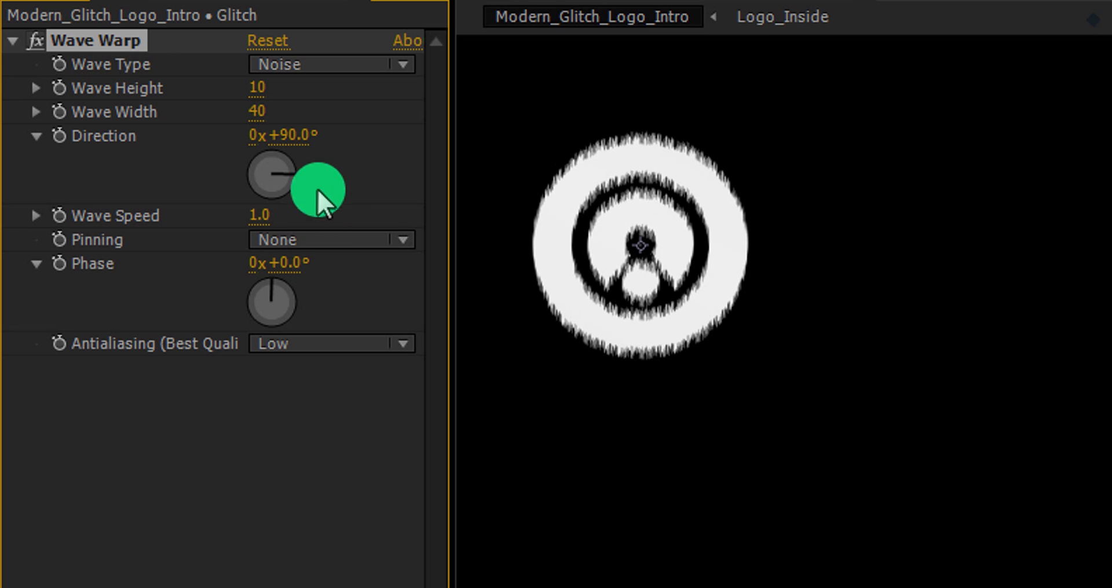
double_click(257, 111)
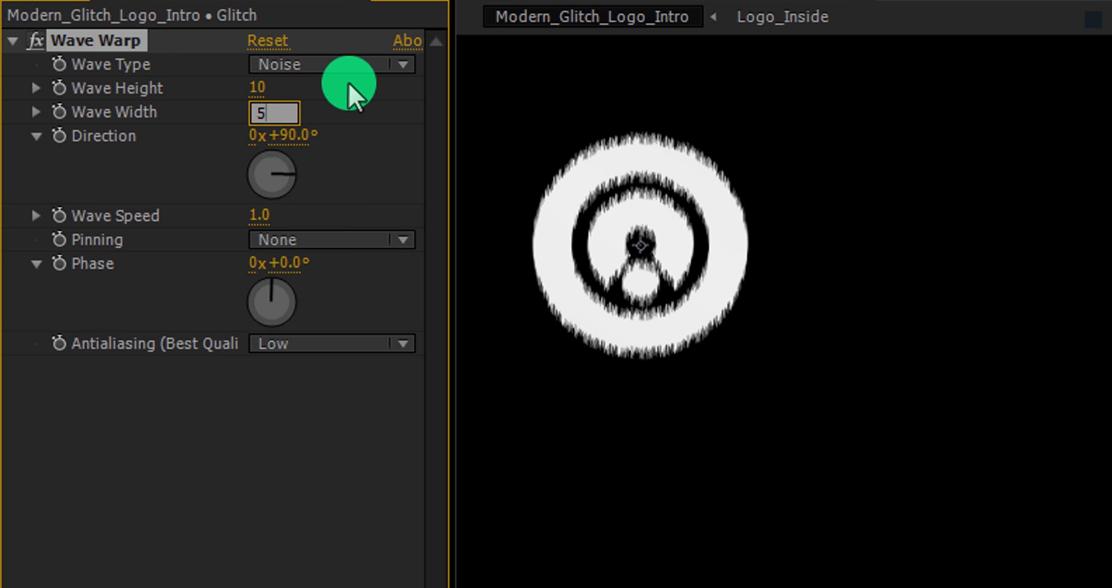
type("5000")
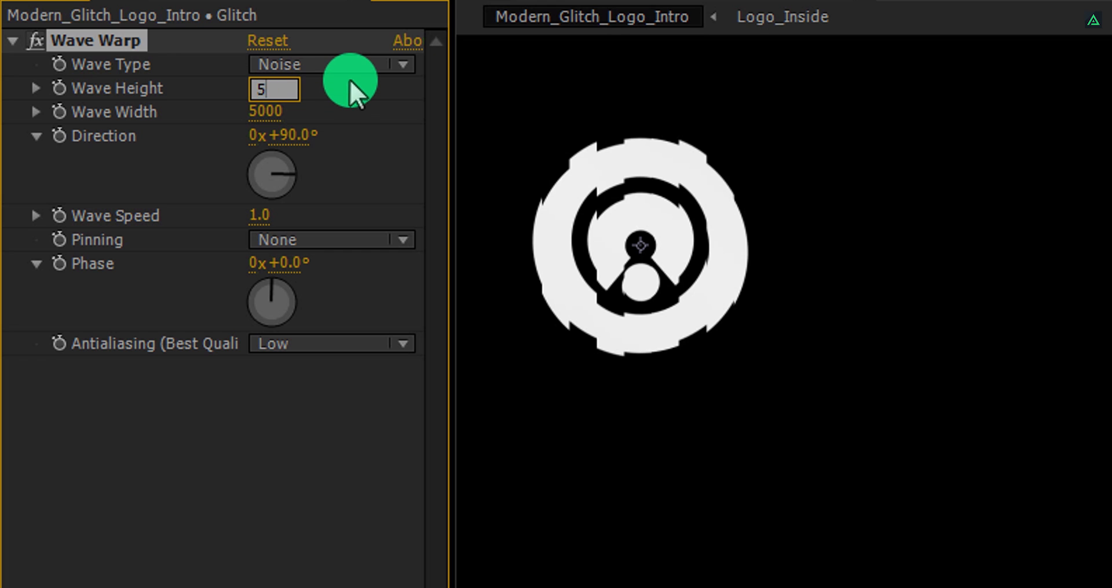
type("50")
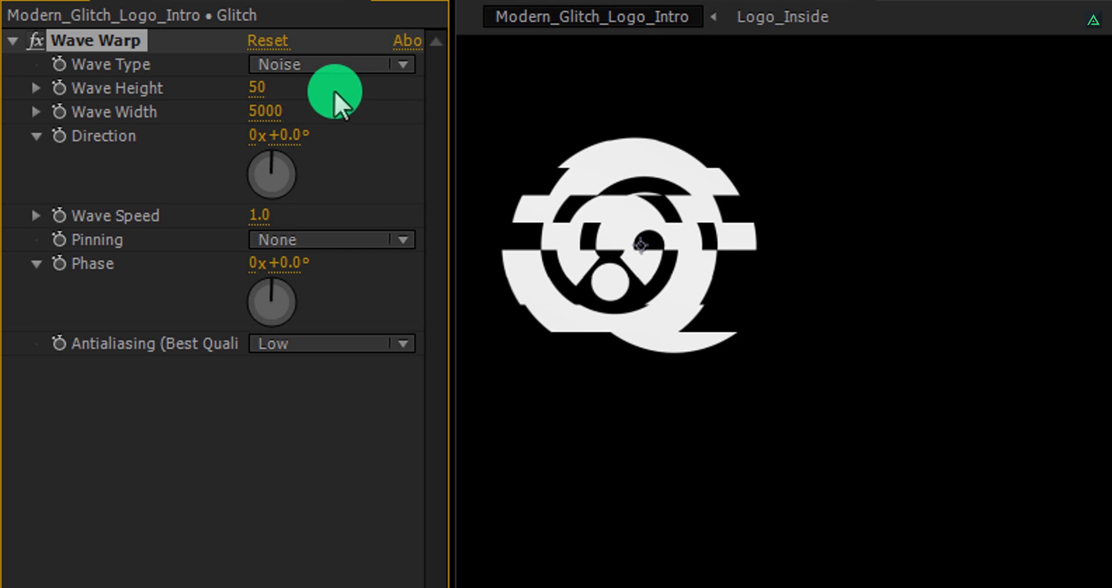
left_click_drag(337, 87, 257, 87)
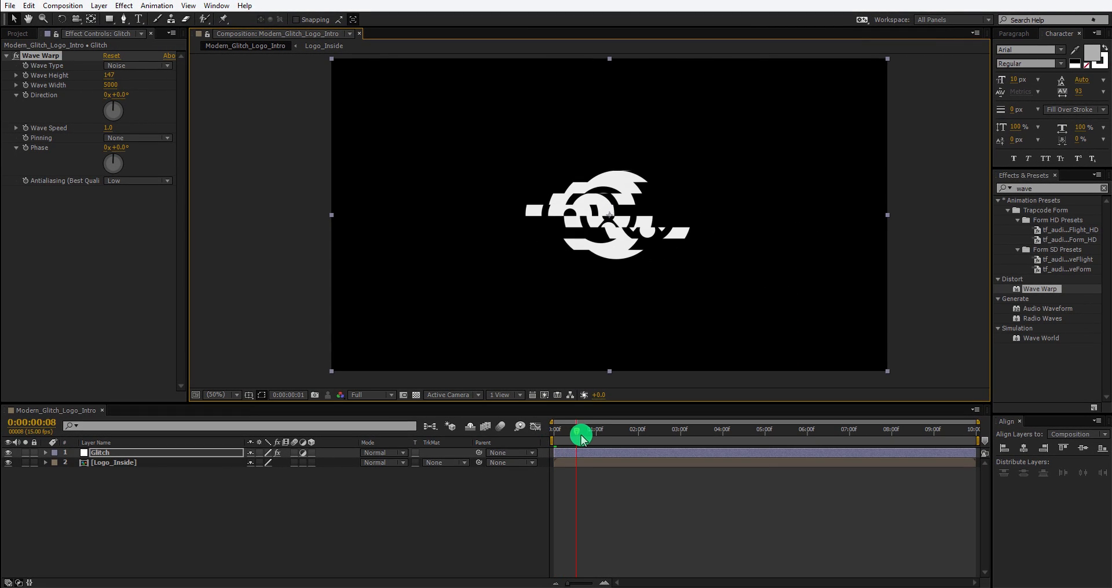
Step: Split the Glitch layer at frame 4, keeping only the first few frames, and scrub to verify
left_click_drag(580, 431, 666, 430)
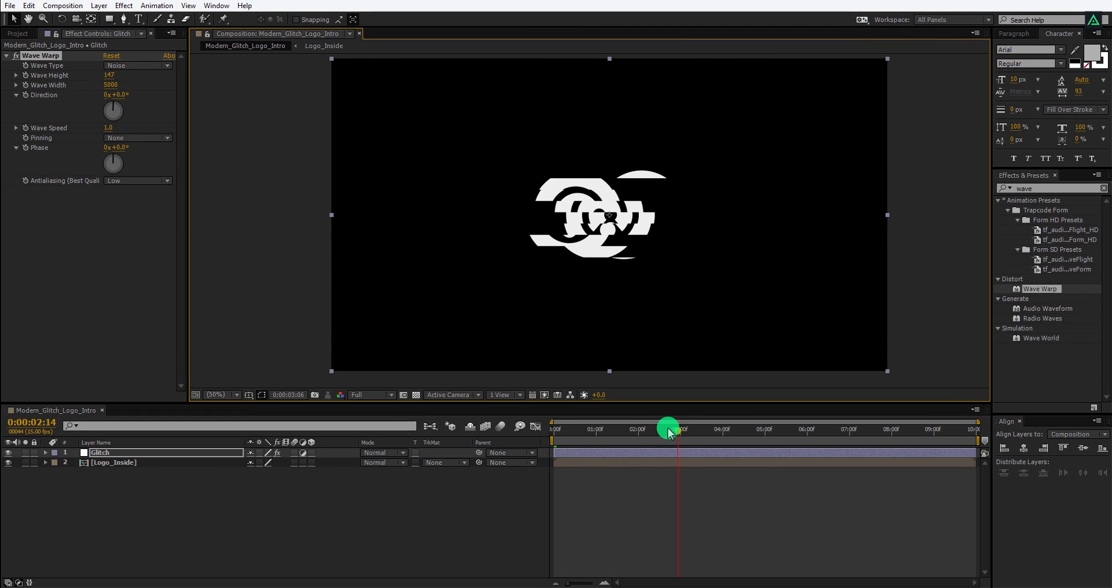
left_click_drag(666, 429, 555, 430)
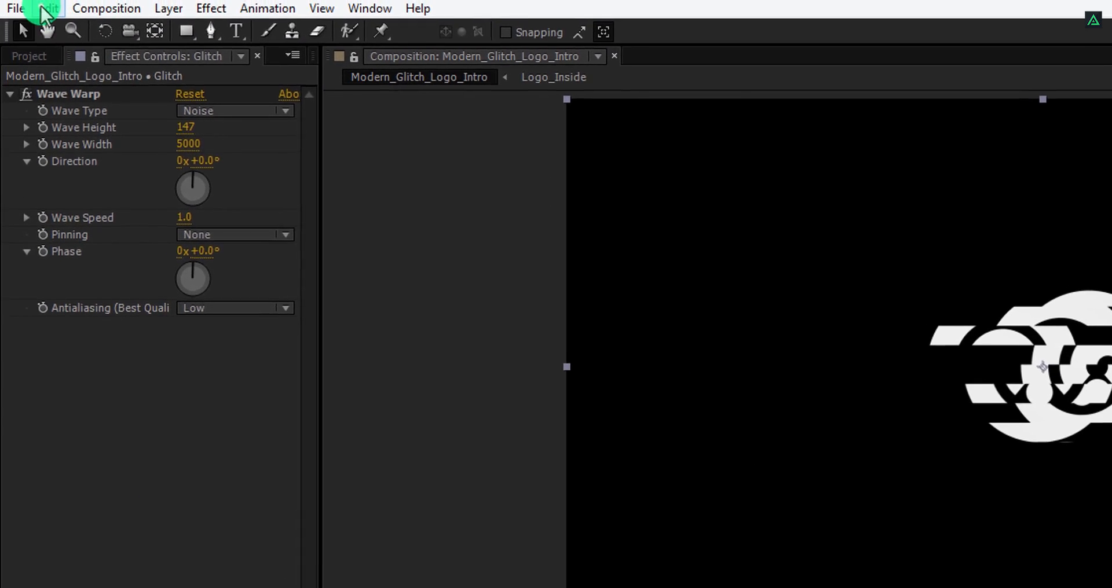
left_click(48, 9)
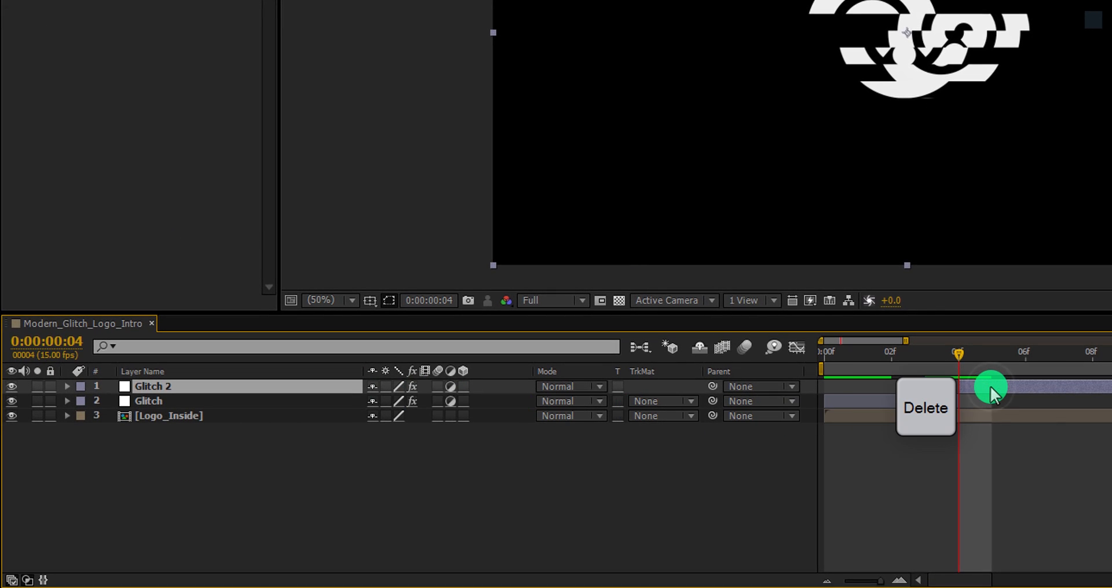
left_click(925, 408)
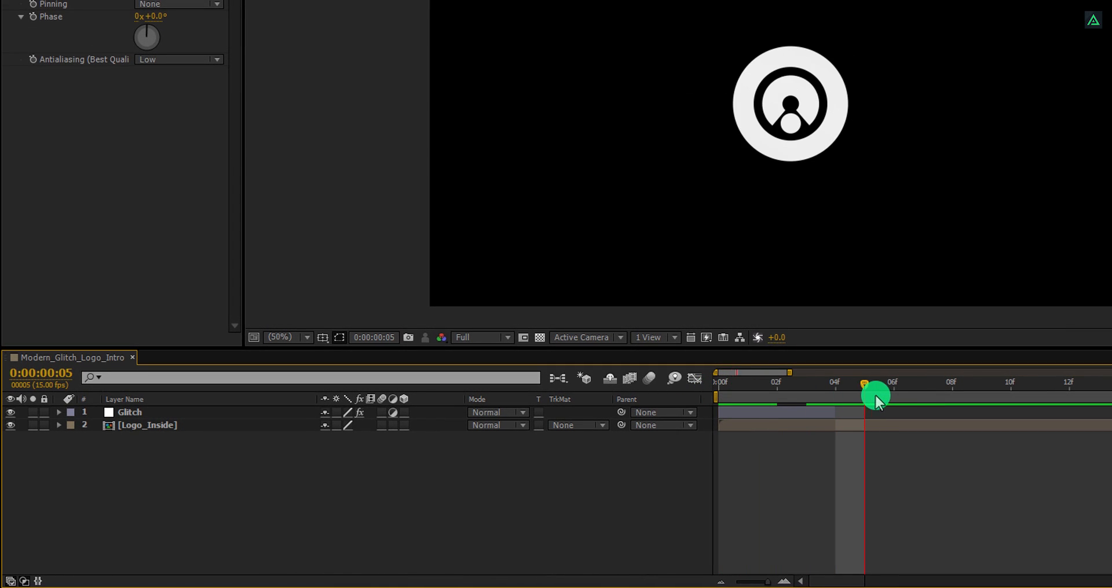
left_click_drag(875, 396, 899, 396)
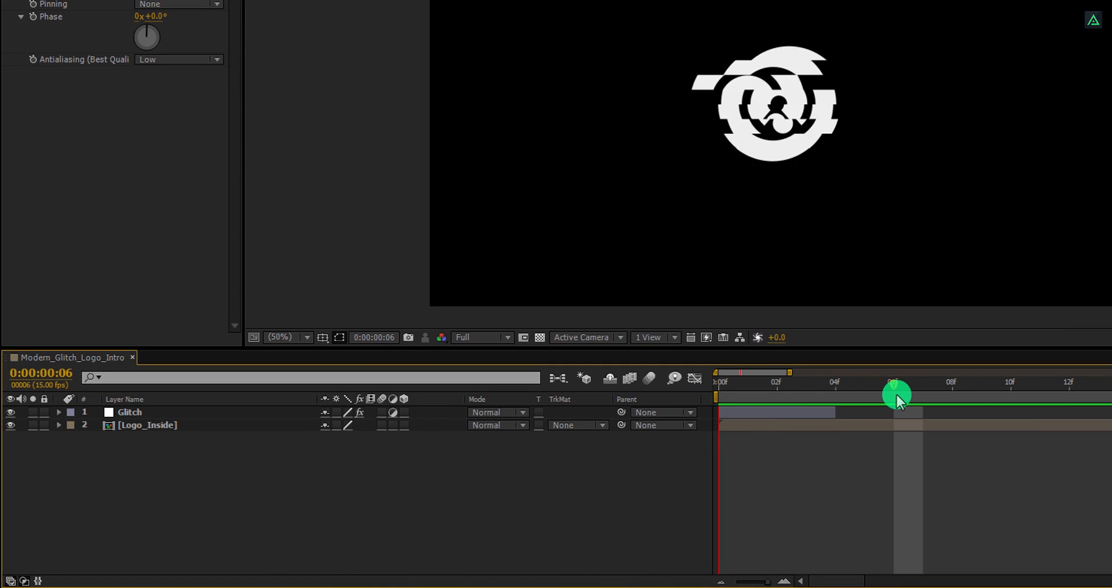
left_click_drag(896, 397, 716, 397)
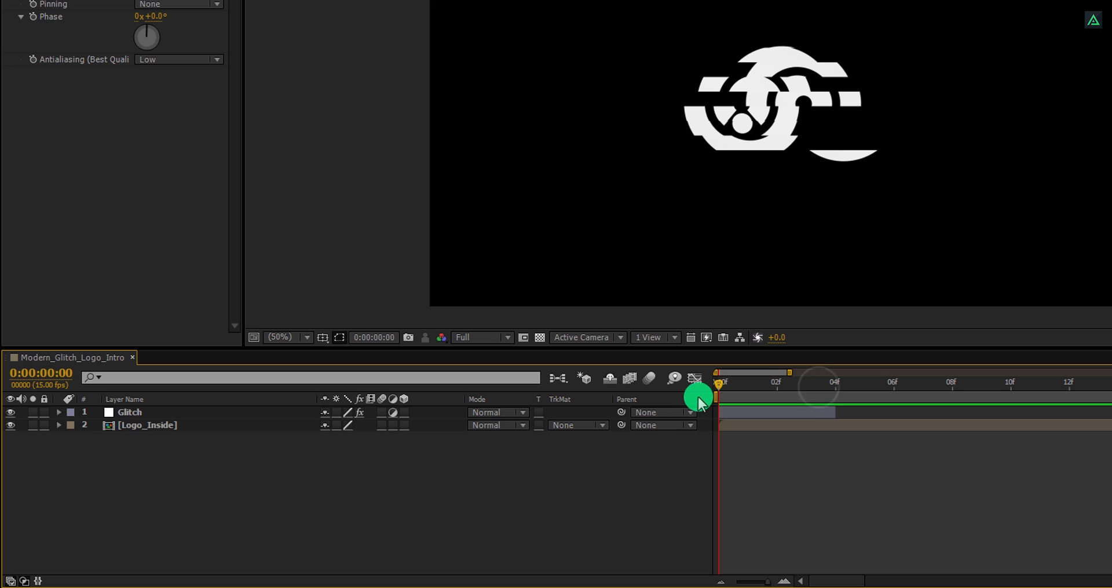
left_click_drag(716, 382, 835, 383)
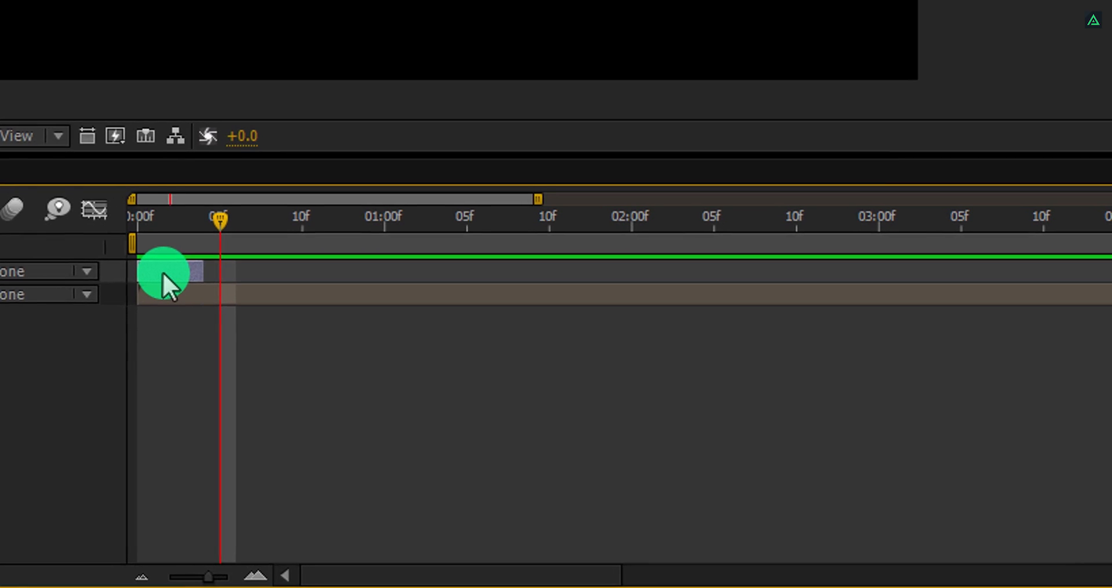
Step: Duplicate the short Glitch layer into several copies staggered later on the timeline
key("ctrl+d")
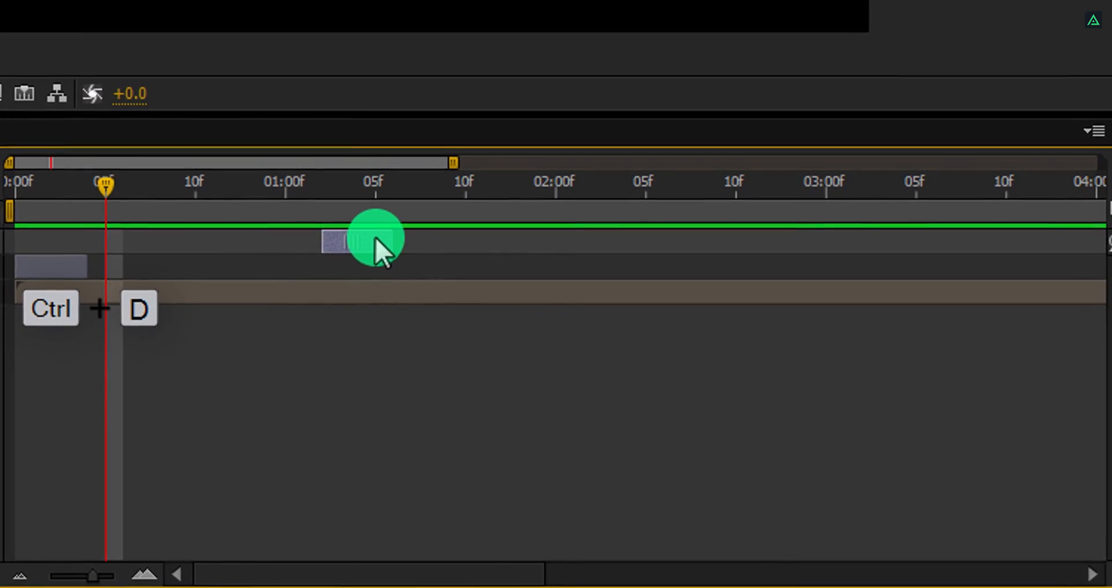
key("ctrl+d")
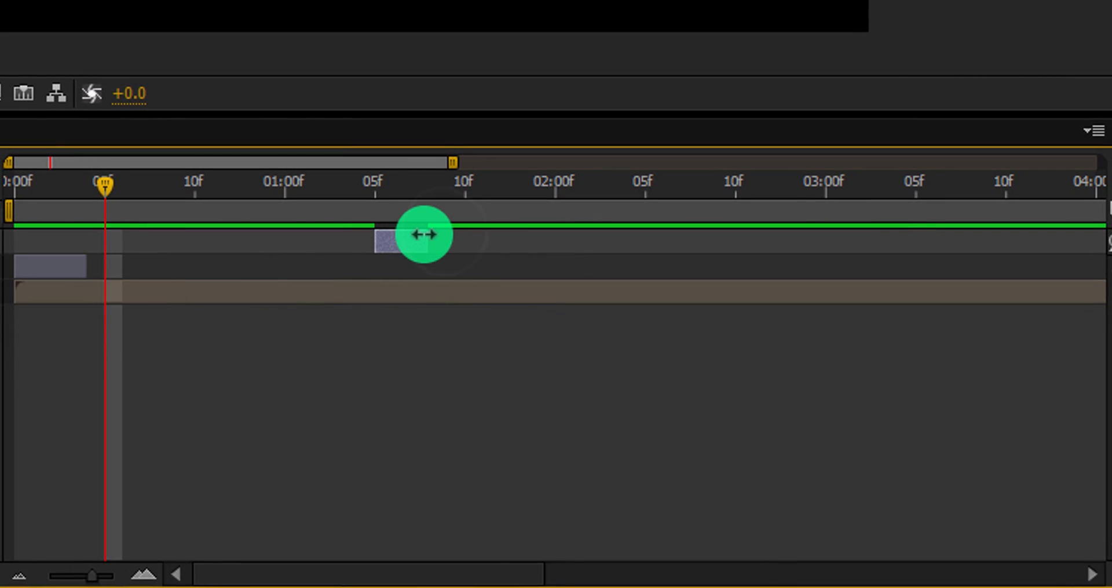
left_click_drag(426, 234, 386, 187)
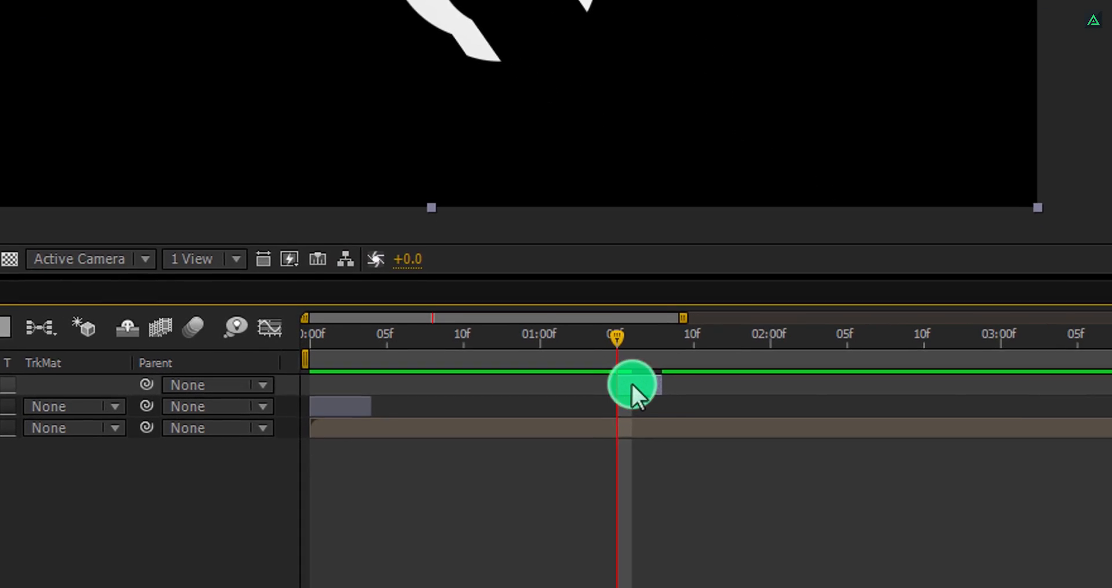
key("ctrl+d")
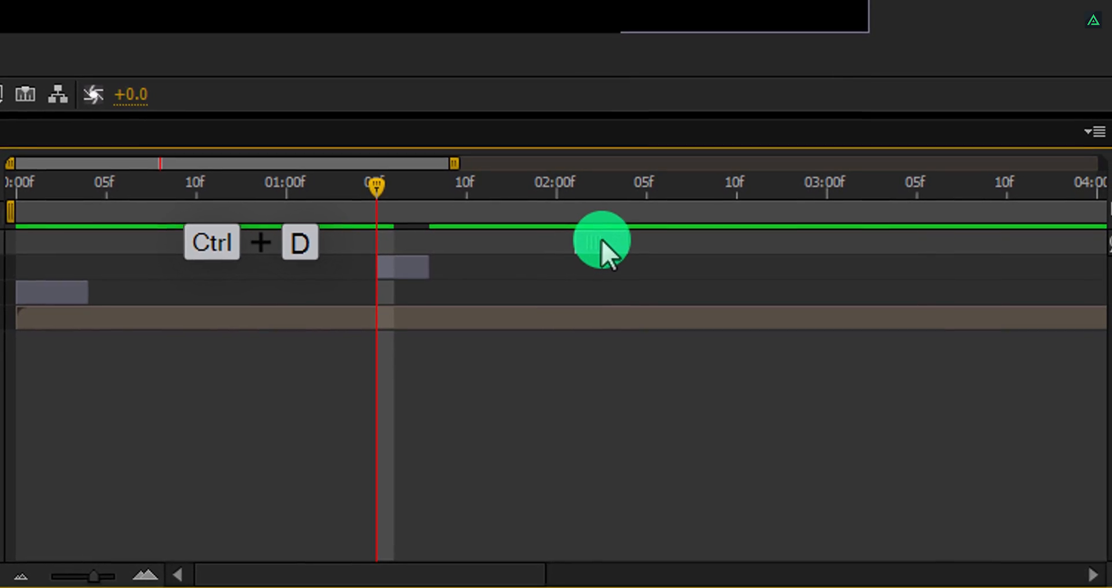
key("ctrl+d")
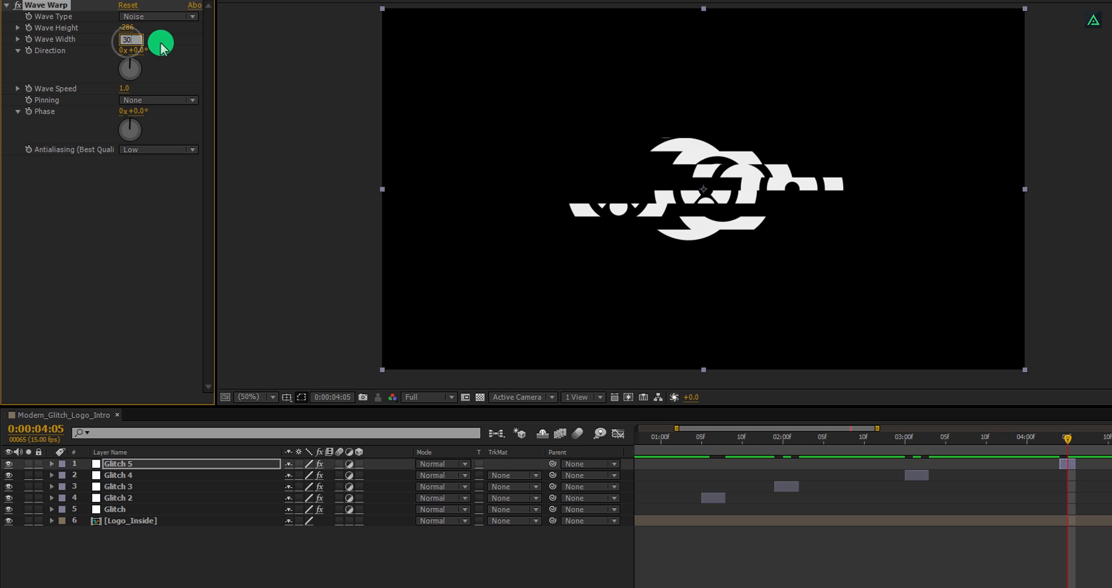
Step: Change a copy's Wave Warp value to 3000 and preview the spread-out glitches
type("3000")
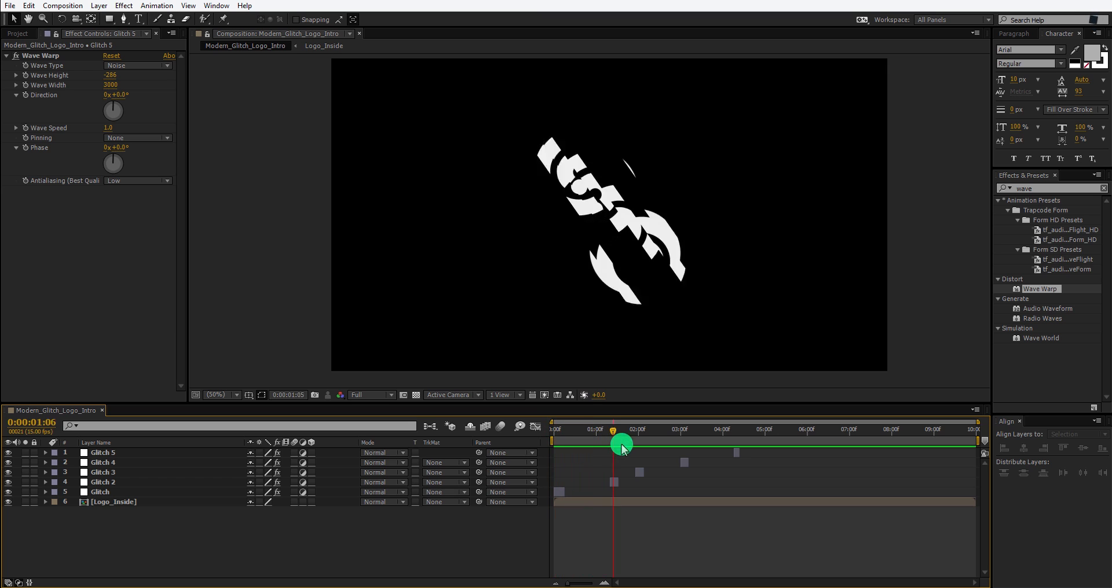
left_click_drag(620, 445, 573, 445)
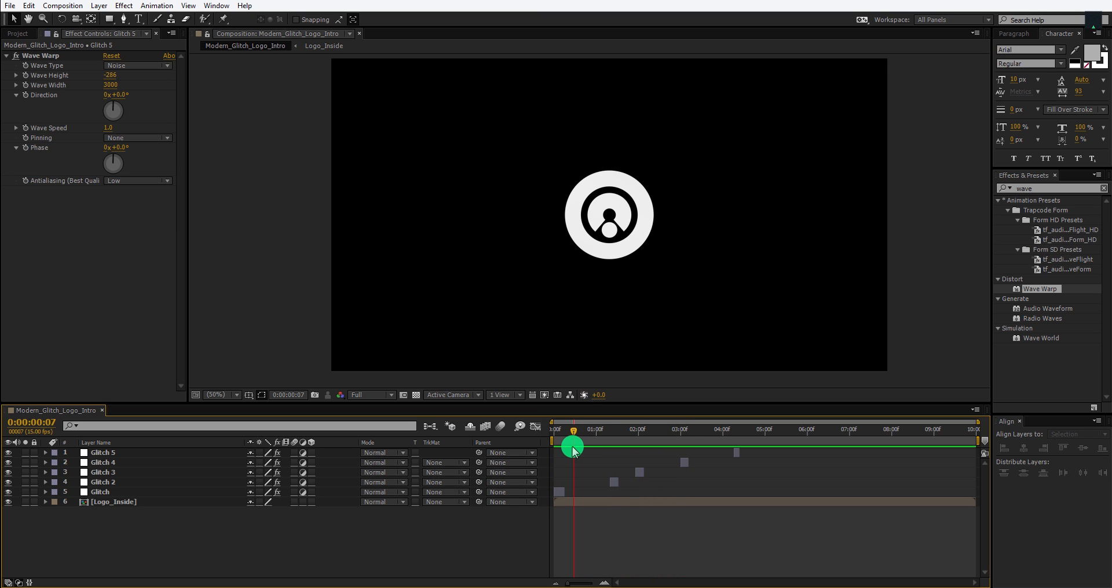
left_click(114, 502)
type("shift")
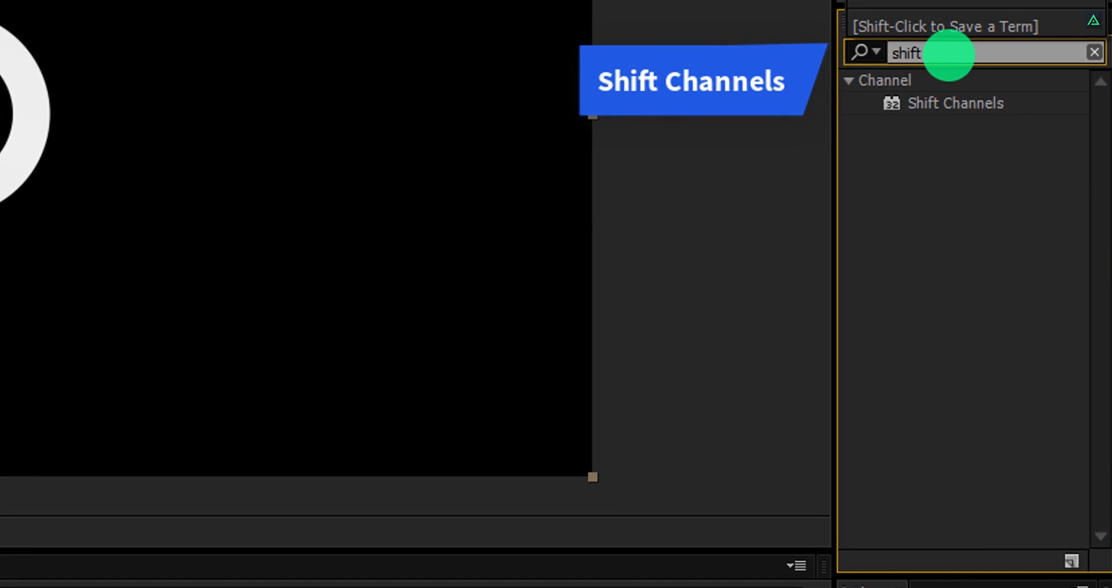
Step: Duplicate Logo_Inside and apply Shift Channels, turning red Full Off and green fully on
left_click(954, 103)
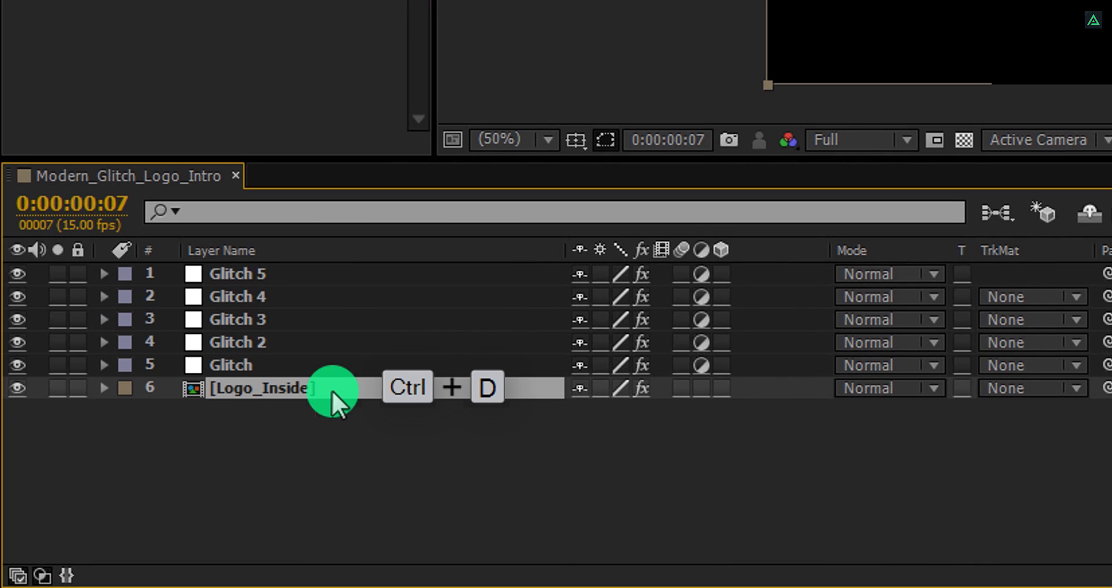
key("ctrl+d")
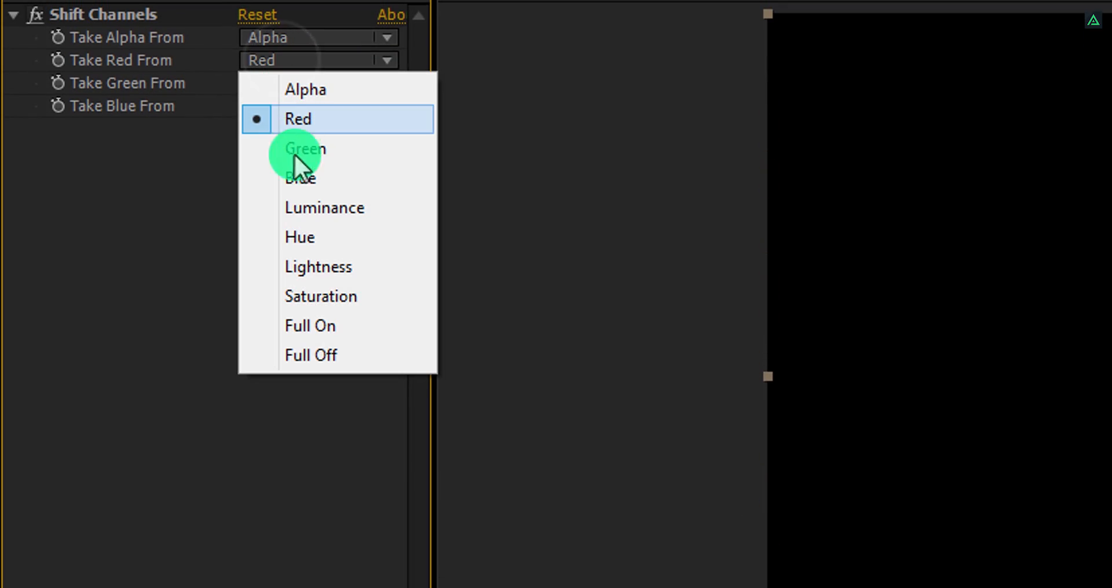
left_click(310, 355)
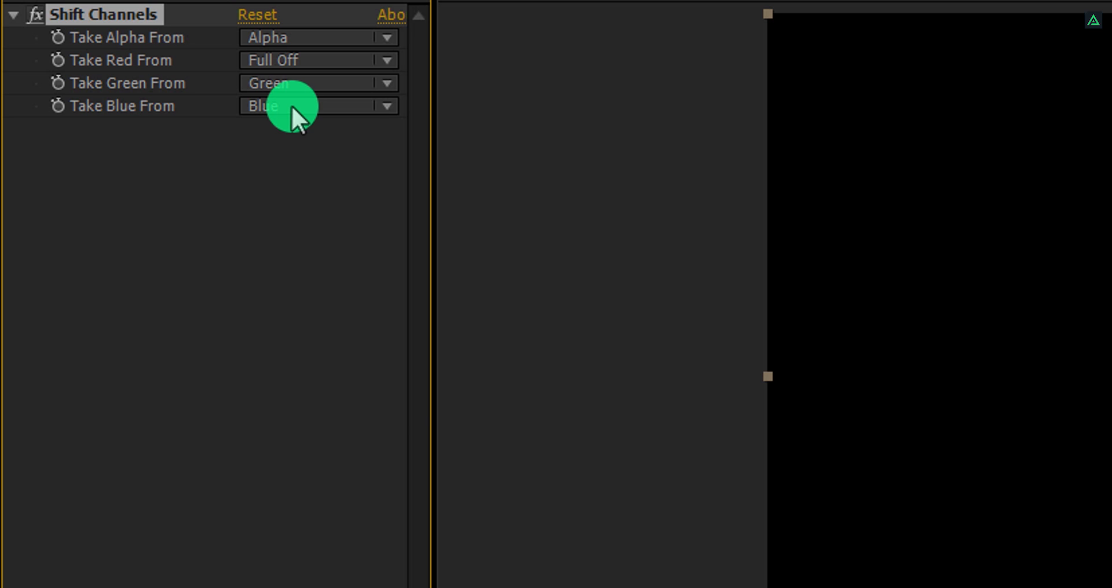
left_click(318, 105)
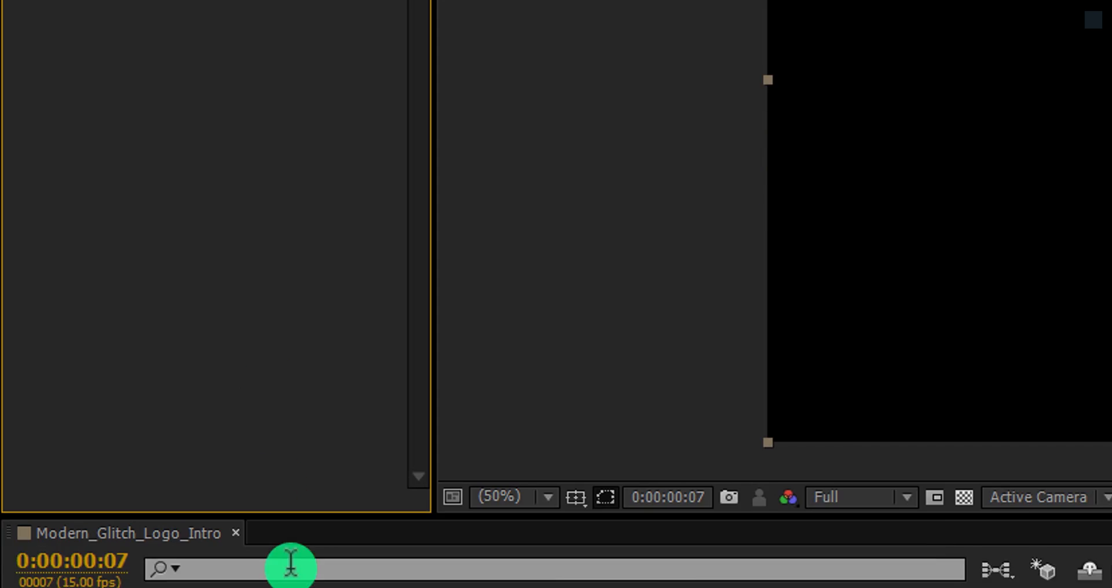
left_click(262, 567)
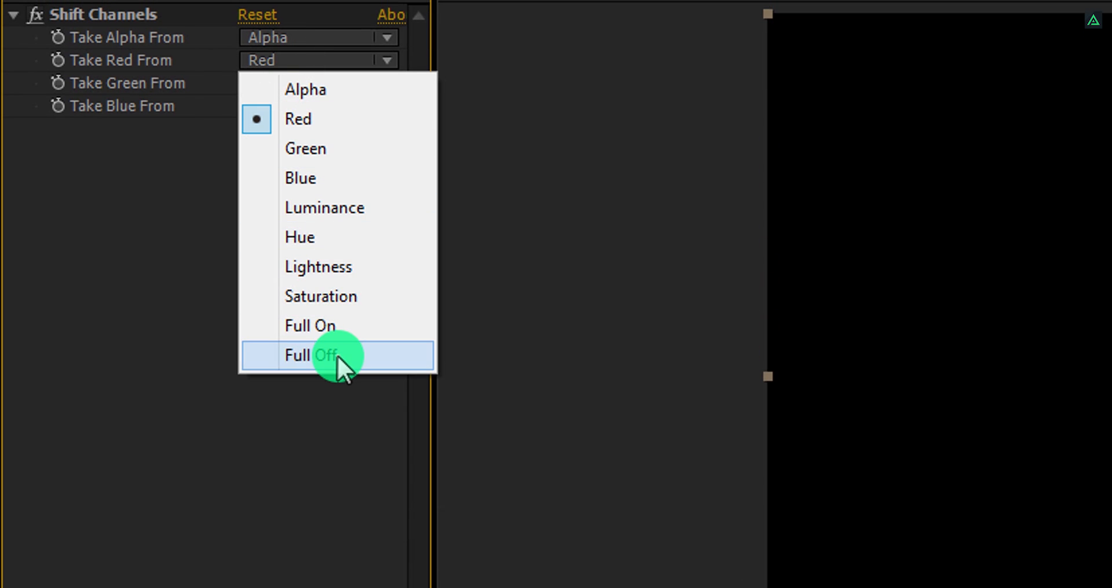
left_click(298, 355)
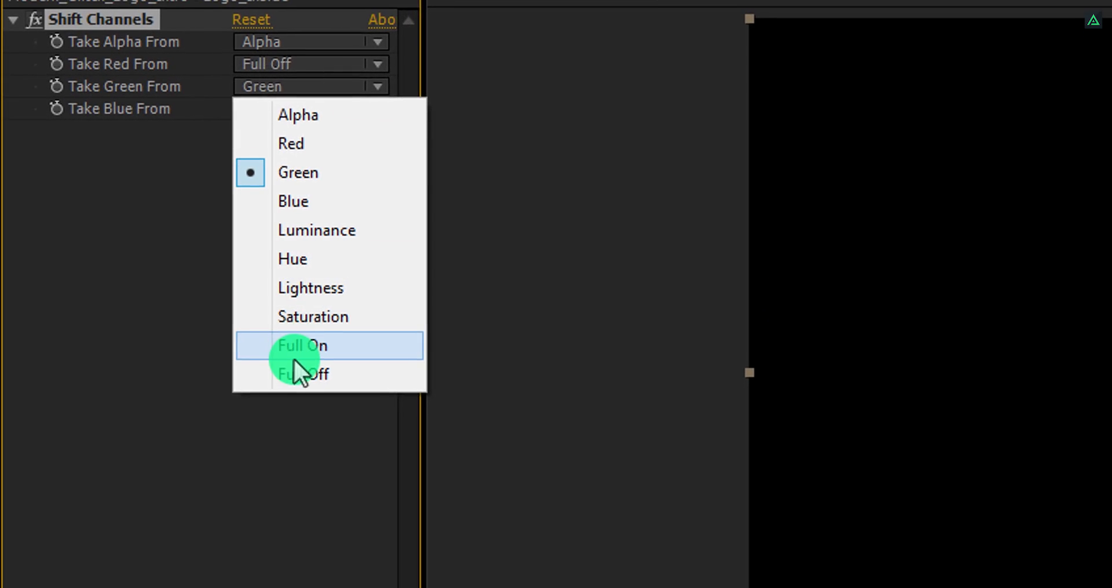
left_click(303, 373)
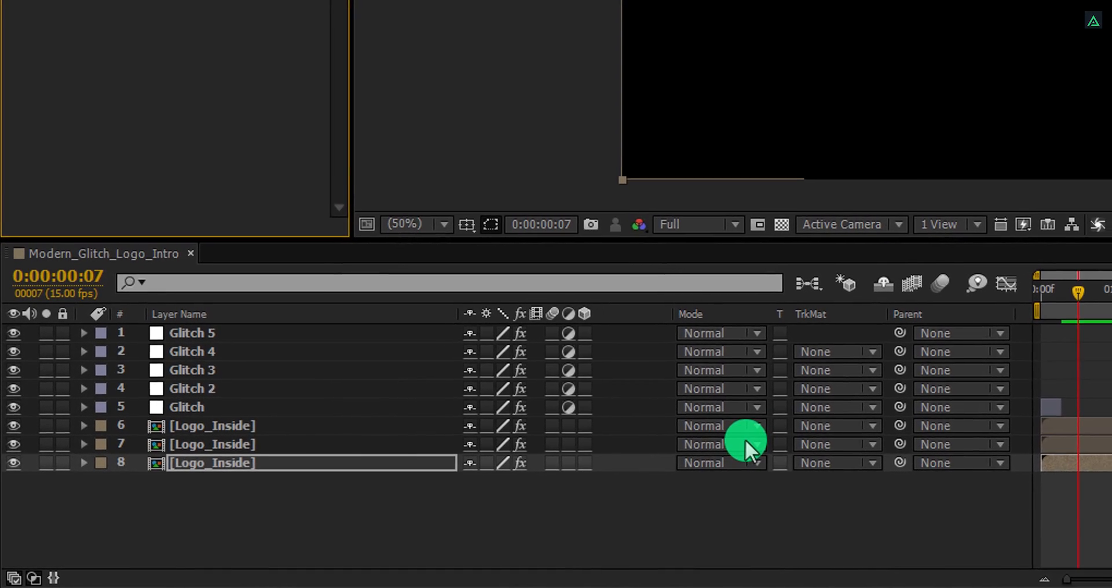
Step: Show the Modes column and set the three Logo_Inside layers to Screen blending
key("F4")
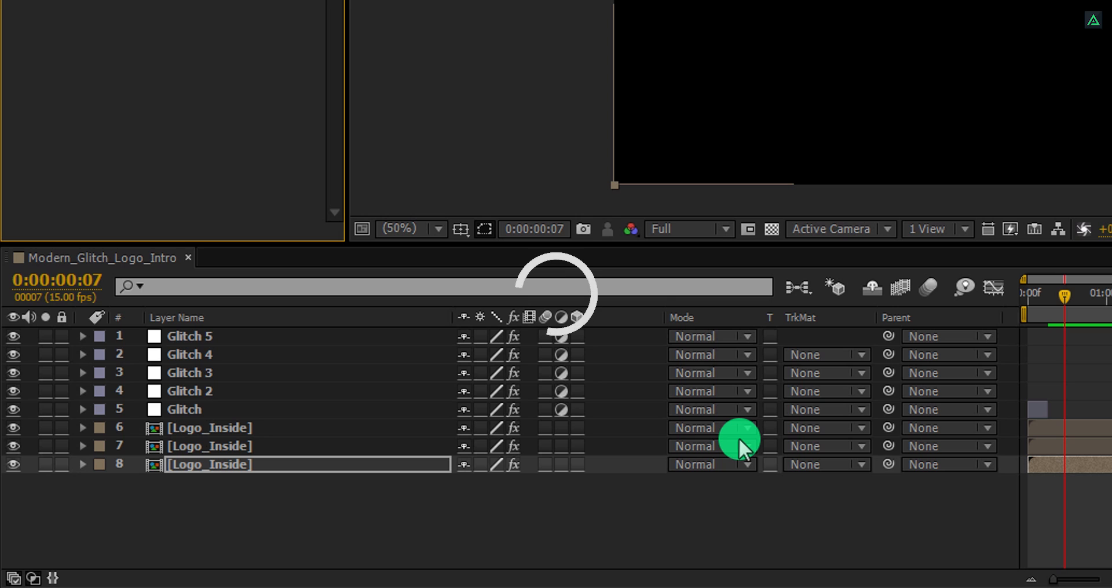
mouse_move(762, 326)
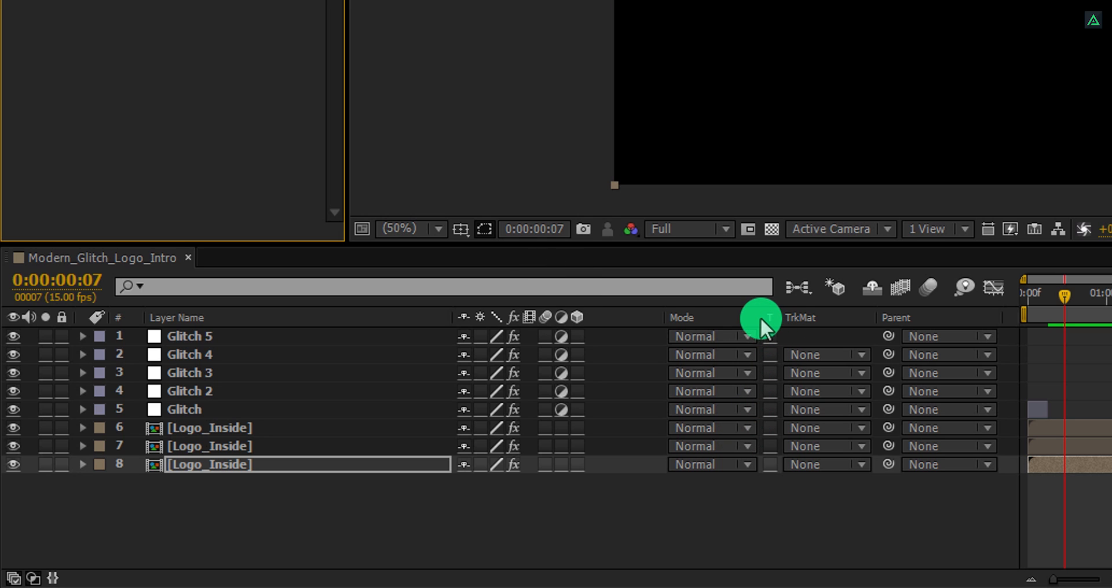
right_click(764, 318)
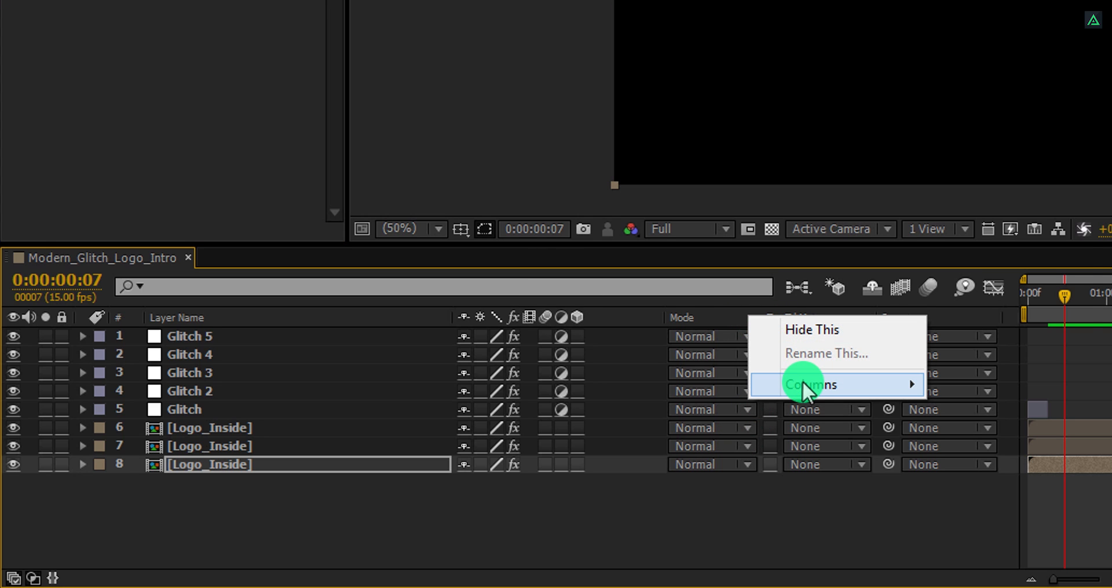
left_click(808, 384)
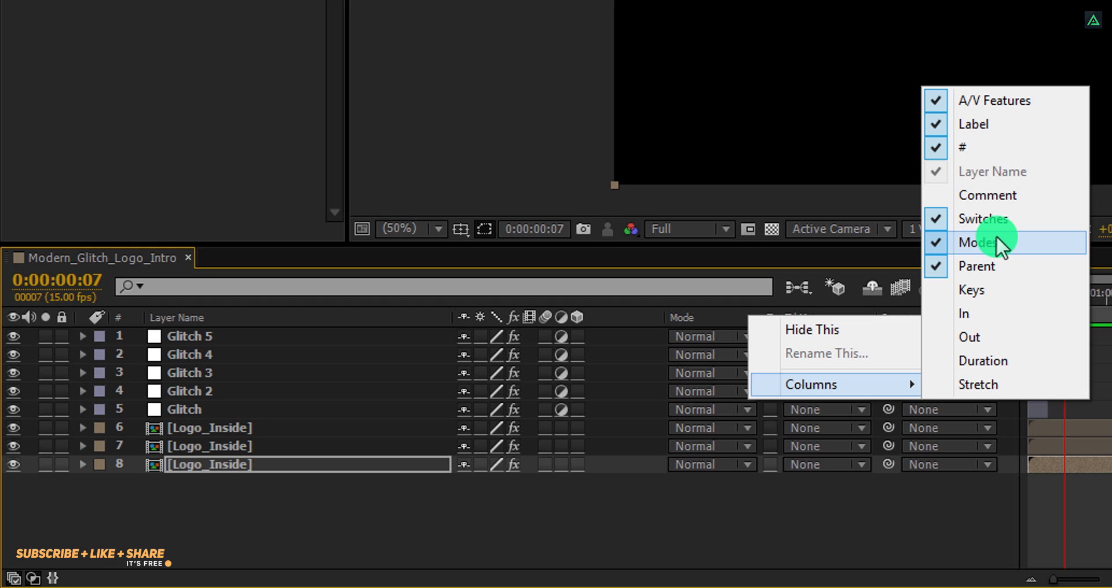
mouse_move(1021, 266)
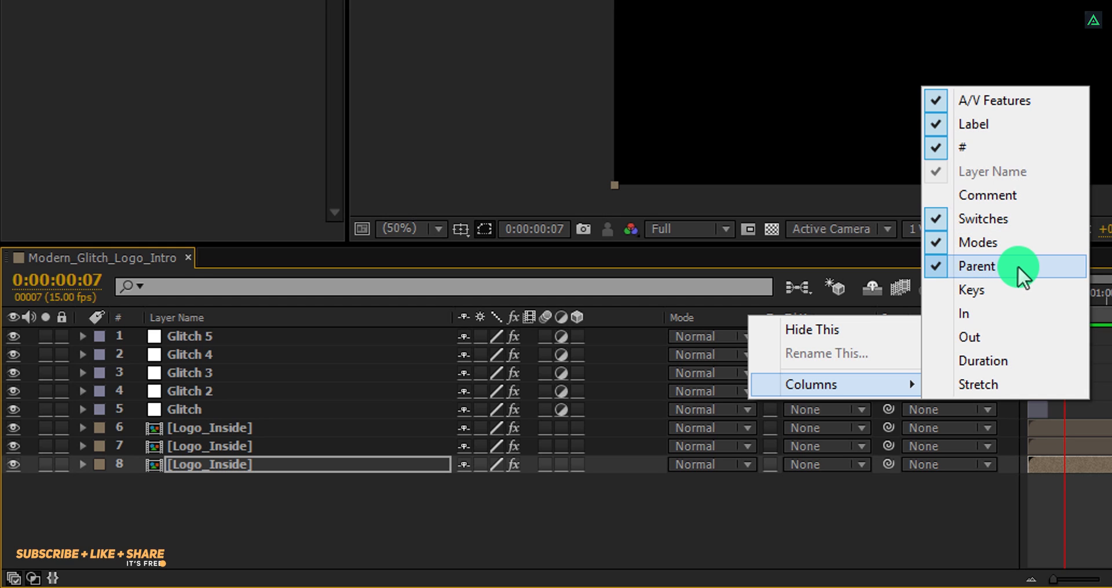
mouse_move(808, 384)
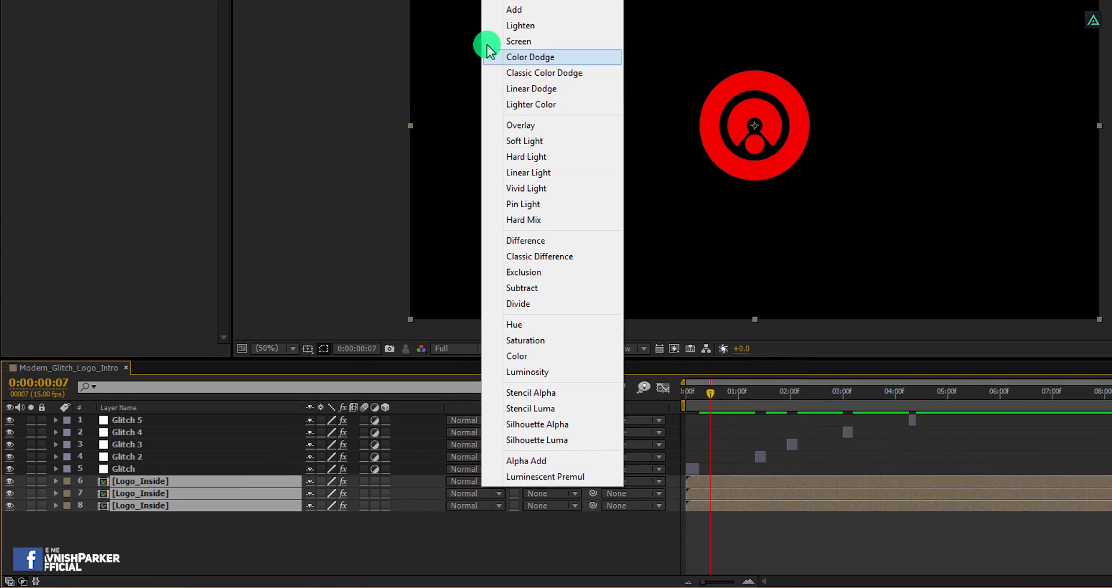
left_click(518, 41)
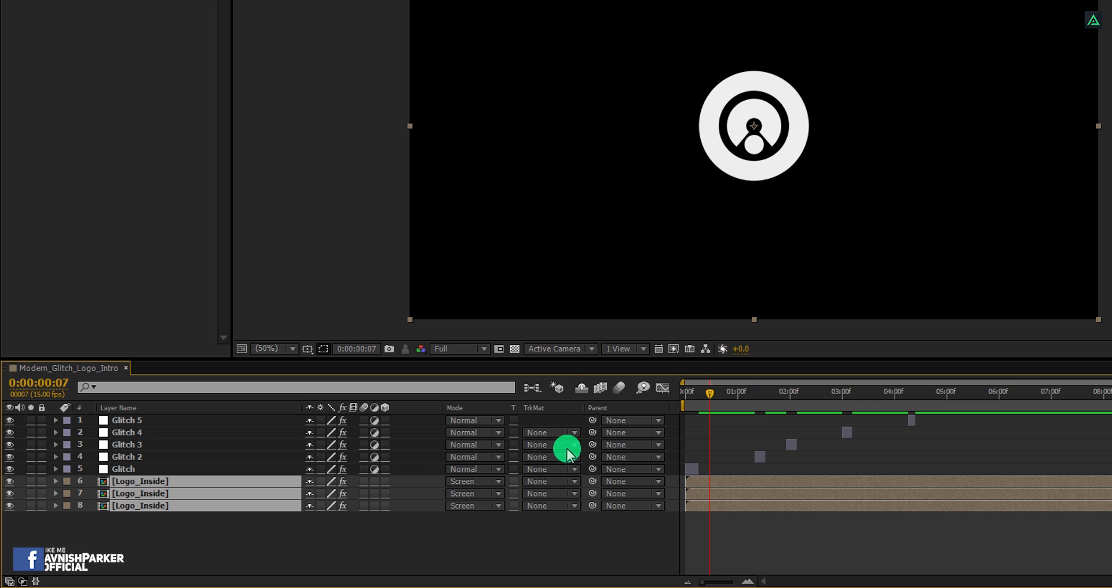
mouse_move(253, 517)
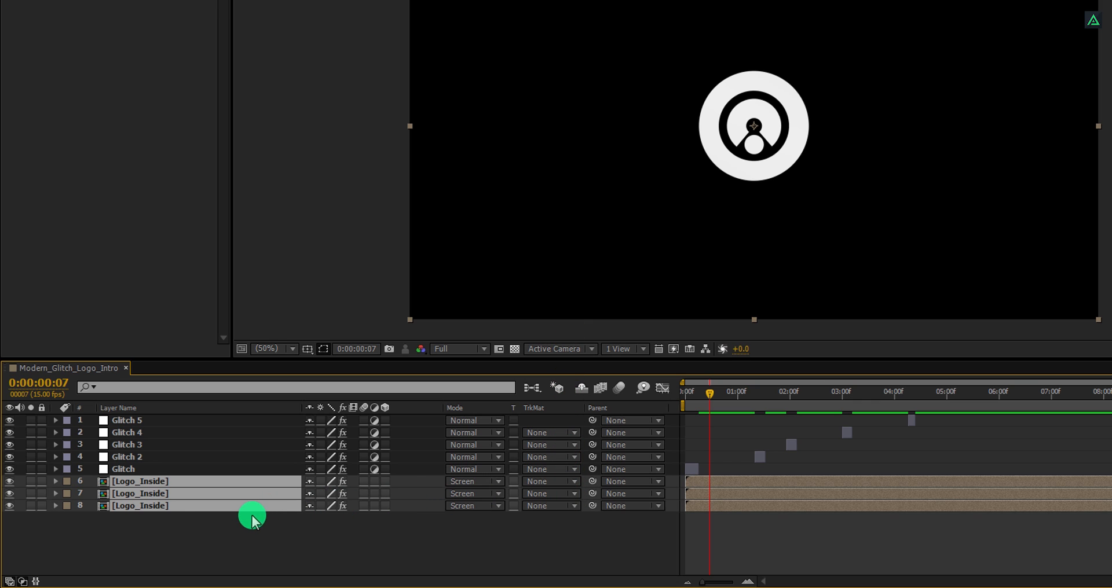
left_click(140, 482)
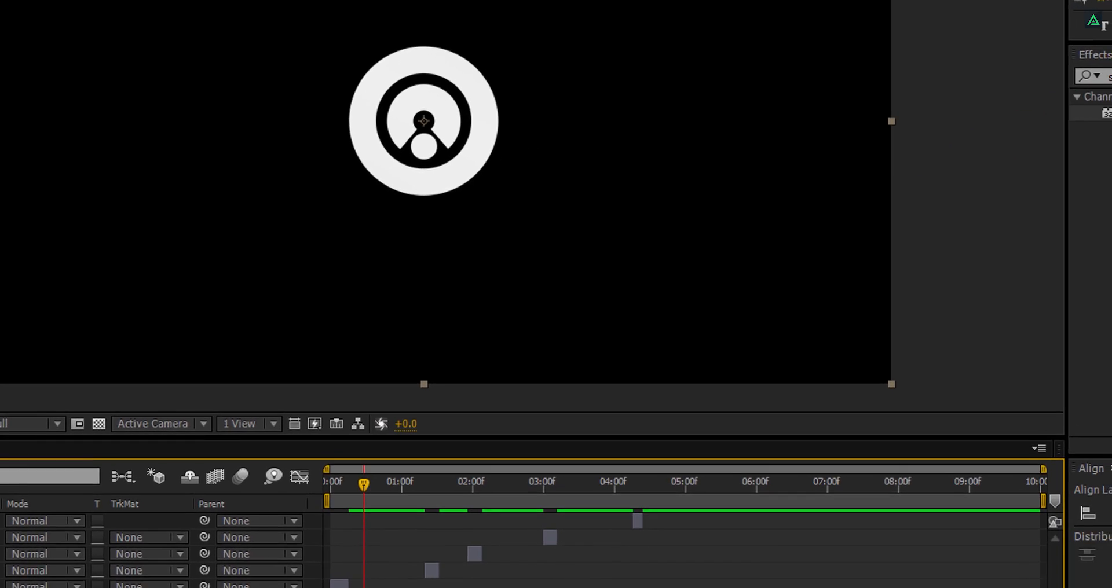
Step: Apply the Wiggle - position preset to a Logo_Inside copy and scrub to preview
type("wiggle")
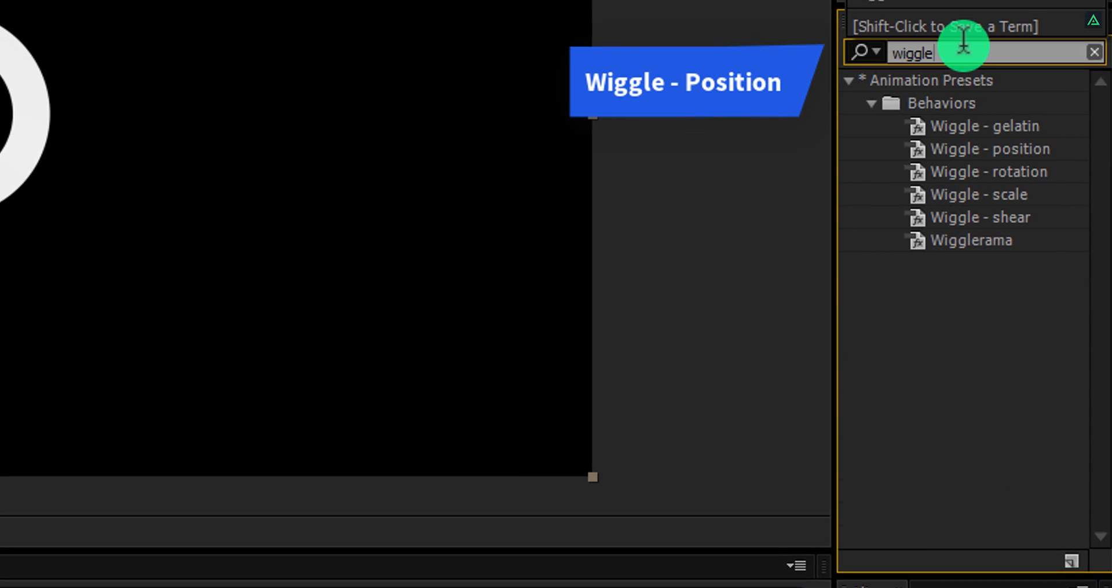
left_click(986, 149)
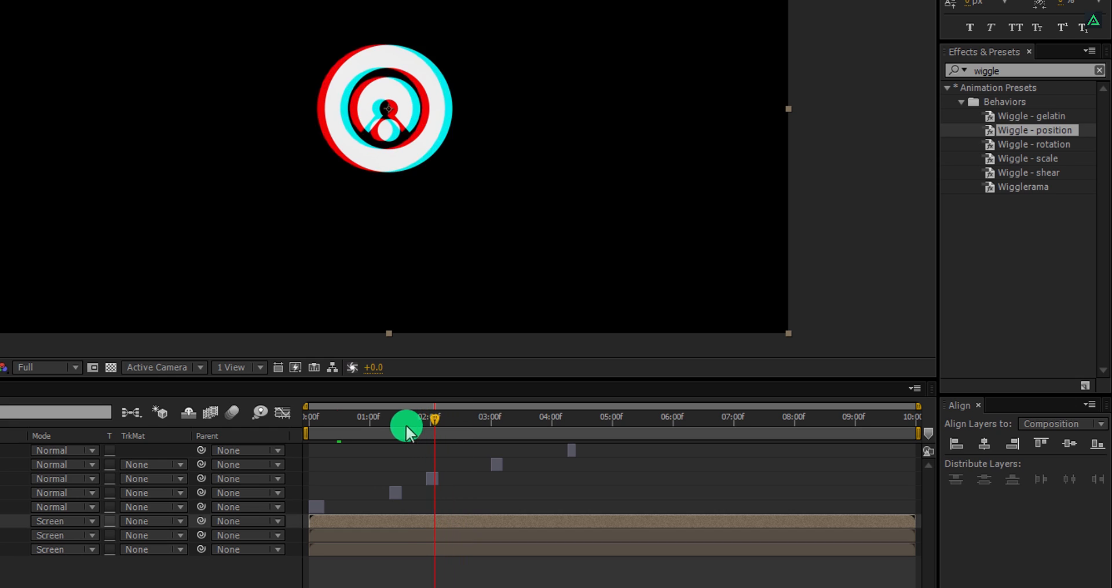
left_click_drag(406, 425, 535, 425)
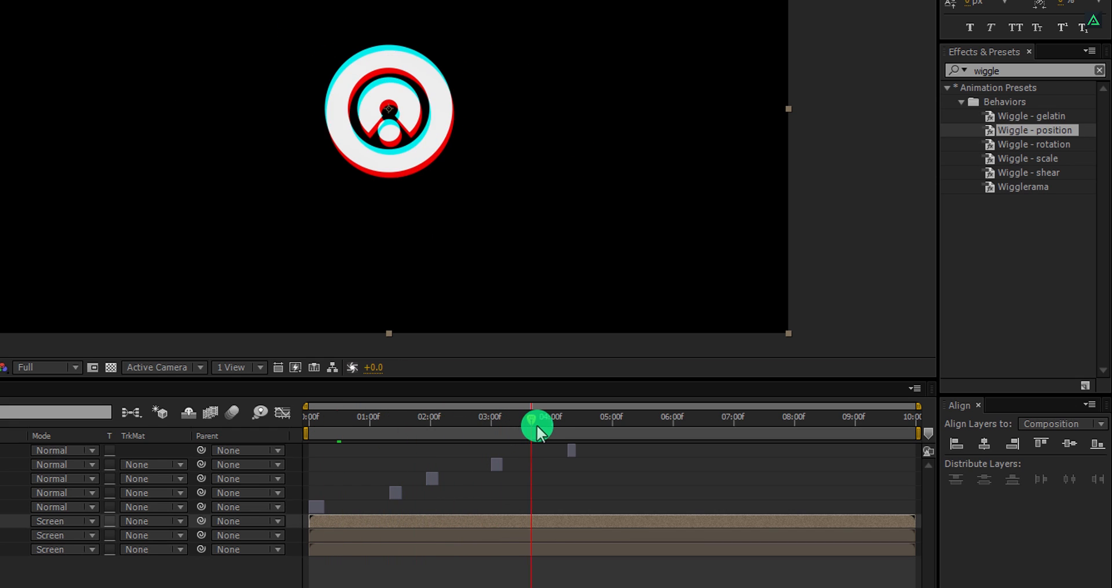
left_click_drag(535, 426, 672, 427)
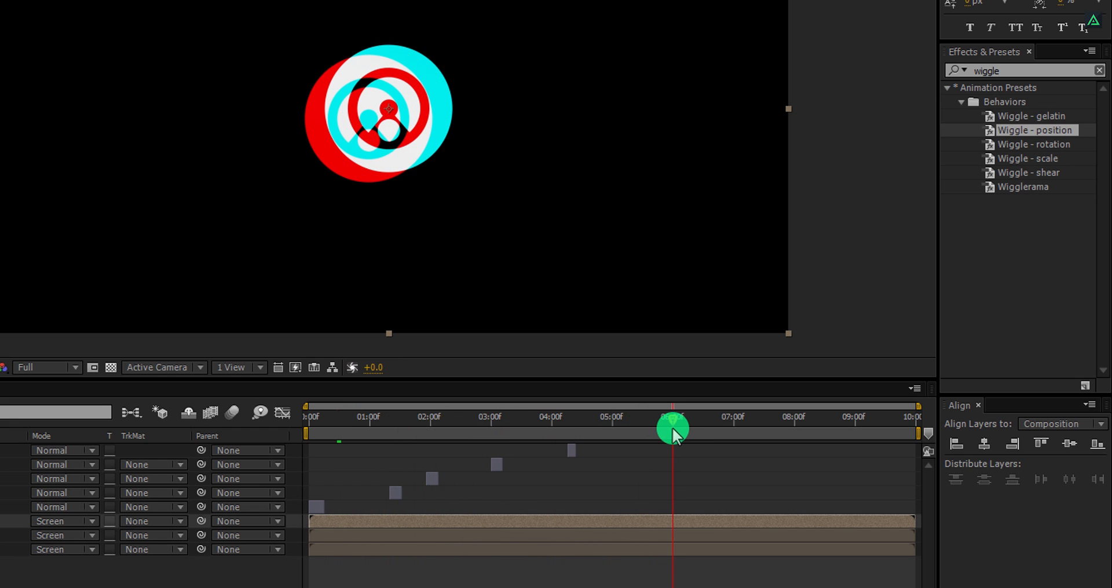
left_click_drag(672, 431, 571, 430)
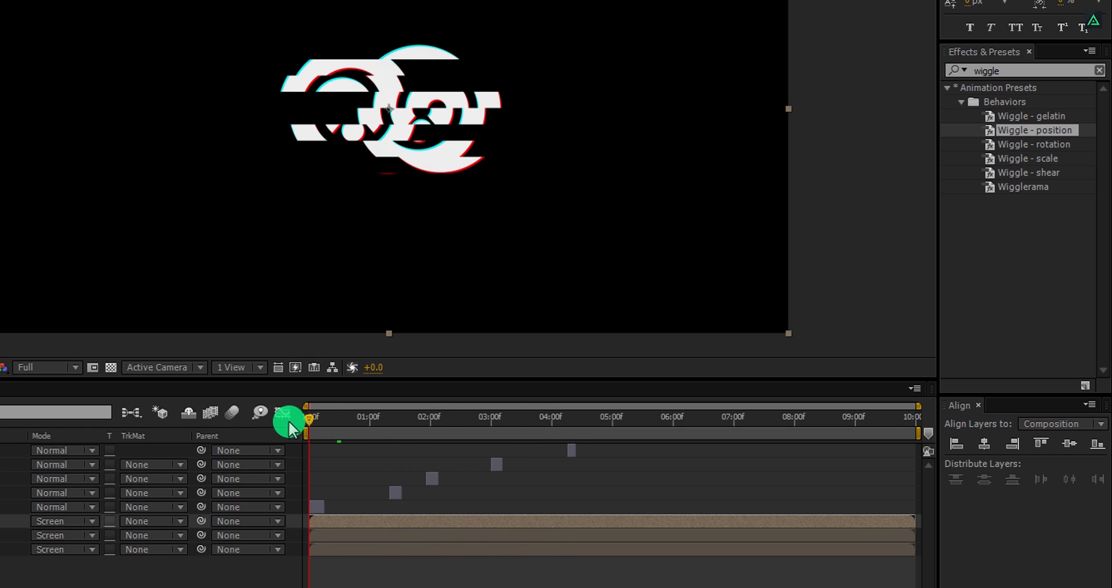
left_click(337, 518)
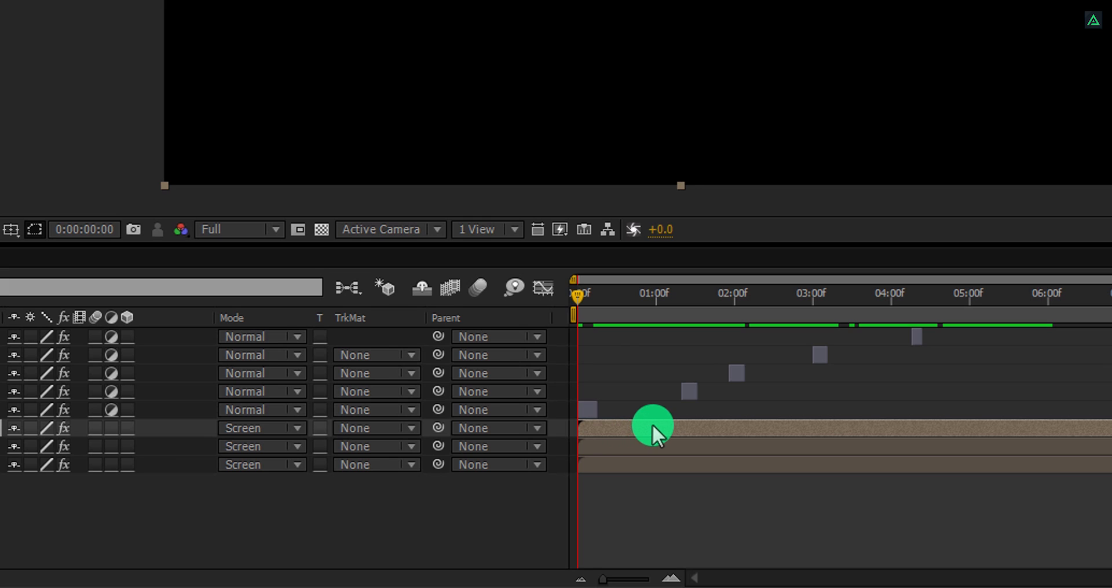
Step: Reveal the Wiggle Amount keyframe and convert it to a hold keyframe
key("u")
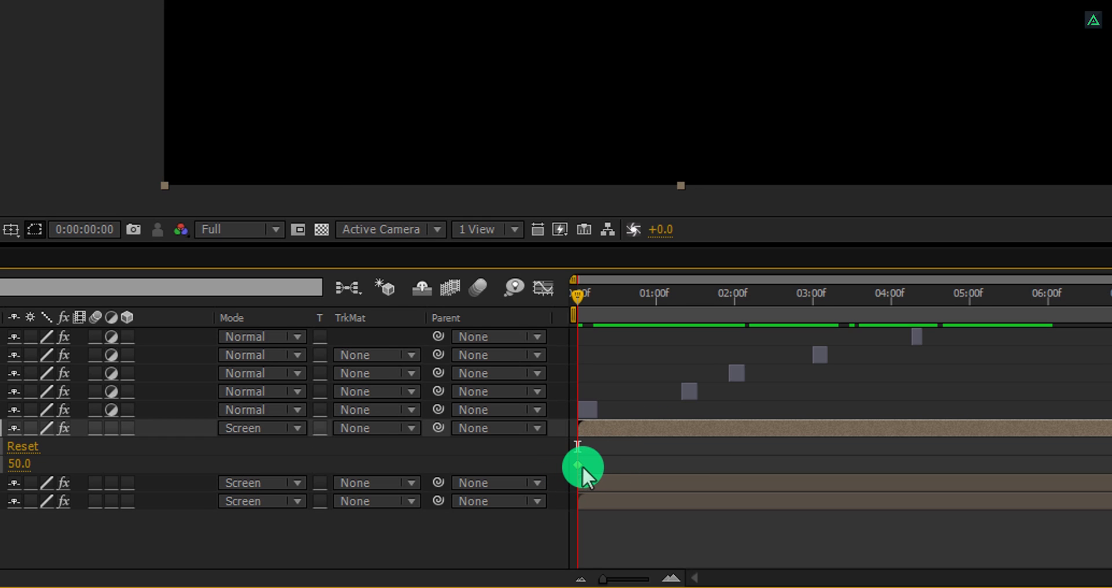
right_click(581, 466)
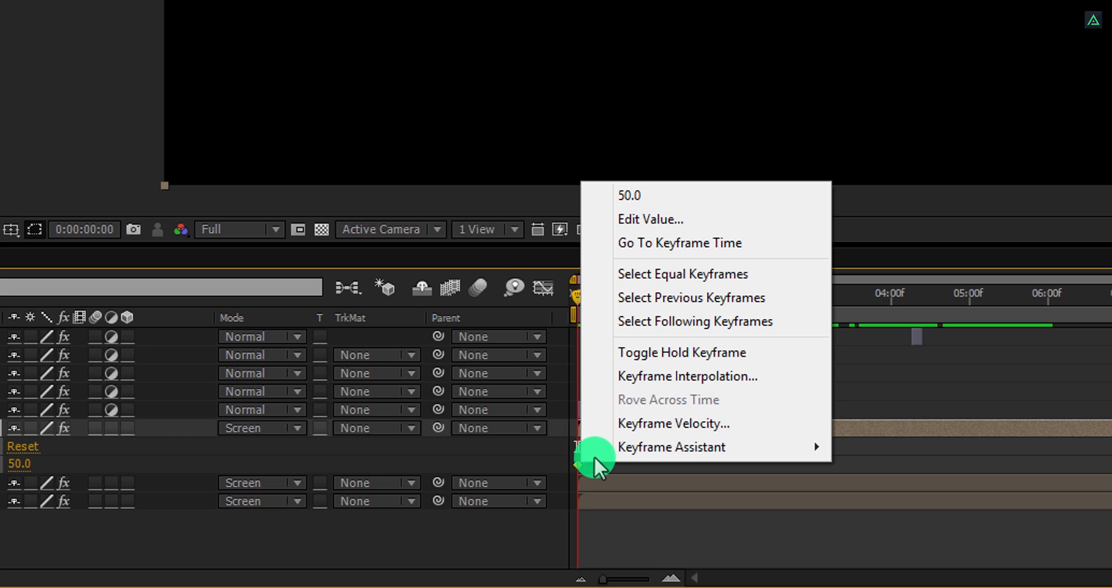
mouse_move(777, 363)
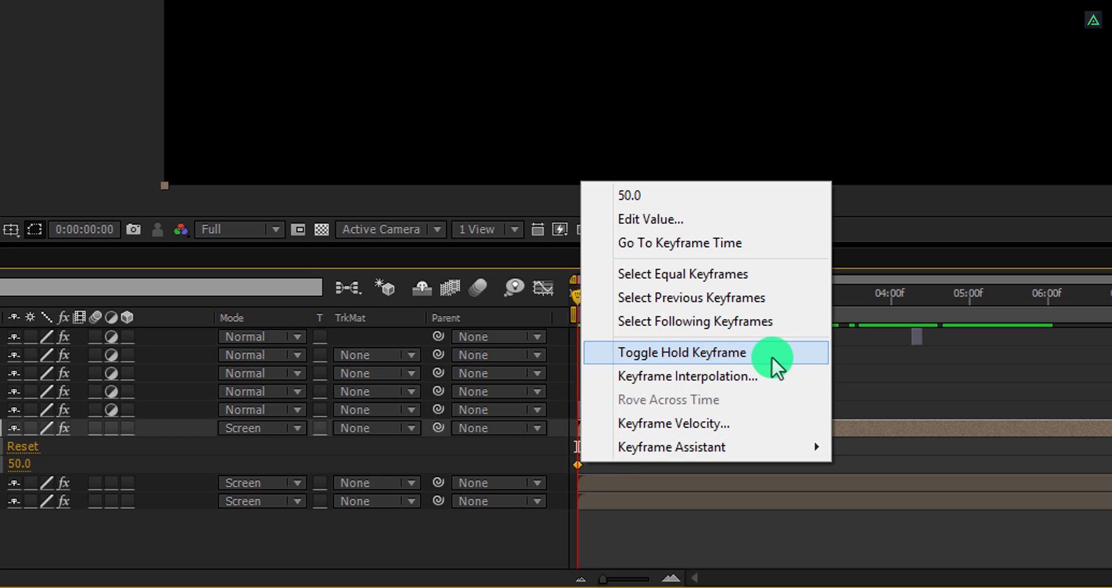
left_click(681, 352)
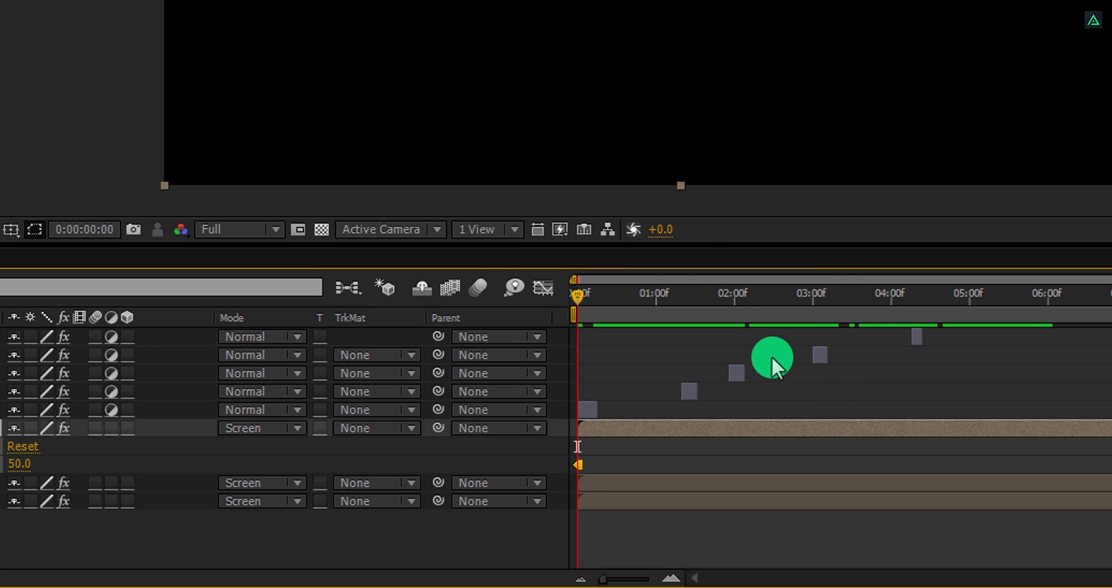
left_click_drag(772, 358, 588, 293)
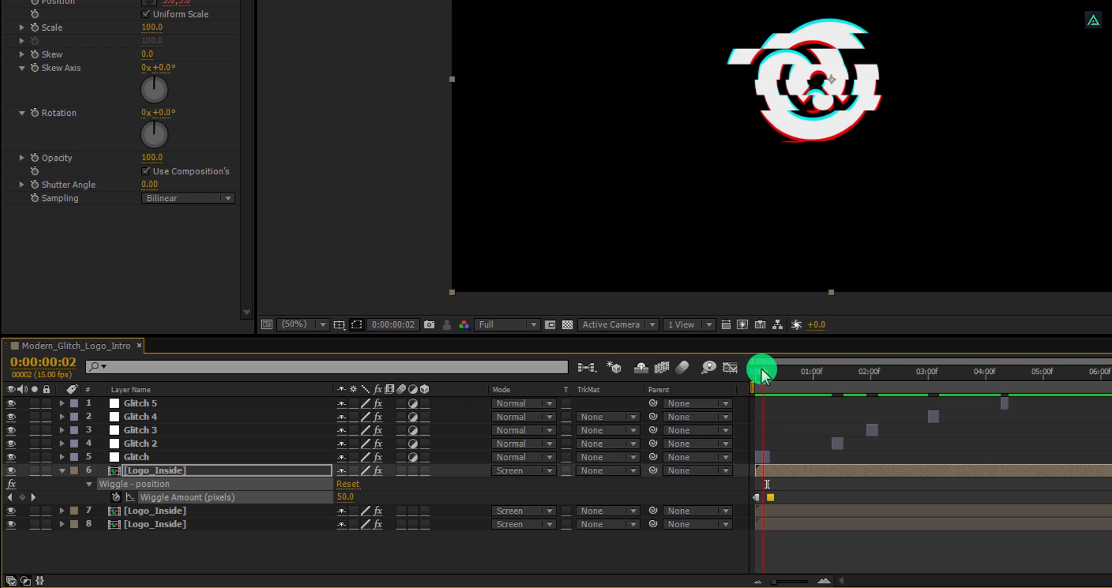
Step: Add alternating 50 and 0 Wiggle Amount keyframes along the timeline for brief bursts
left_click_drag(762, 369, 818, 388)
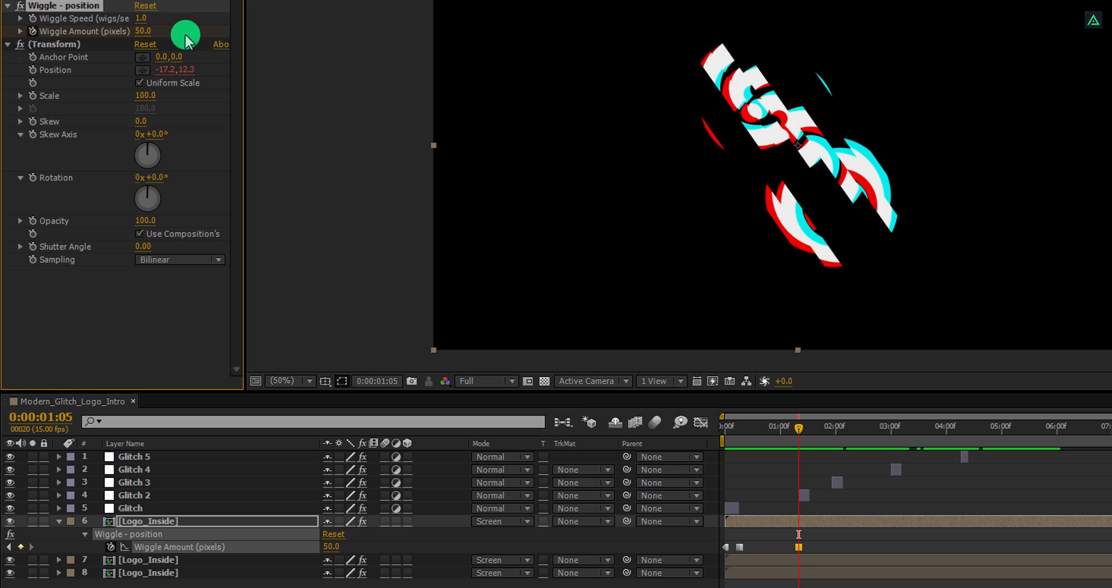
left_click_drag(798, 426, 808, 427)
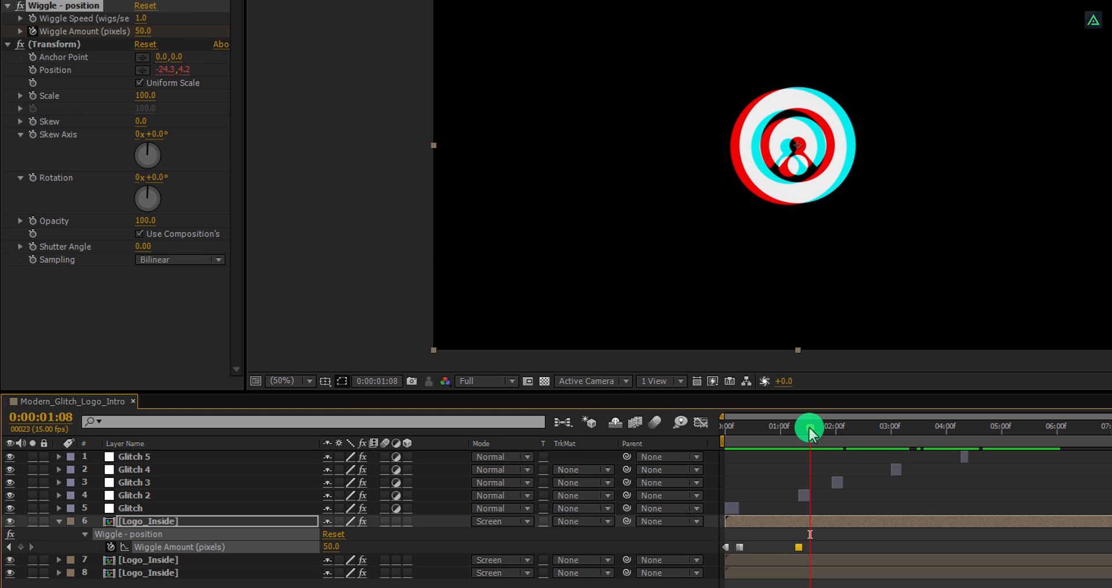
double_click(143, 31)
type("0")
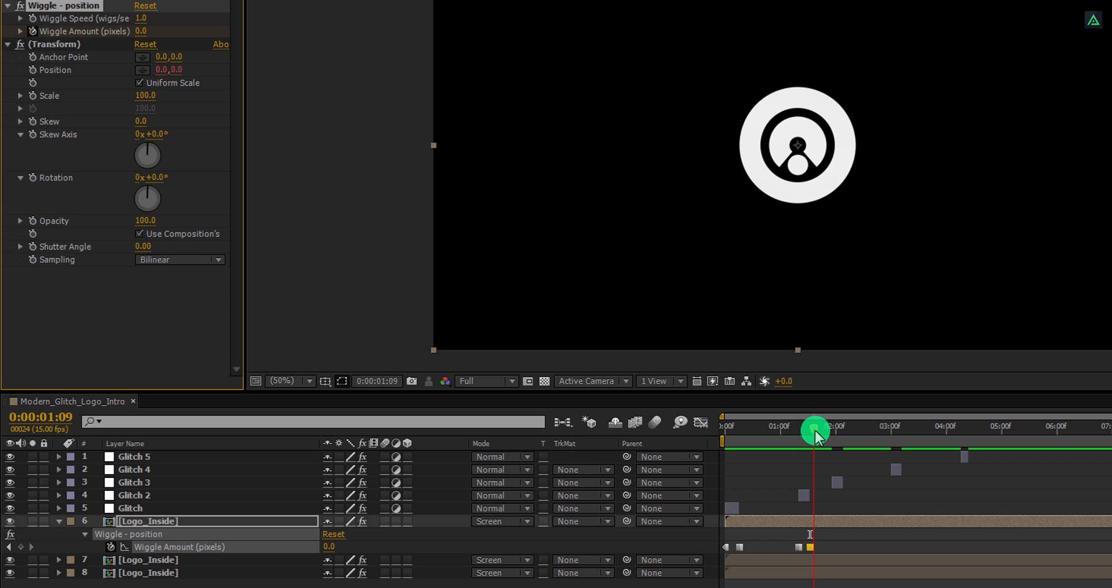
left_click_drag(815, 430, 796, 430)
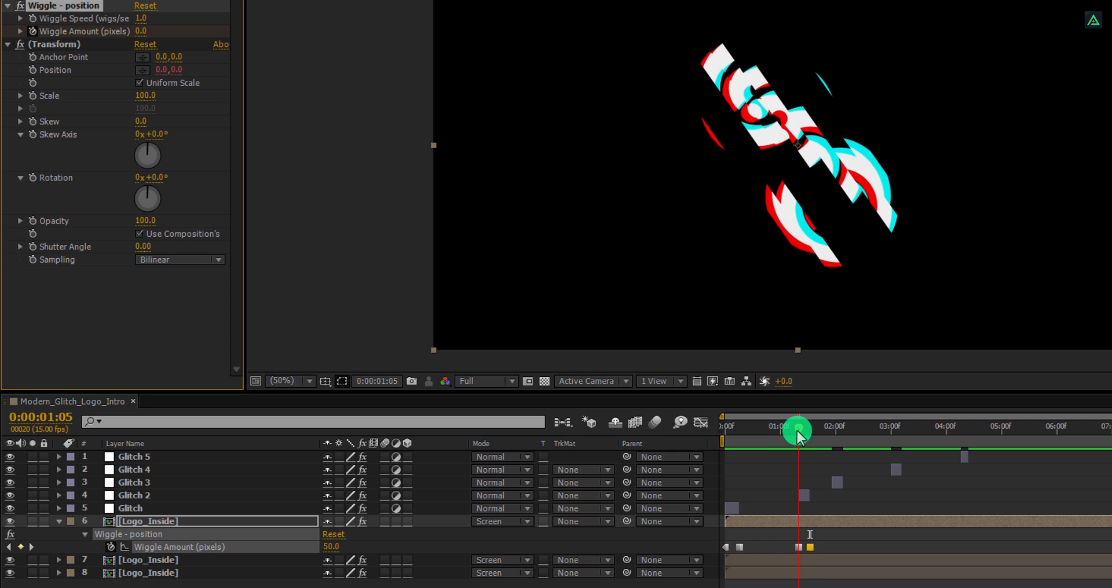
left_click_drag(796, 431, 810, 431)
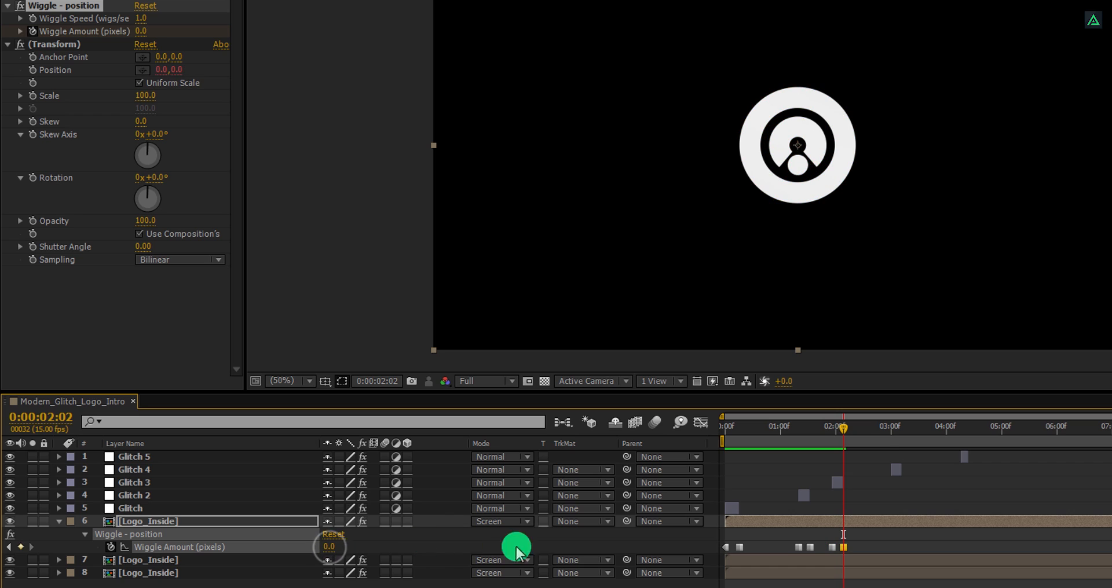
left_click_drag(843, 427, 897, 427)
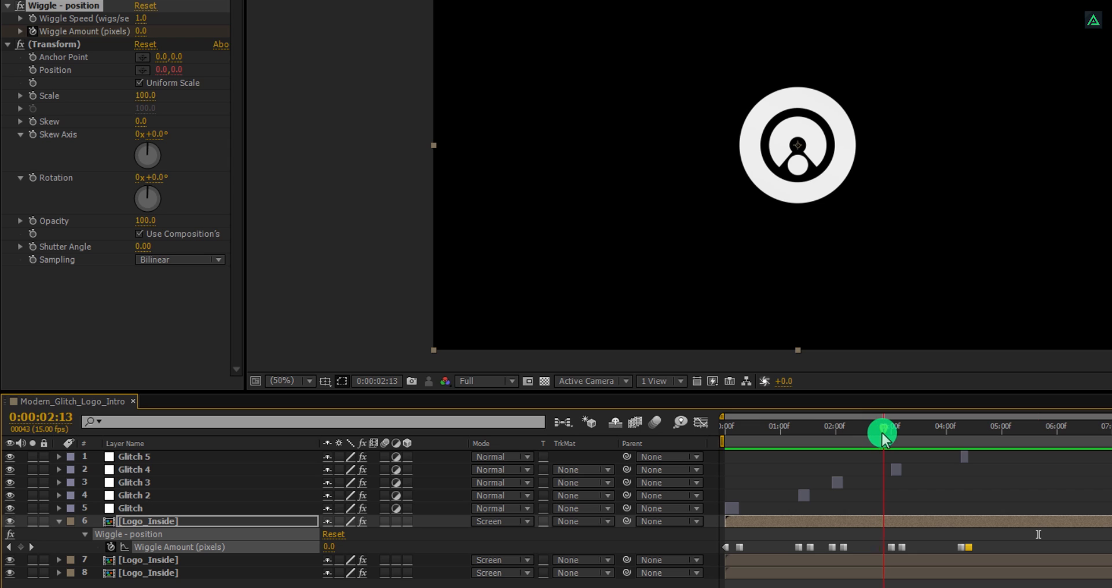
Step: Copy layer 6's Wiggle - position effect onto layer 7 and scrub to preview the bursts
left_click_drag(881, 432, 896, 433)
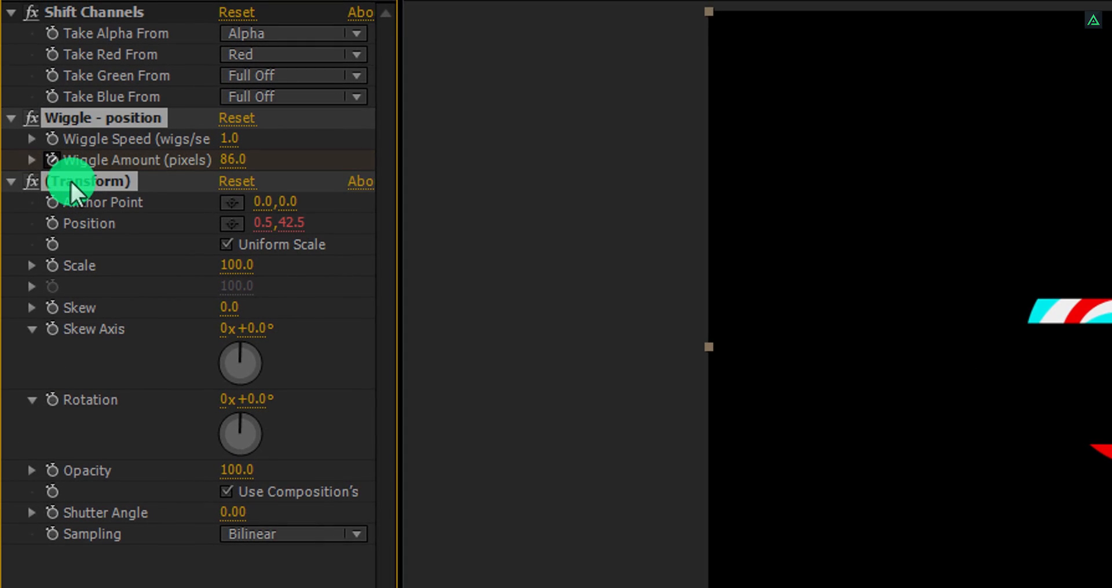
key("ctrl+c")
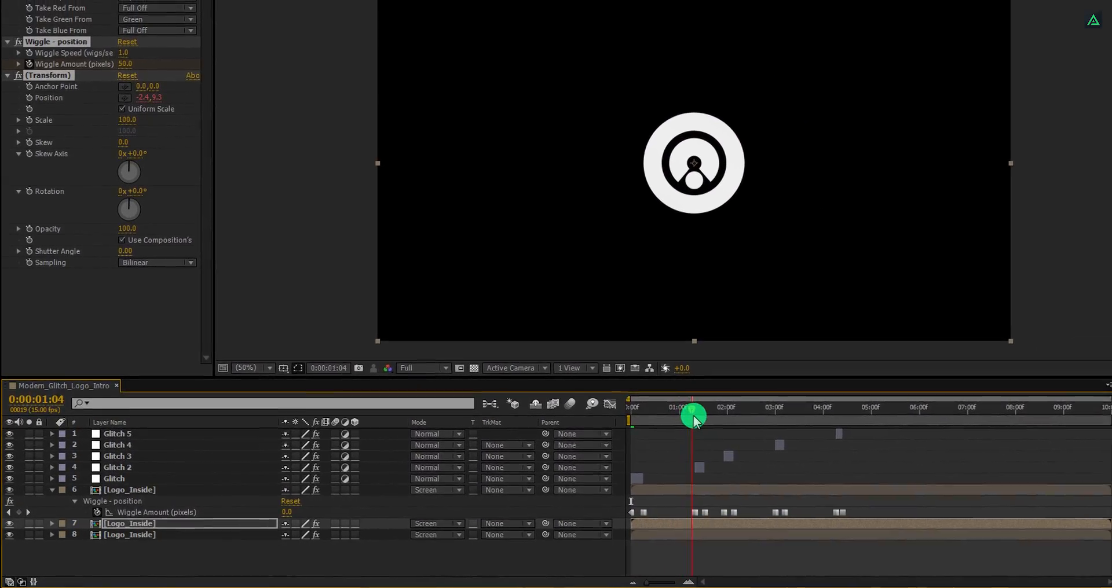
left_click_drag(693, 416, 718, 419)
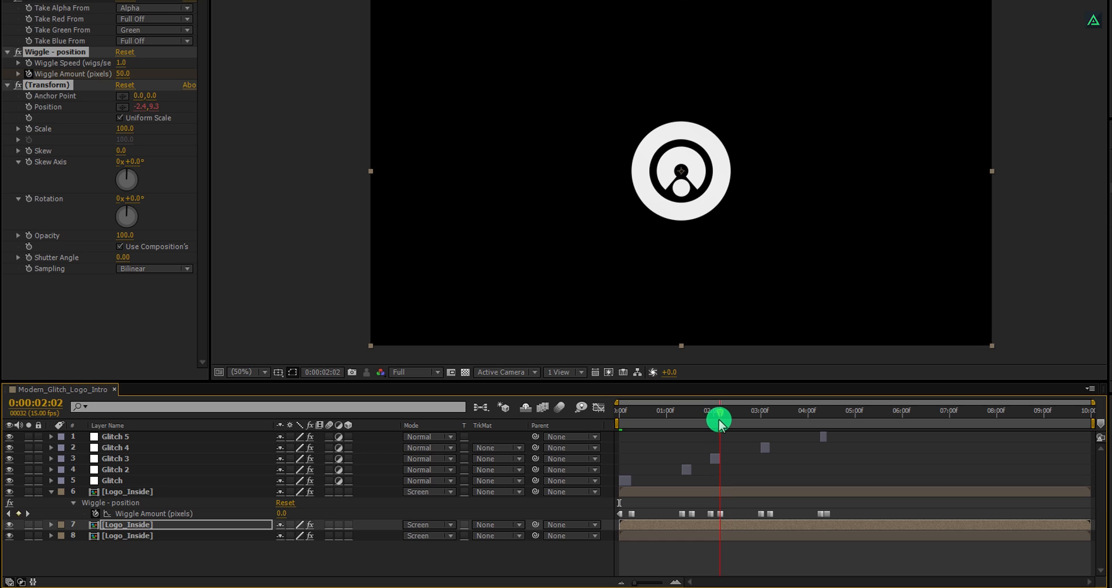
left_click_drag(718, 418, 736, 418)
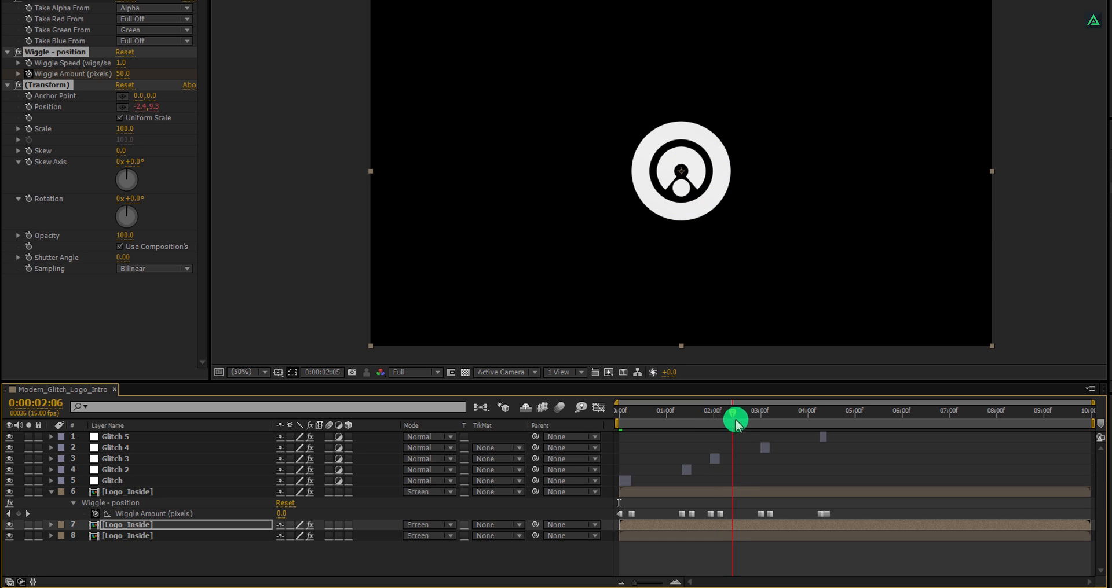
left_click_drag(736, 420, 821, 434)
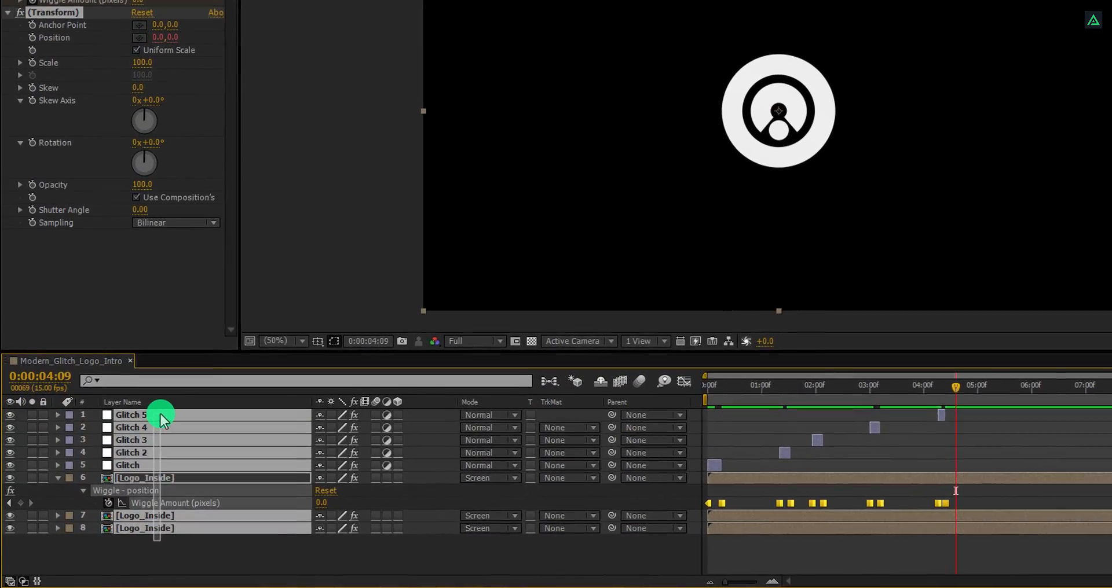
Step: Pre-compose the selected glitch and logo layers as Glitch_Logo, opening the new composition
right_click(131, 414)
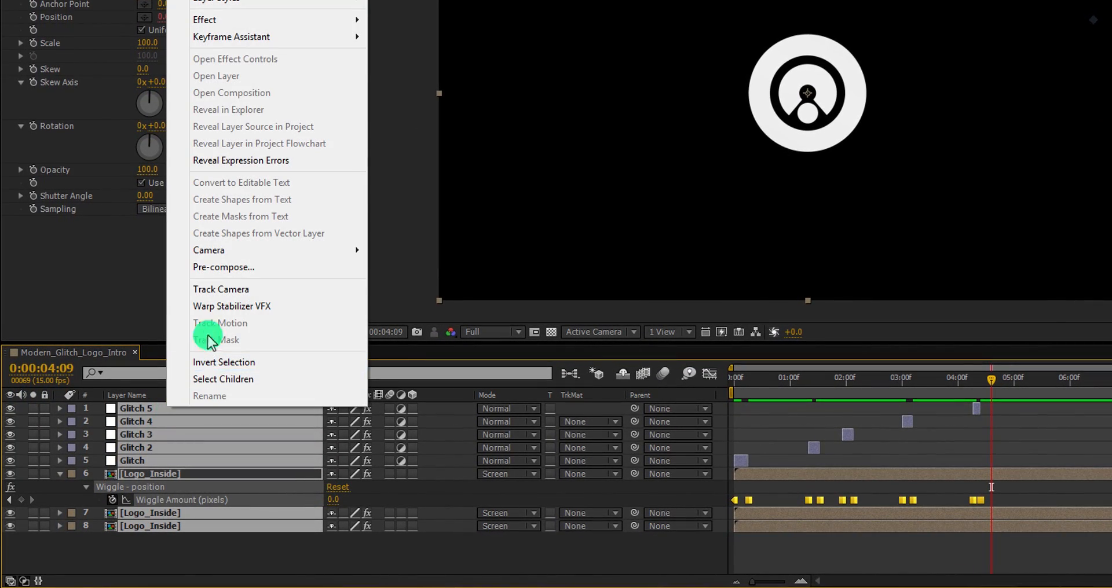
left_click(222, 267)
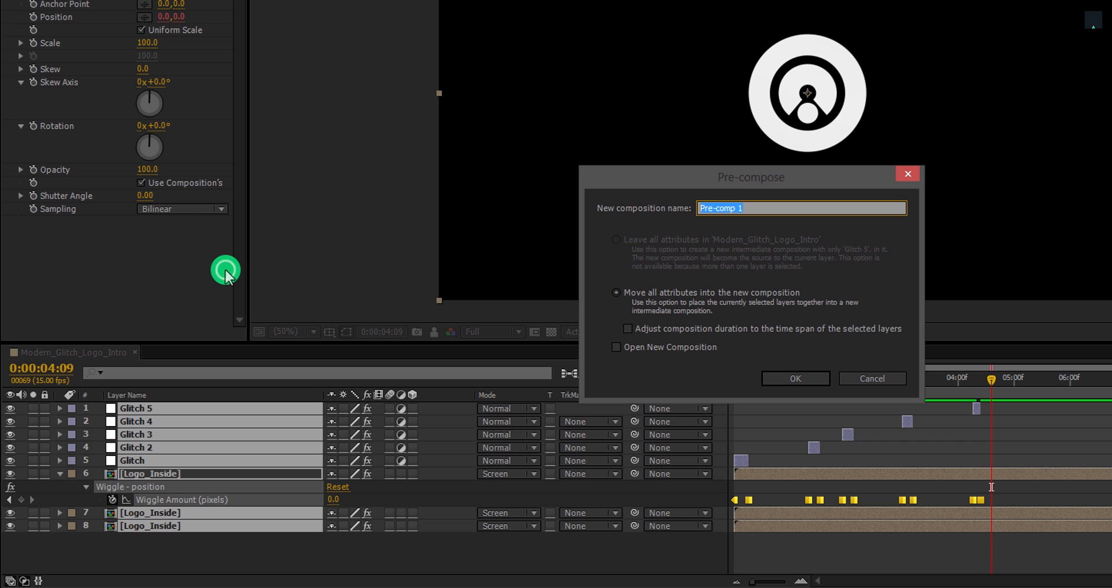
type("Glitch_Logo")
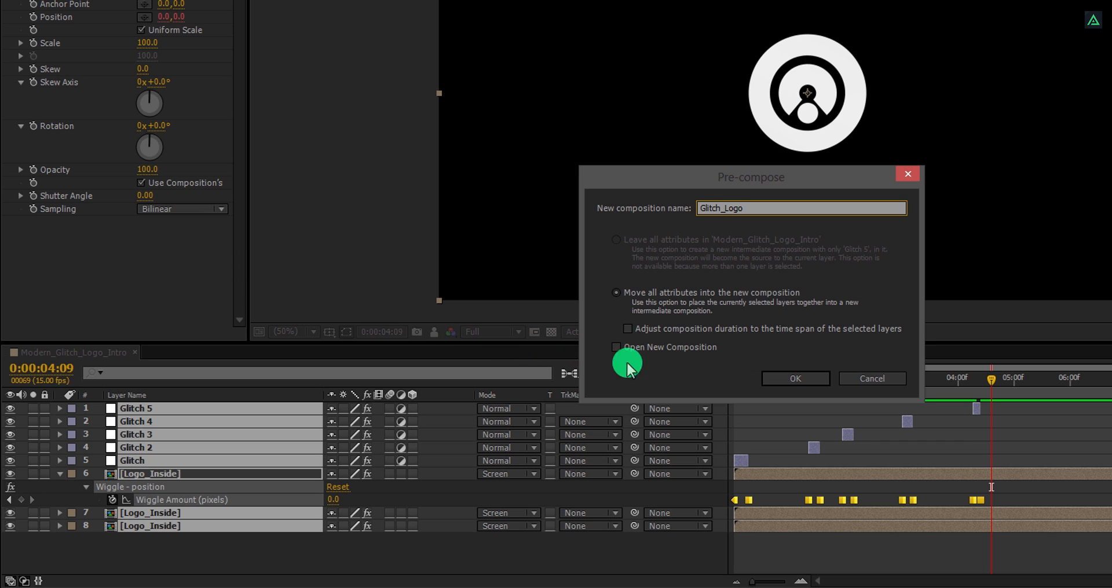
left_click(794, 379)
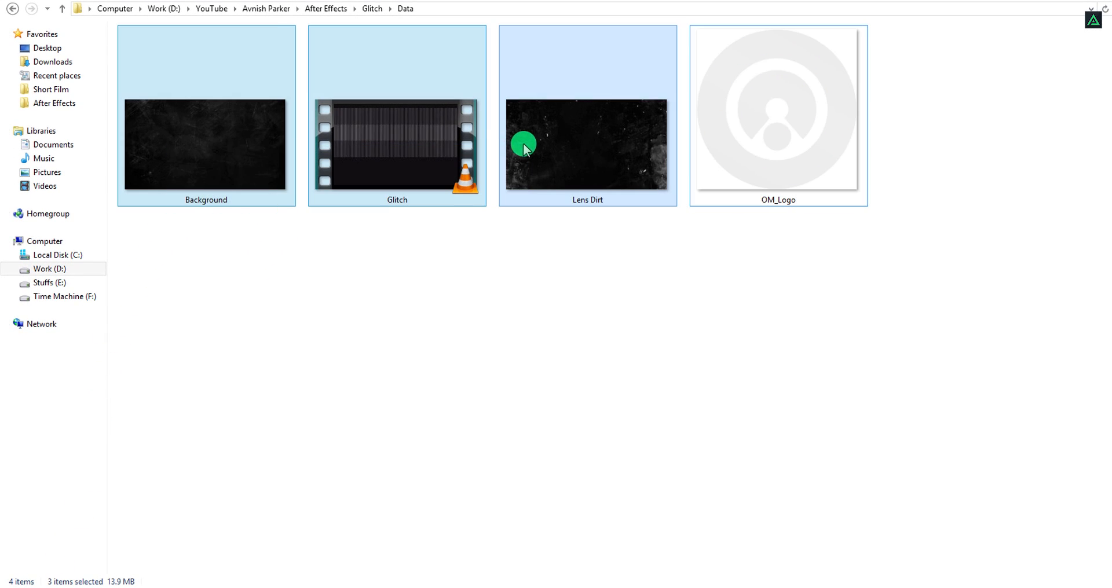
Step: Scroll the Data folder to find the Background, Glitch and Lens Dirt files
scroll("up", 3)
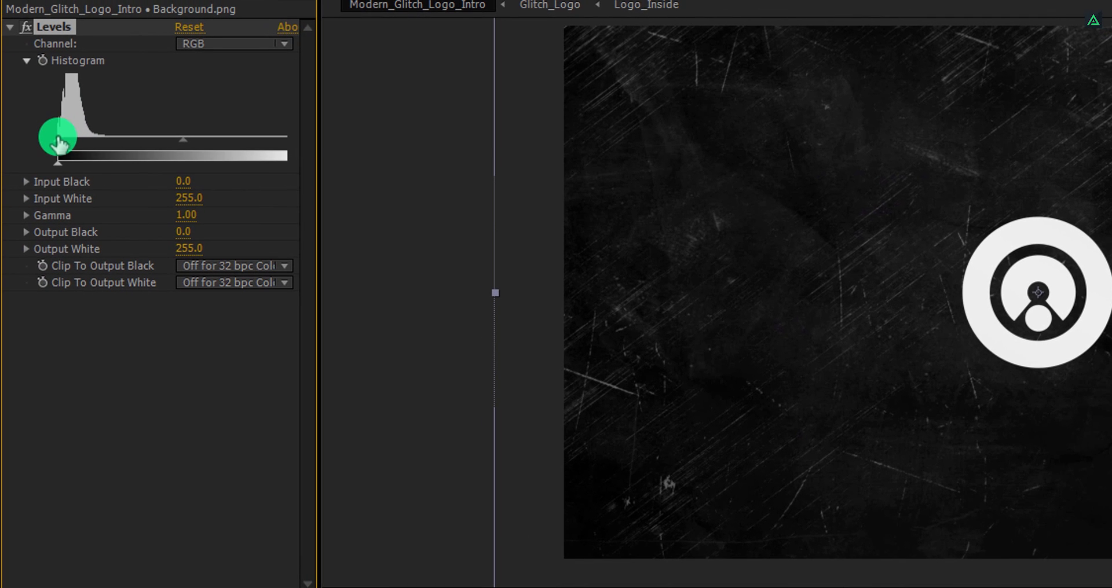
mouse_move(61, 146)
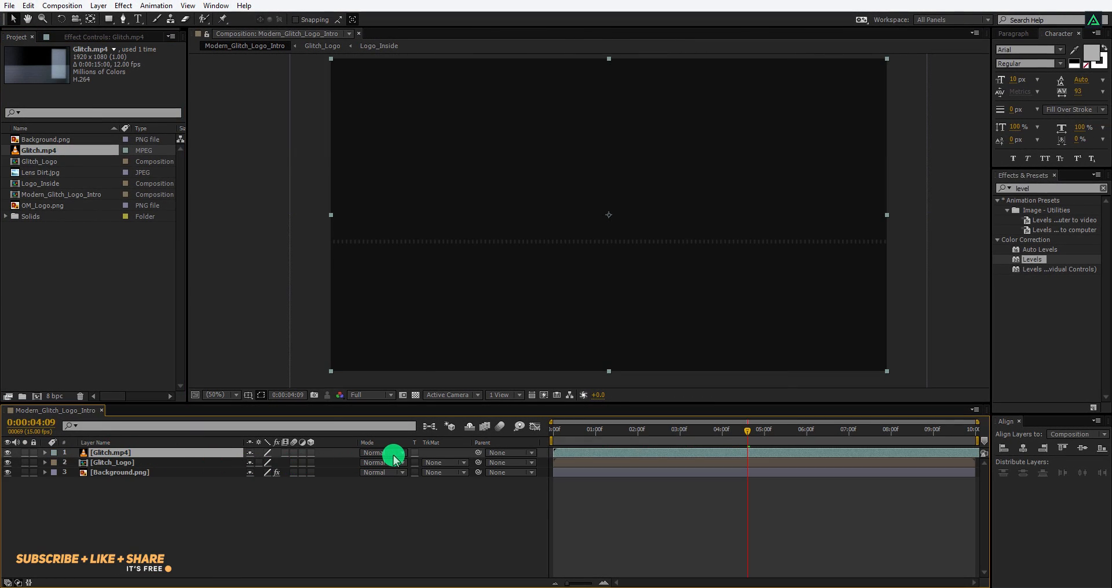
Step: Set Glitch.mp4 to Screen blend mode and scrub through the first two seconds
left_click(382, 452)
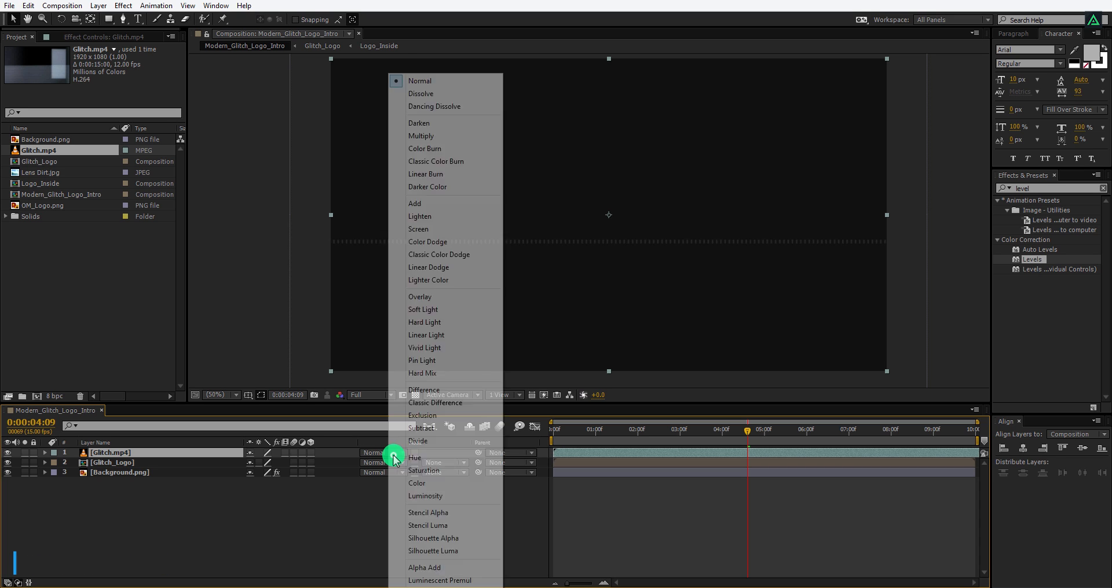
left_click(417, 229)
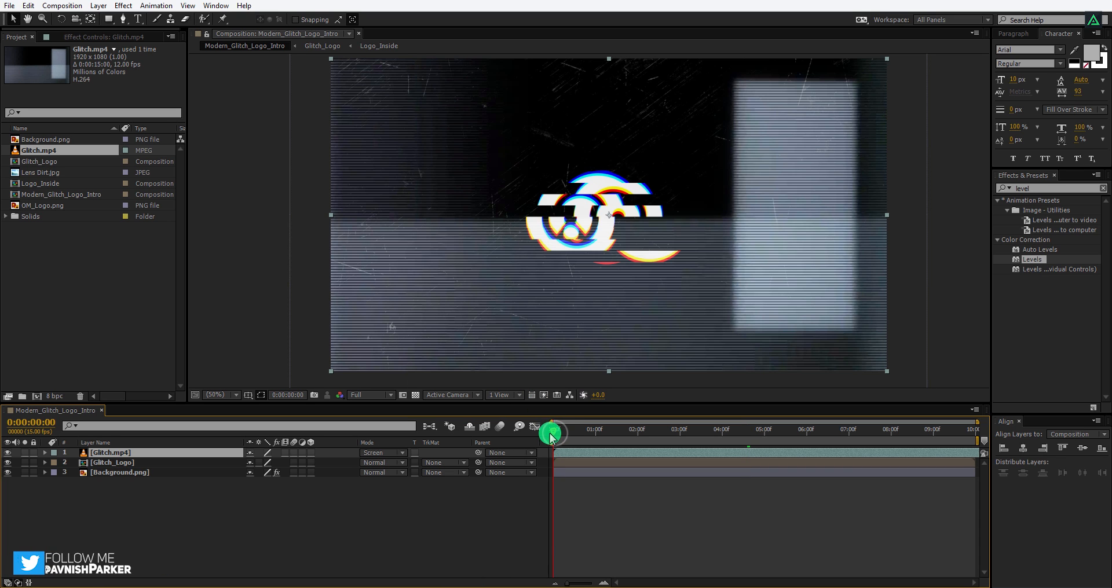
left_click_drag(551, 432, 638, 444)
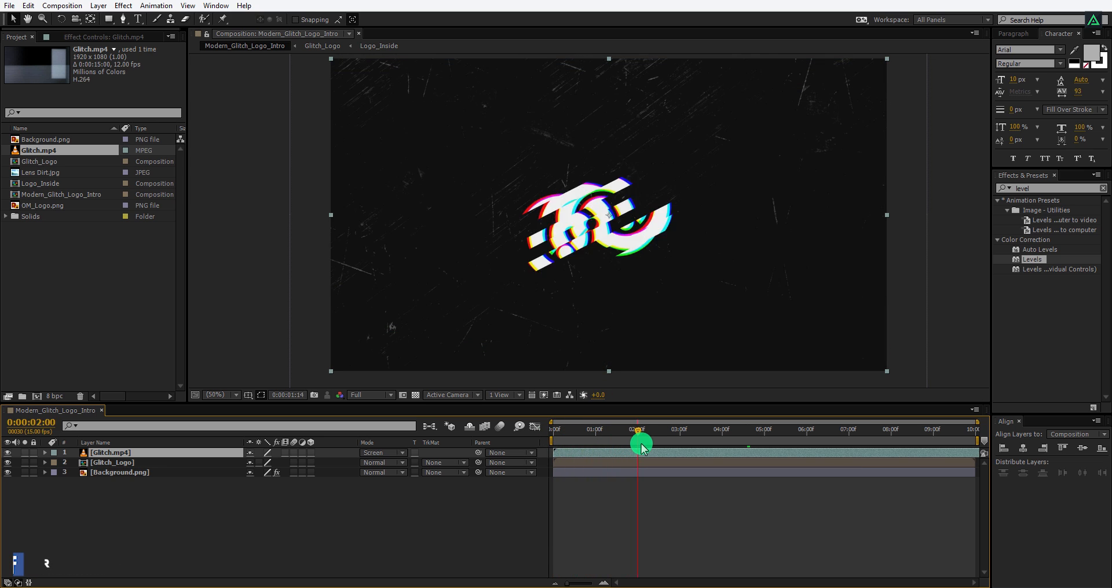
left_click_drag(640, 446, 739, 457)
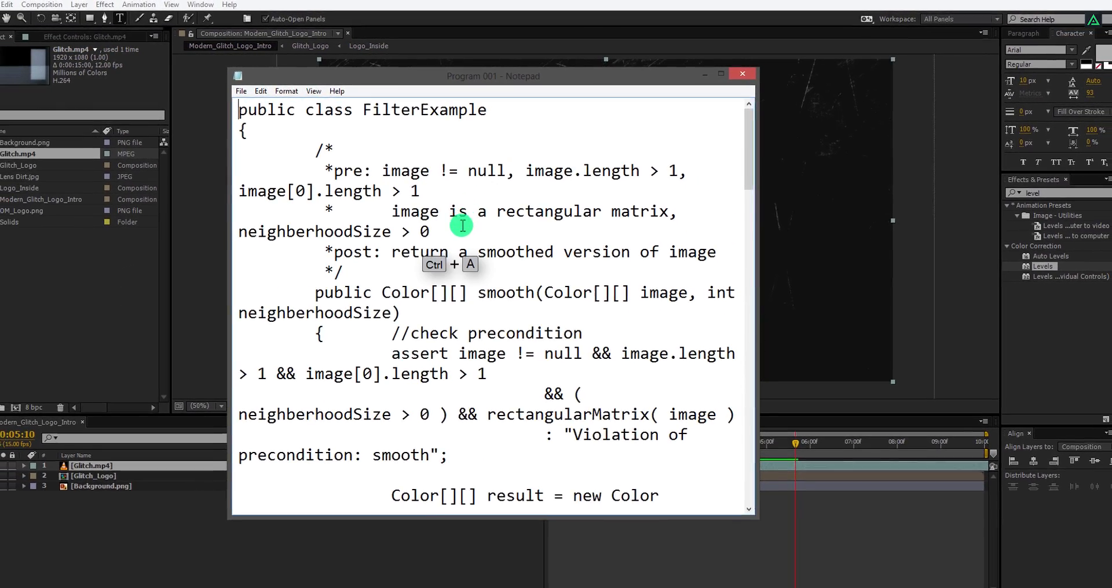
Step: Copy all the FilterExample code from Notepad and paste it into the new text layer
key("ctrl+a")
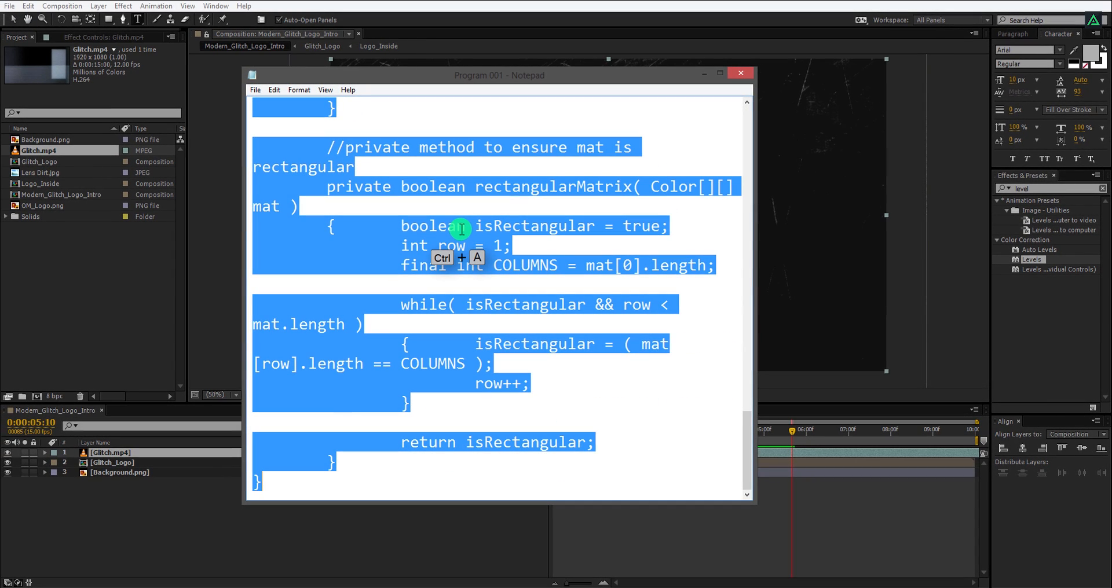
key("ctrl+c")
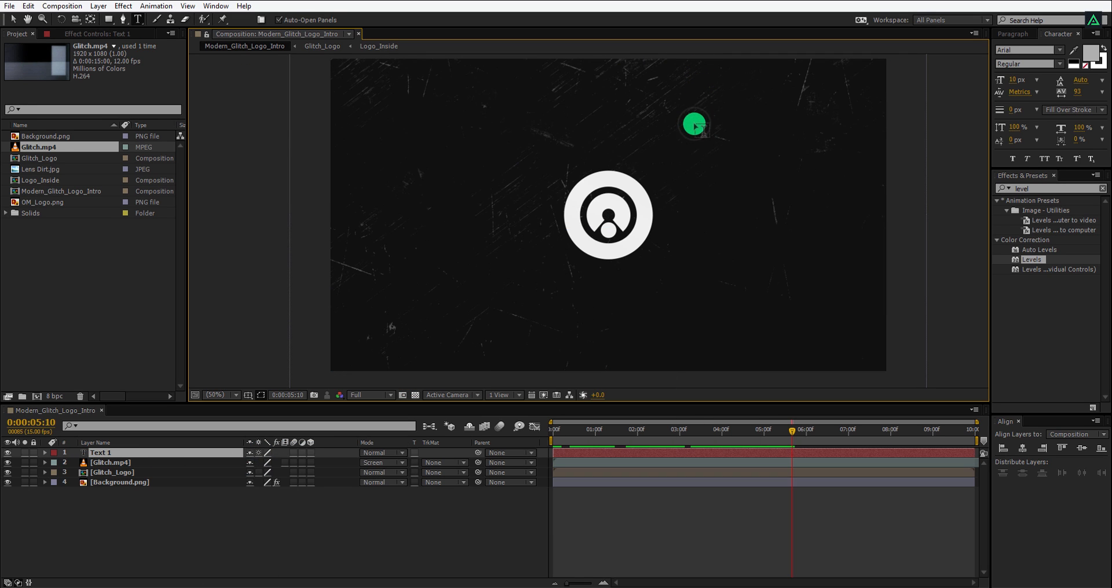
key("ctrl+v")
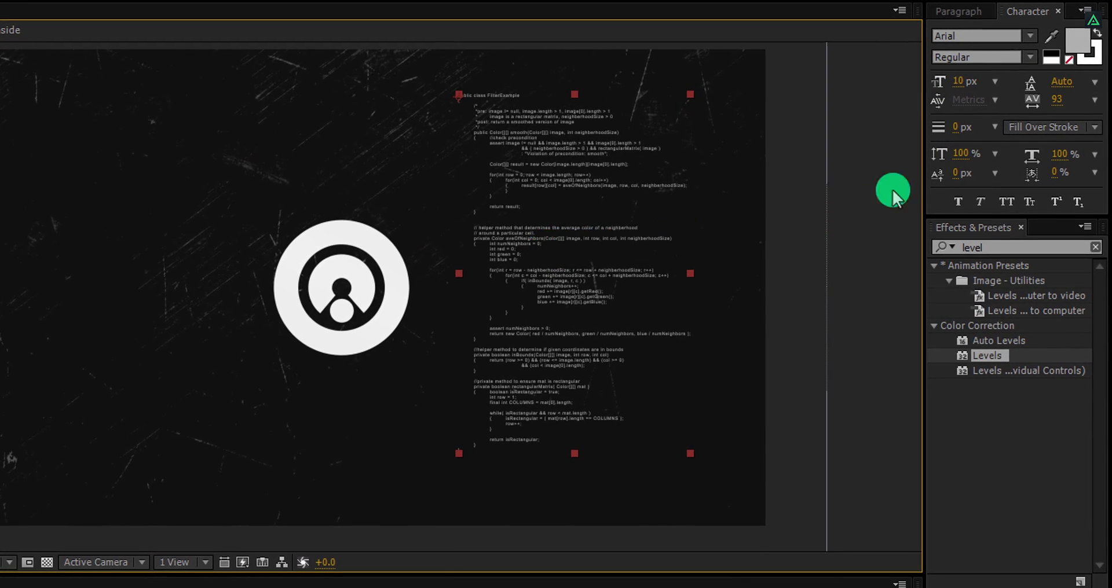
mouse_move(964, 75)
type("typ")
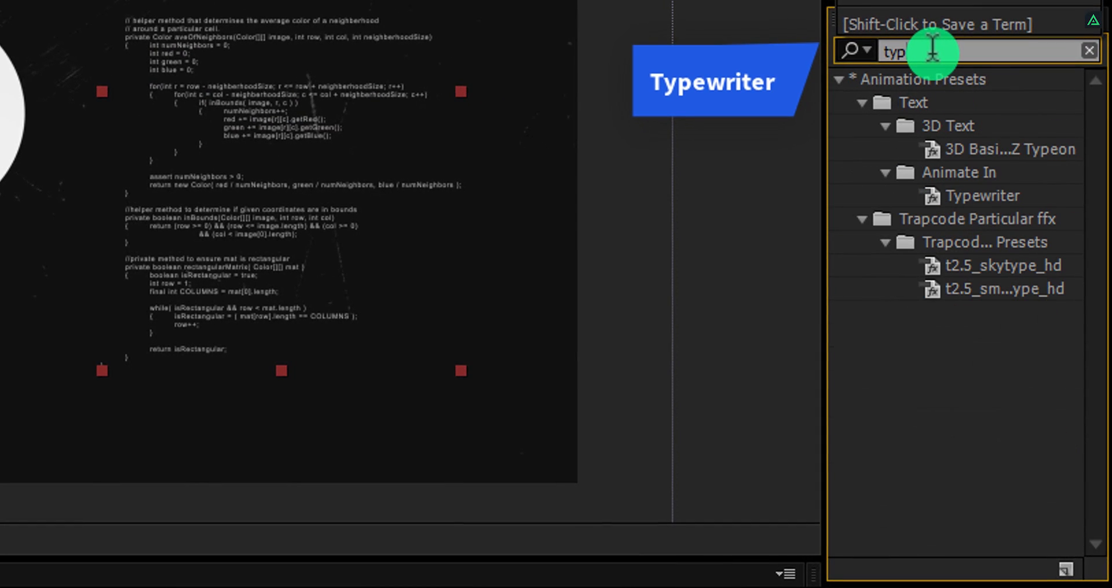
Step: Apply the Typewriter preset to the code text layer and Easy Ease its keyframes
type("e")
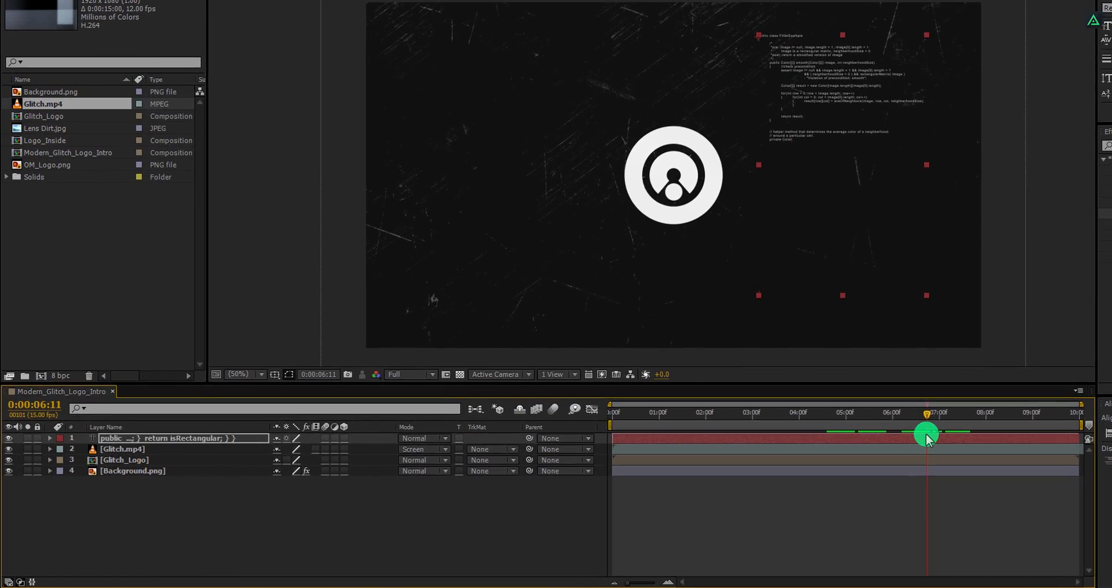
left_click(51, 435)
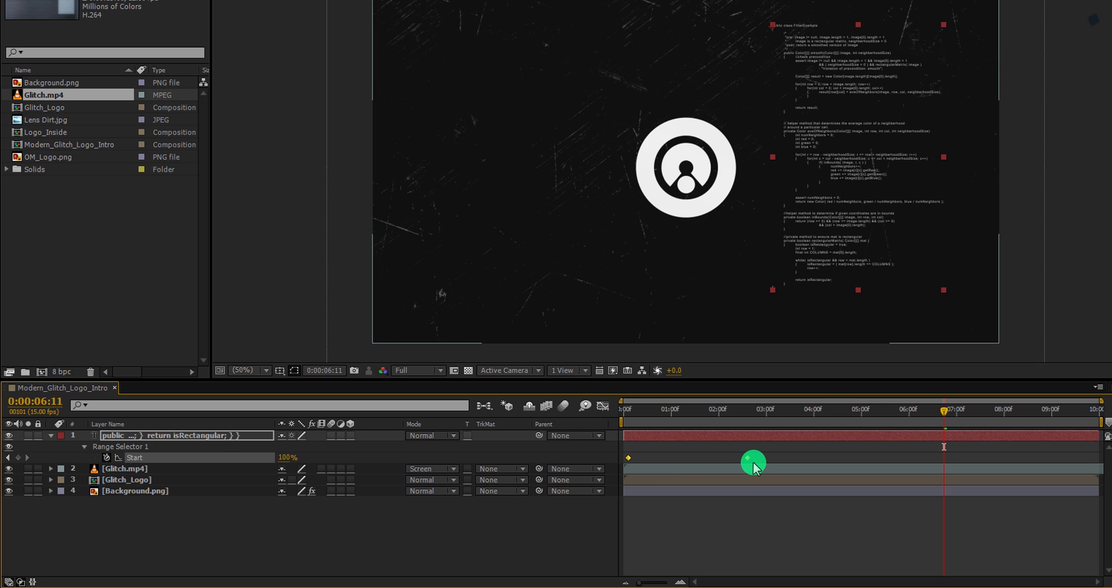
mouse_move(853, 467)
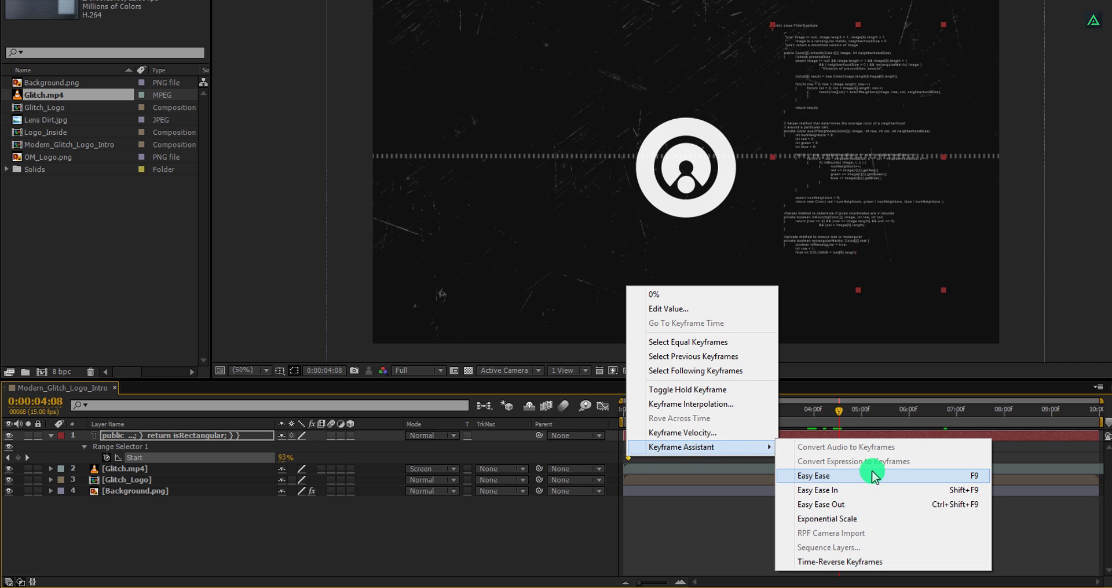
left_click(813, 475)
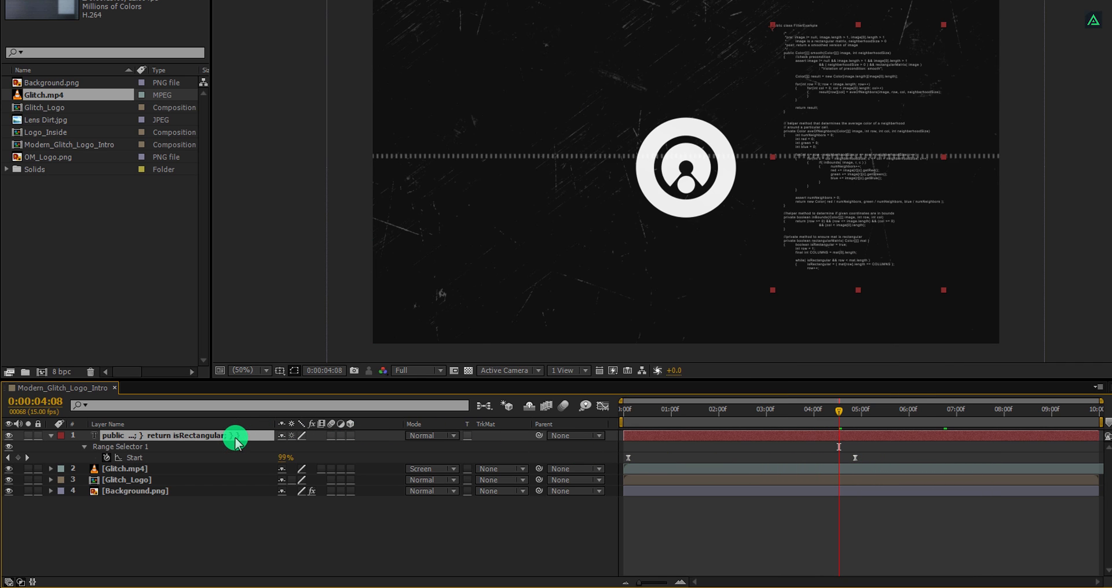
Step: Duplicate the code layer, paste the ListNode code into it, and start it later
key("ctrl+d")
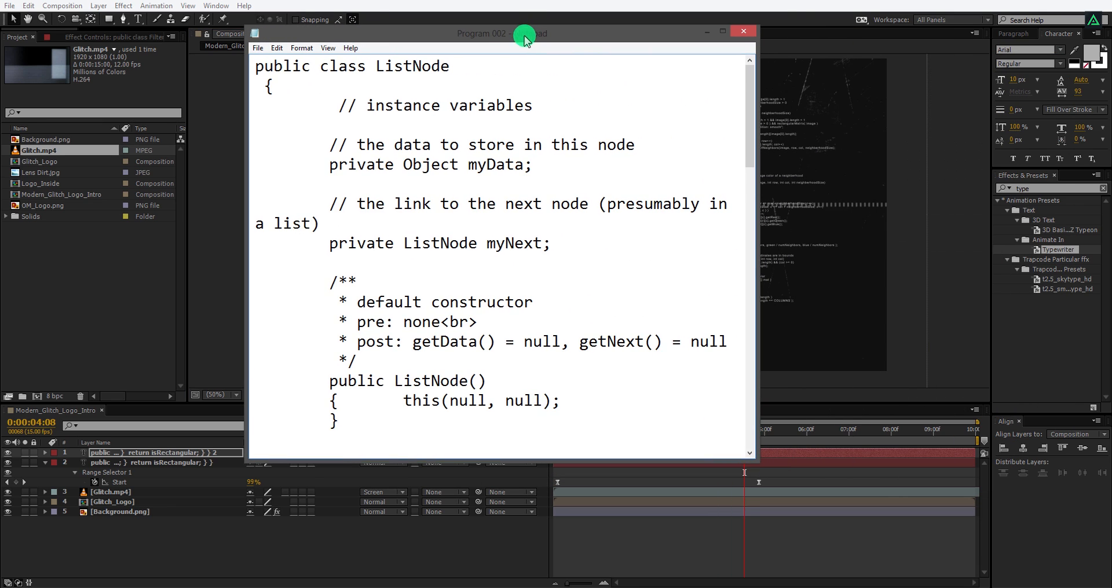
mouse_move(505, 150)
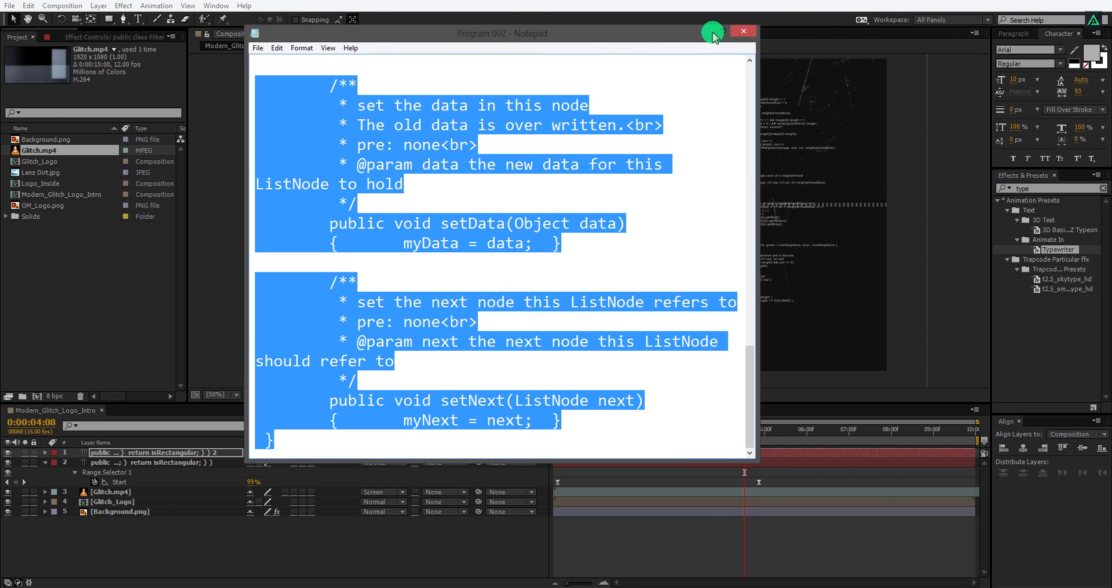
left_click(742, 32)
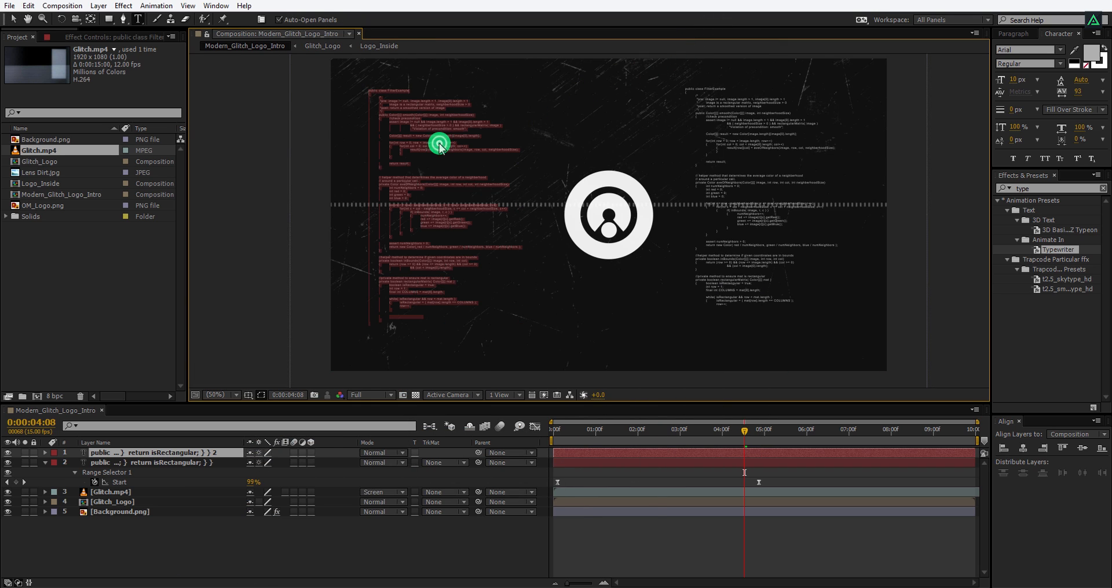
key("ctrl+v")
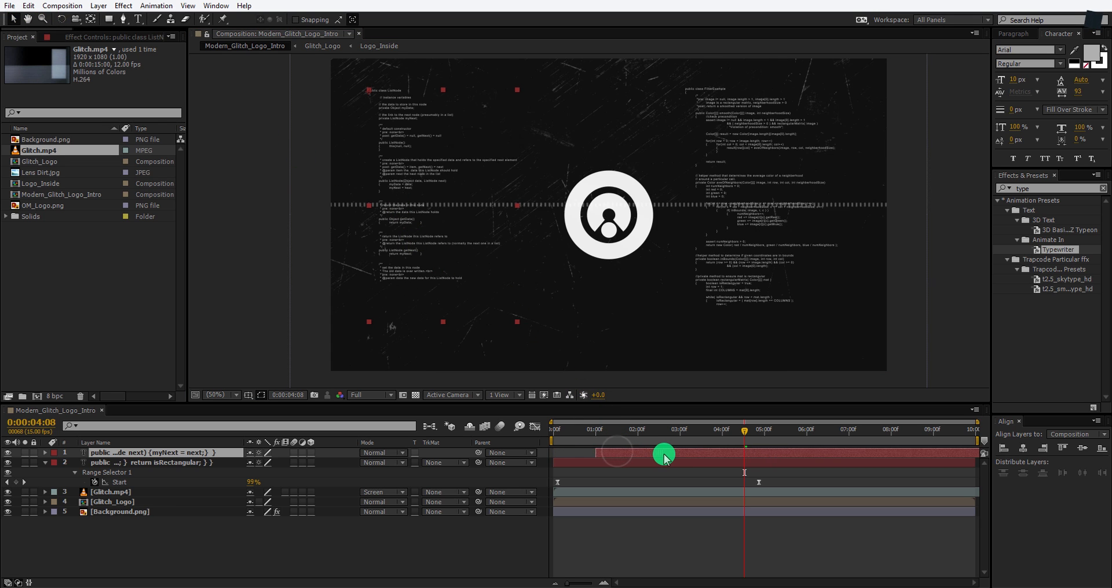
left_click_drag(663, 453, 819, 436)
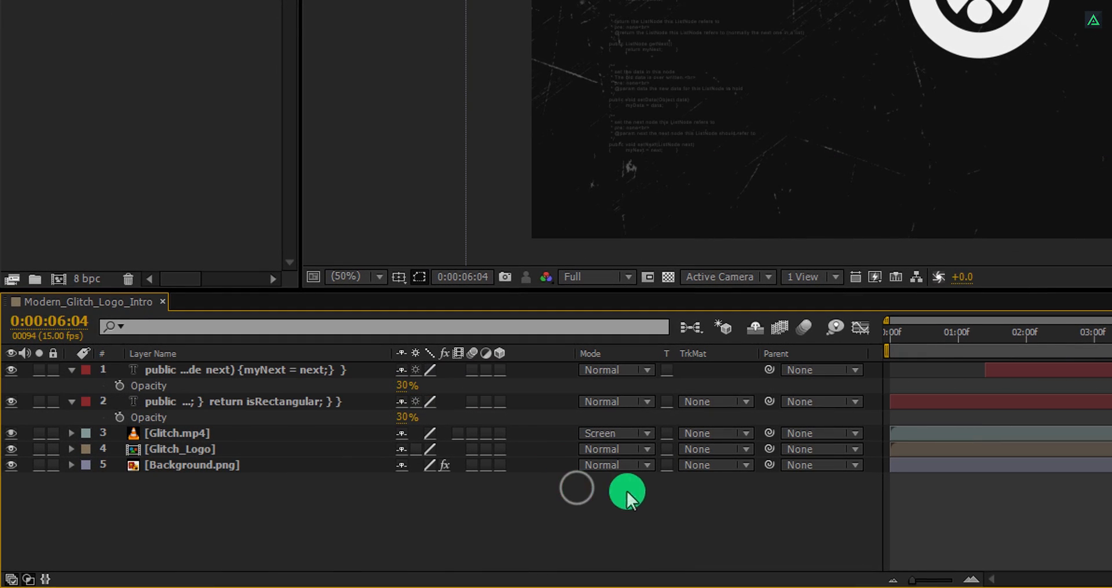
mouse_move(713, 492)
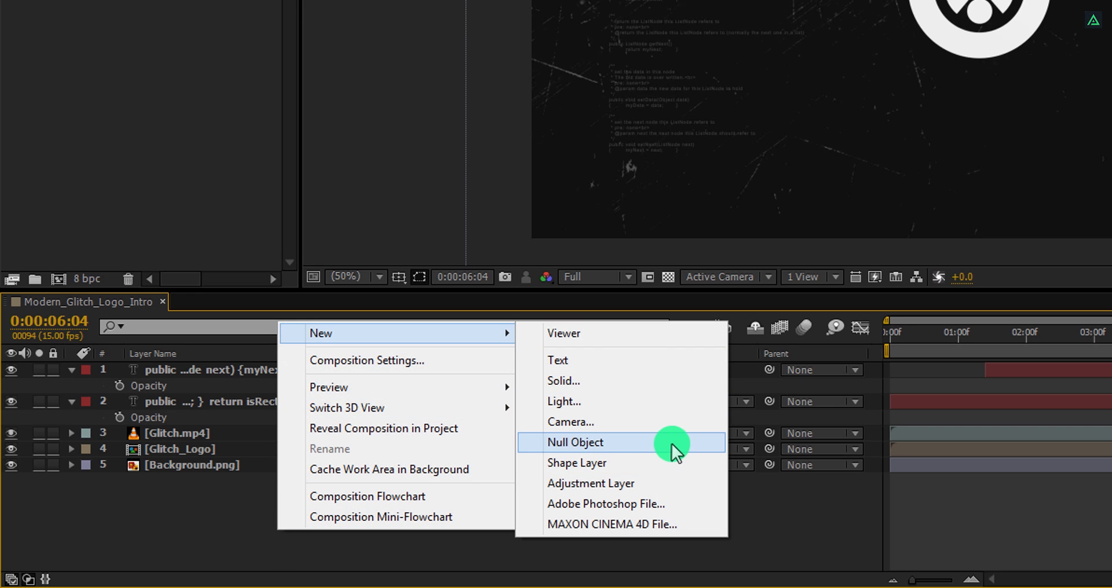
Step: Add a null object for the scale zoom, preview it, and select Glitch.mp4
left_click(575, 441)
type("Scale")
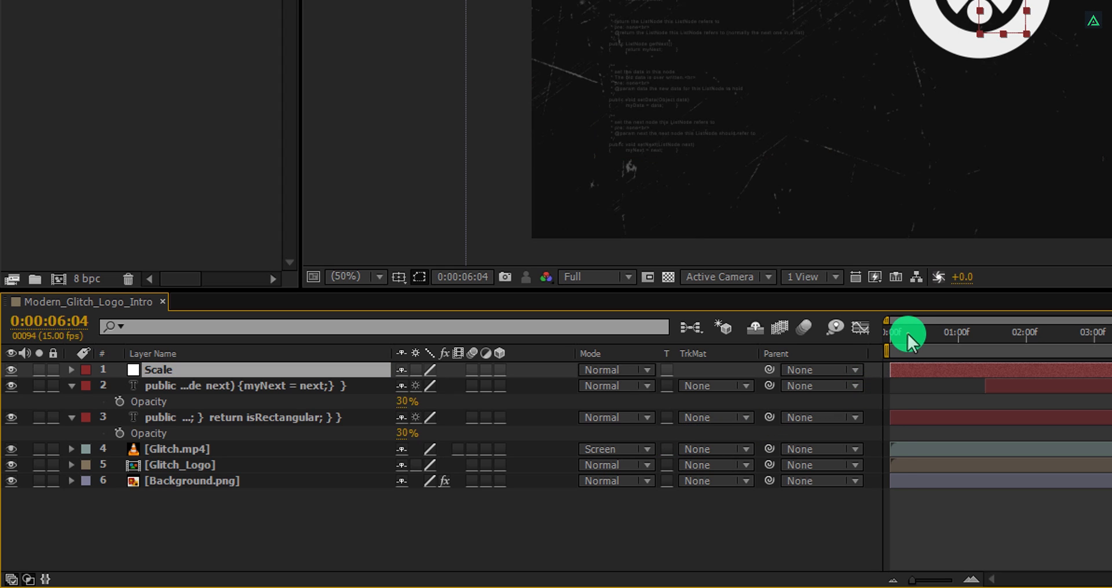
left_click_drag(911, 332, 890, 333)
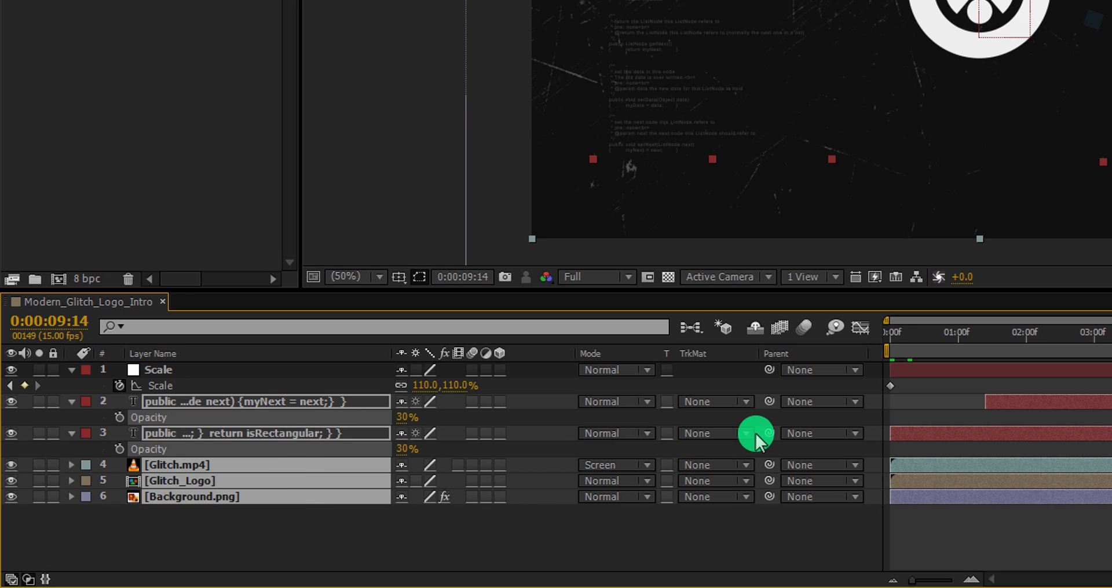
mouse_move(494, 409)
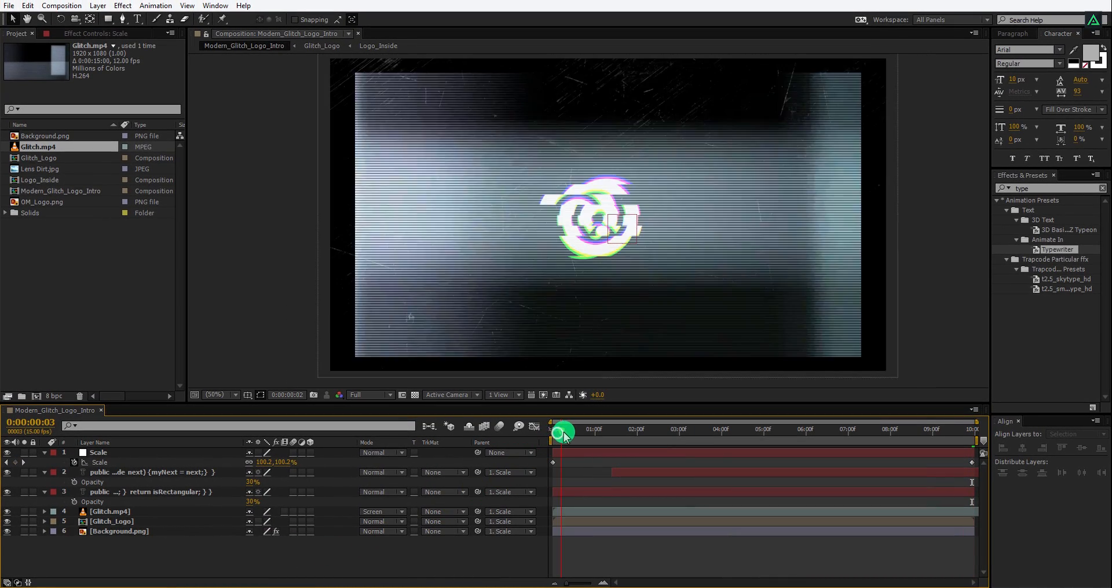
left_click_drag(564, 430, 769, 429)
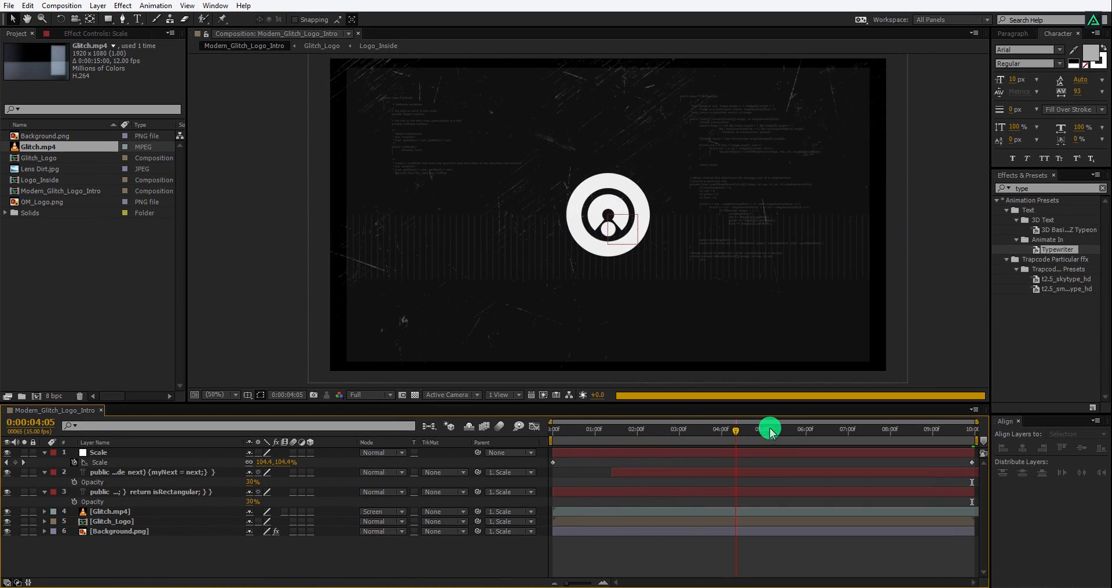
left_click_drag(770, 431, 960, 431)
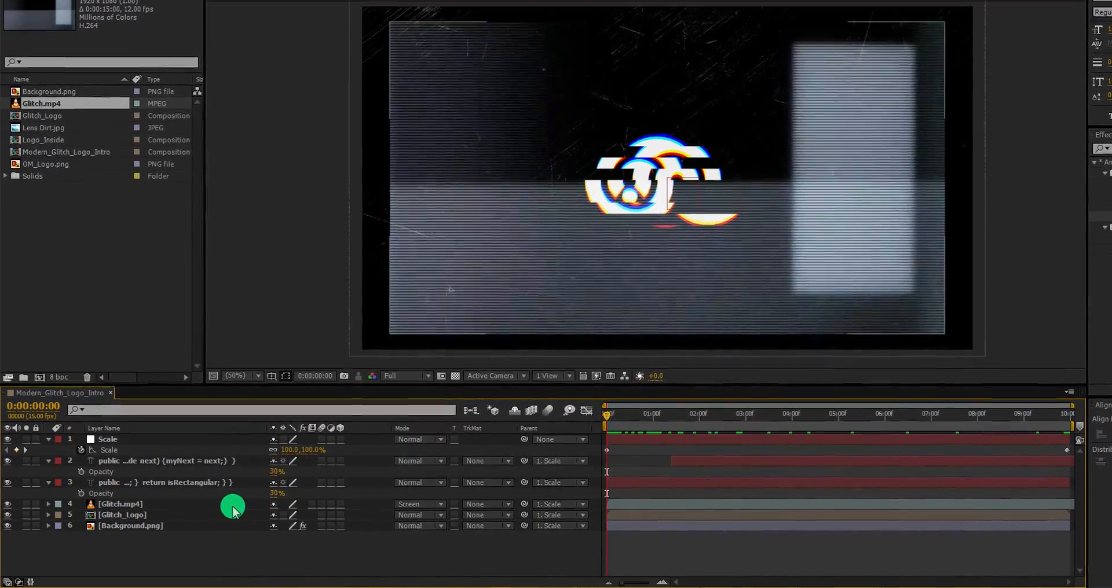
left_click(50, 503)
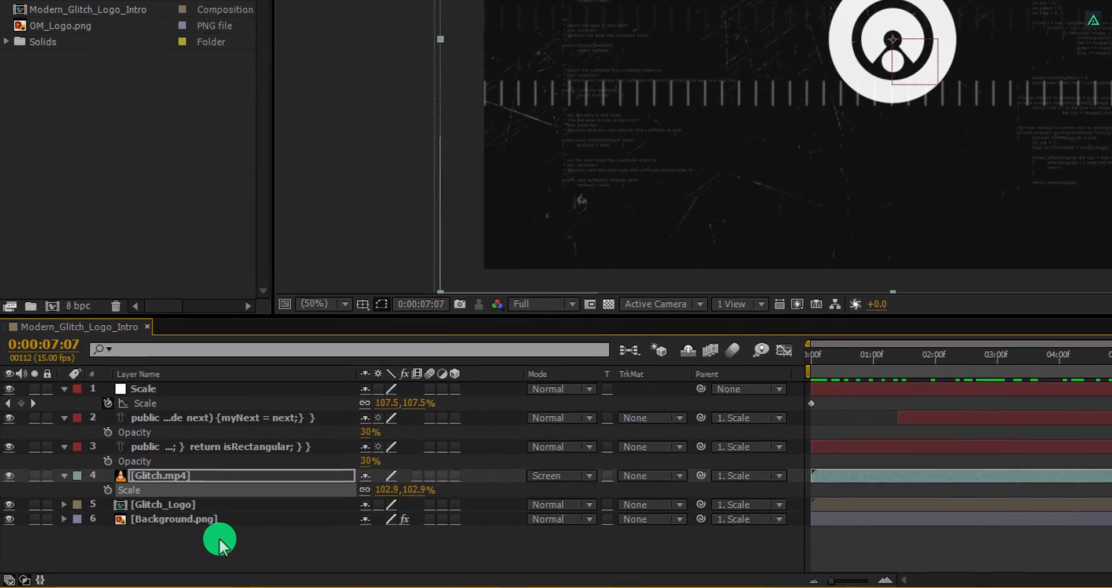
Step: Create the Lens Effect adjustment layer and raise its CC Lens Size to about 483
right_click(220, 542)
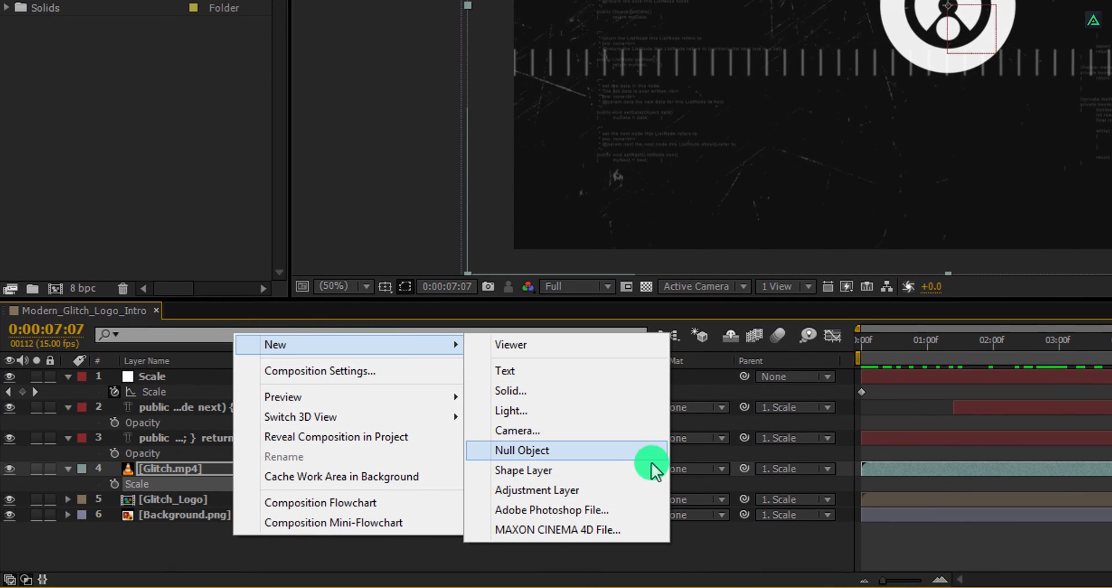
left_click(537, 490)
type("Lens Effect")
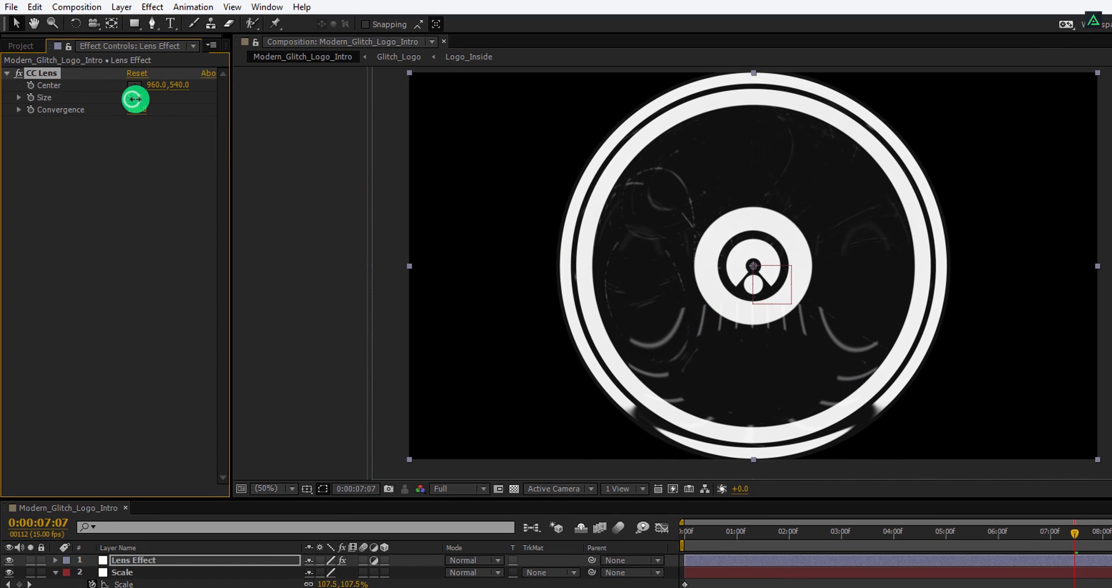
left_click_drag(135, 97, 173, 104)
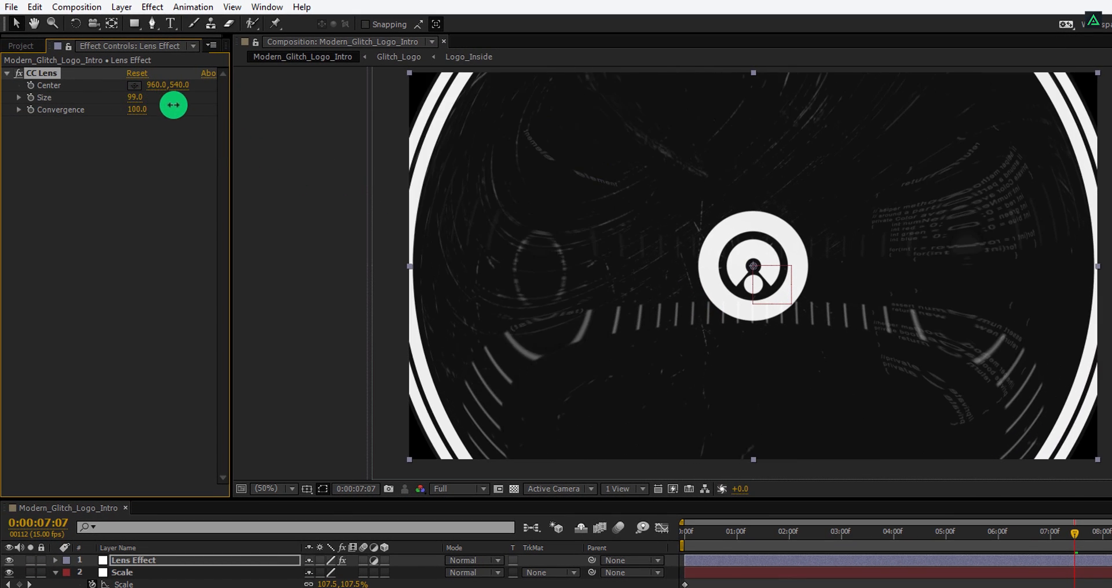
left_click_drag(135, 97, 145, 97)
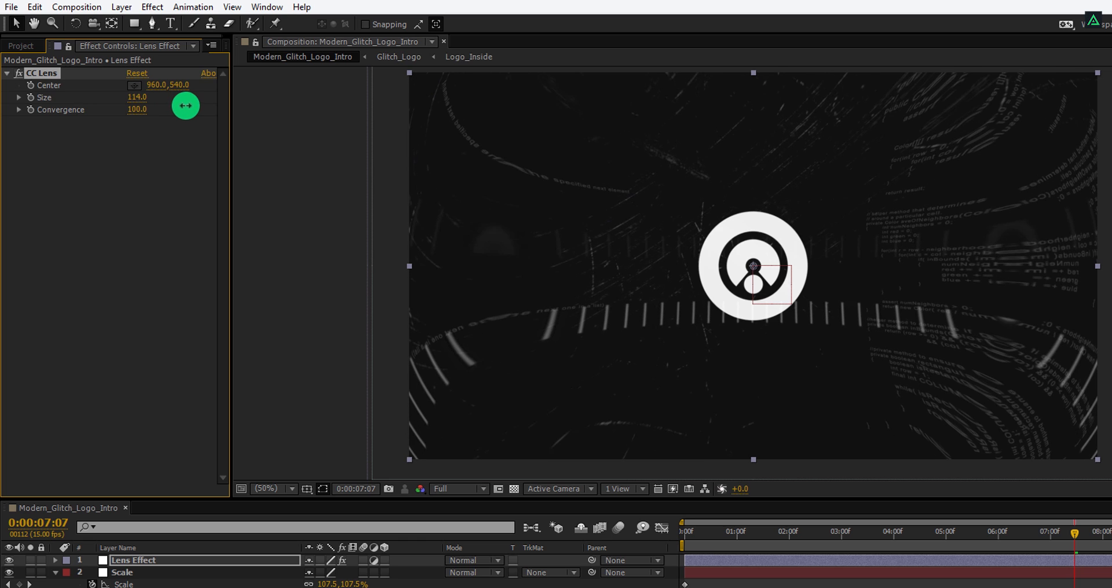
left_click_drag(136, 97, 153, 97)
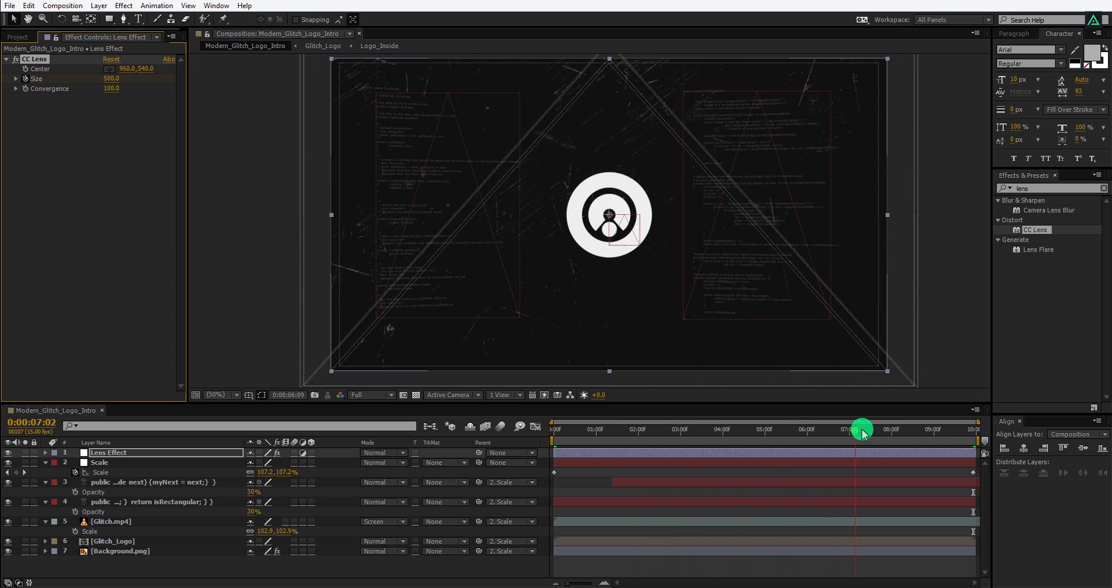
left_click_drag(859, 429, 901, 429)
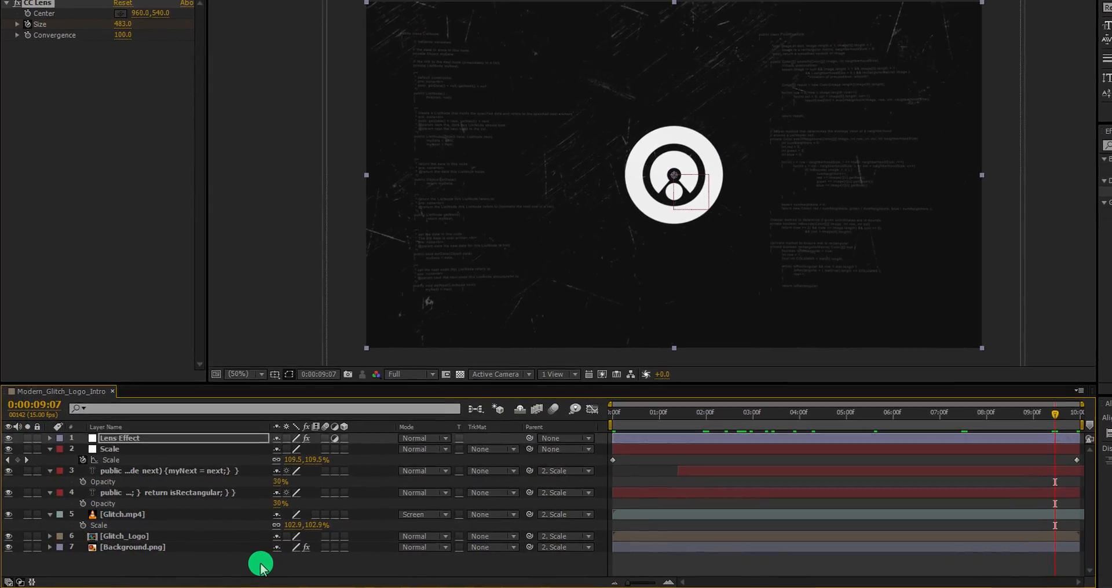
Step: Create a new black solid layer named Light
right_click(177, 560)
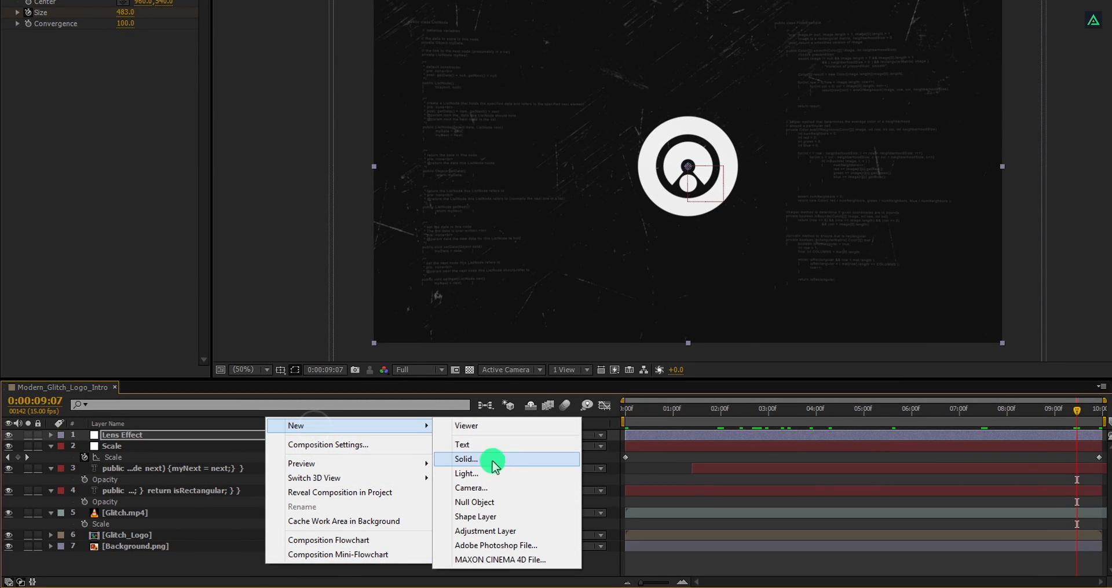
left_click(465, 459)
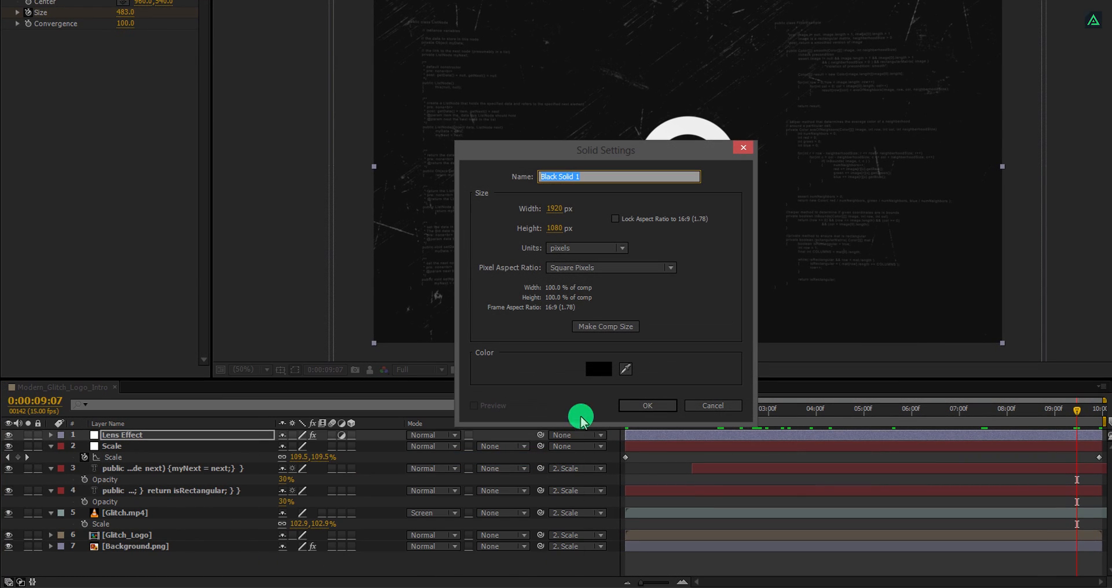
left_click(597, 369)
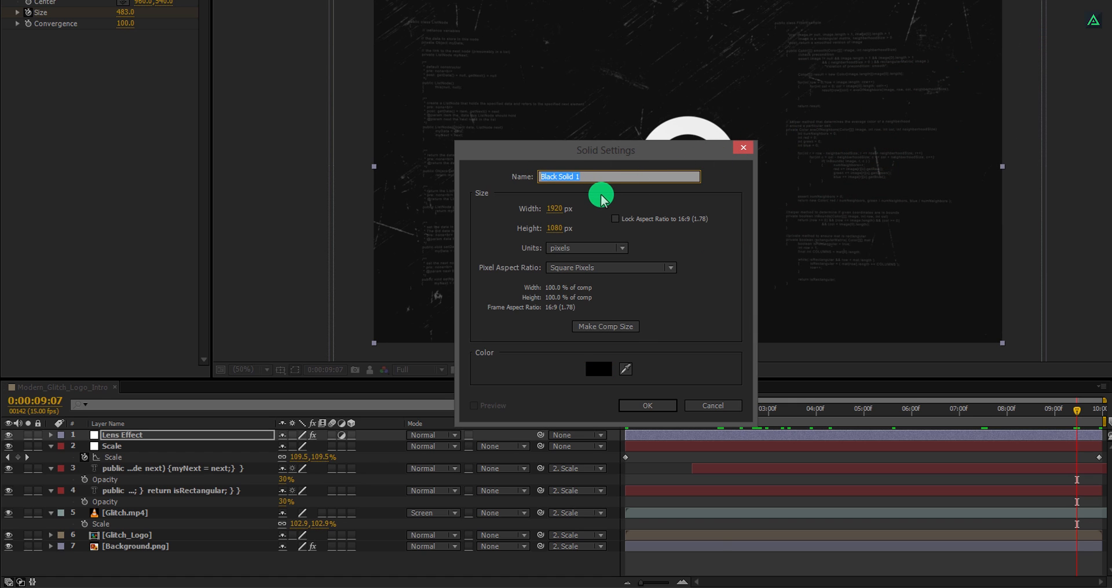
type("Light")
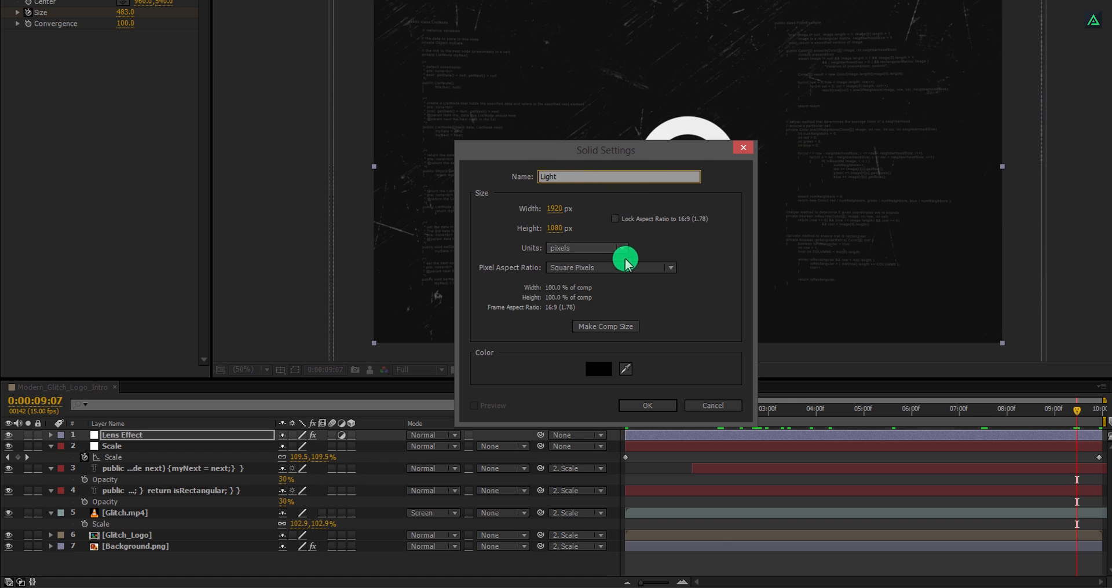
left_click(646, 405)
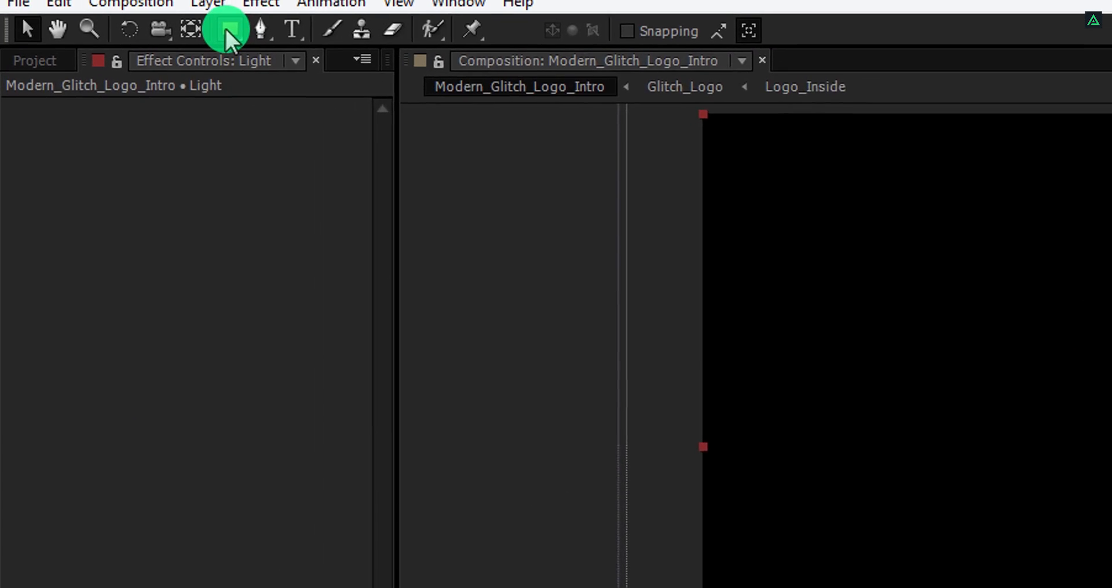
Step: Draw an elliptical mask on Light, set it to Subtract, and feather it
left_click(244, 30)
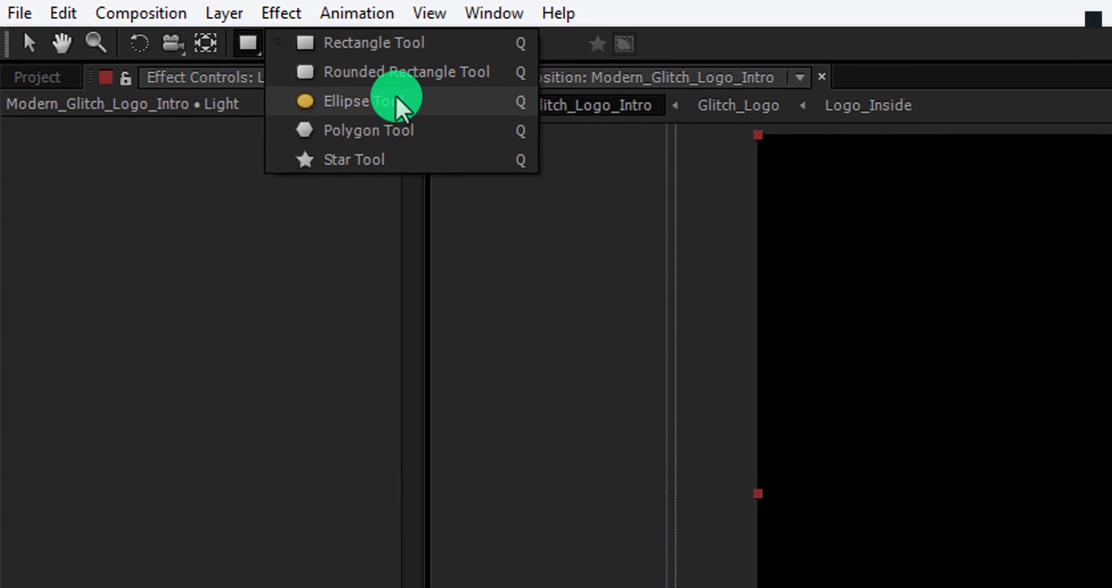
left_click(247, 44)
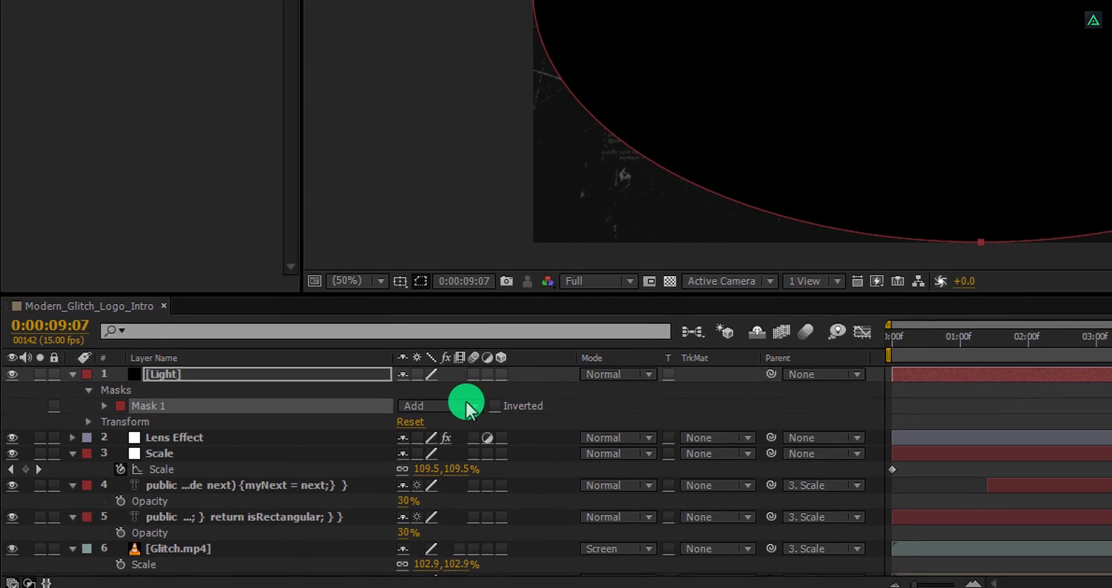
left_click(436, 405)
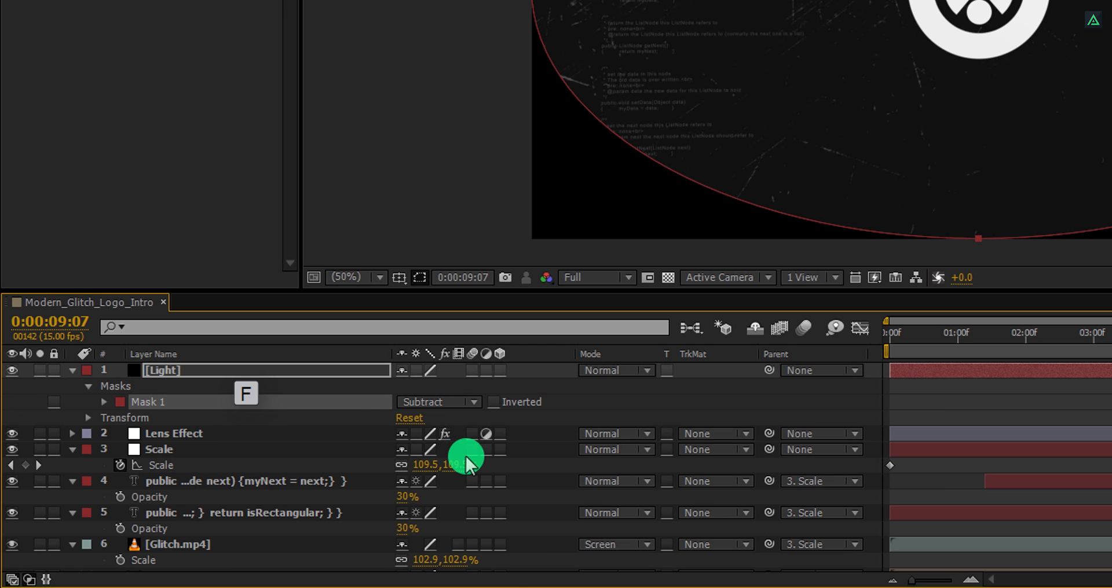
left_click(104, 402)
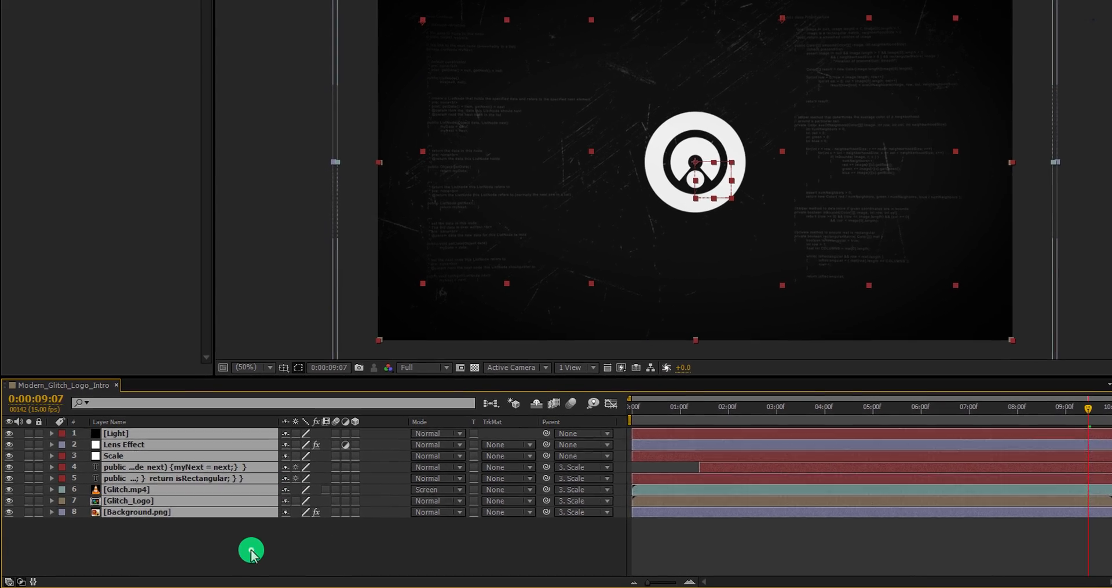
Step: Create a new solid layer named Grid
right_click(250, 551)
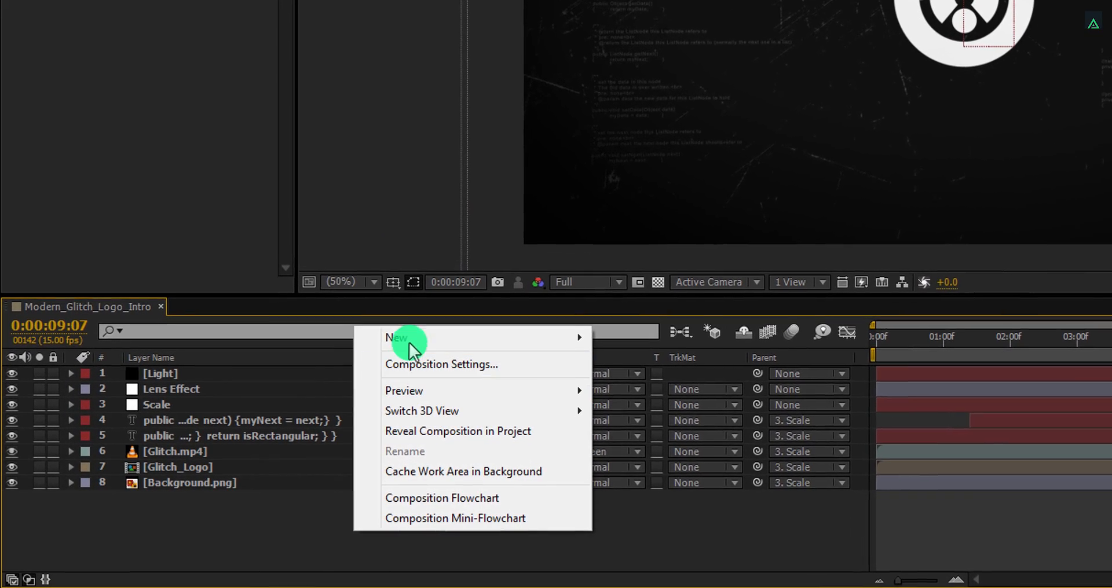
left_click(395, 338)
type("Grid")
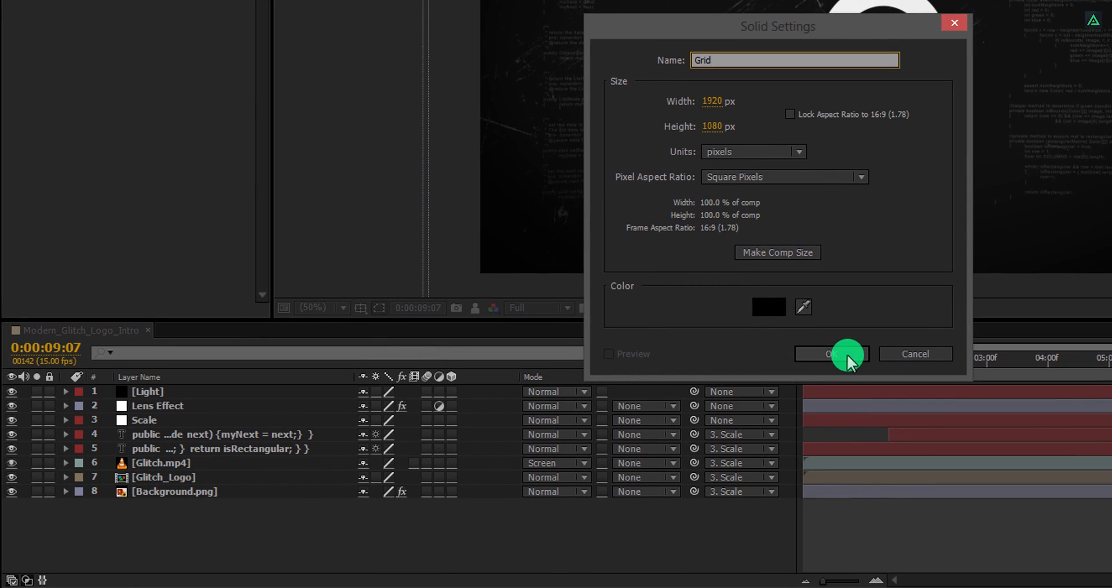
left_click(831, 354)
type("grid")
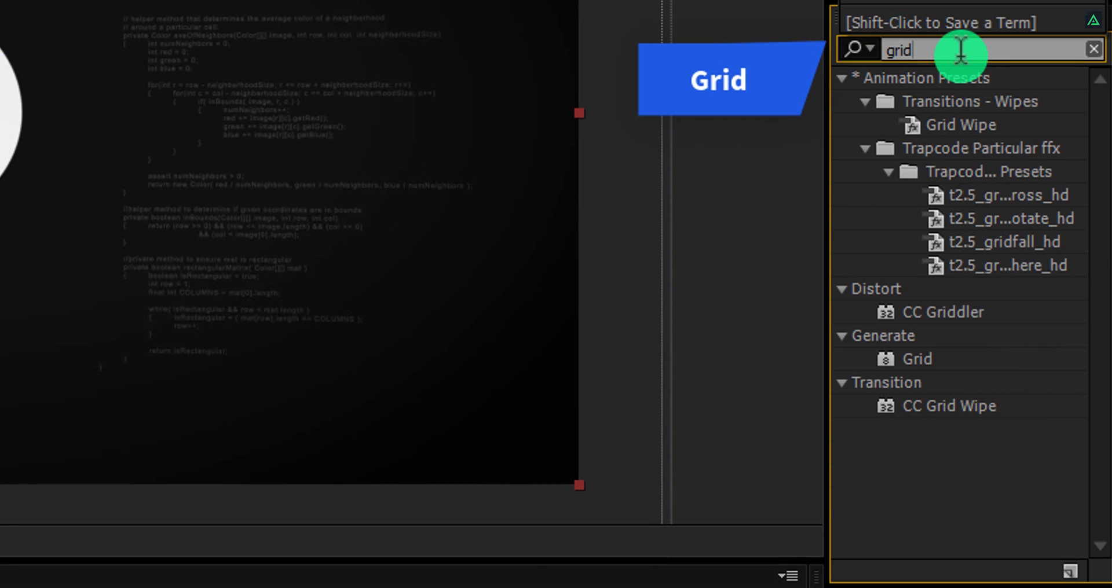
Step: Apply the Grid effect with Width & Height Sliders sizing, Border 0.5, color #697DA9
left_click(916, 360)
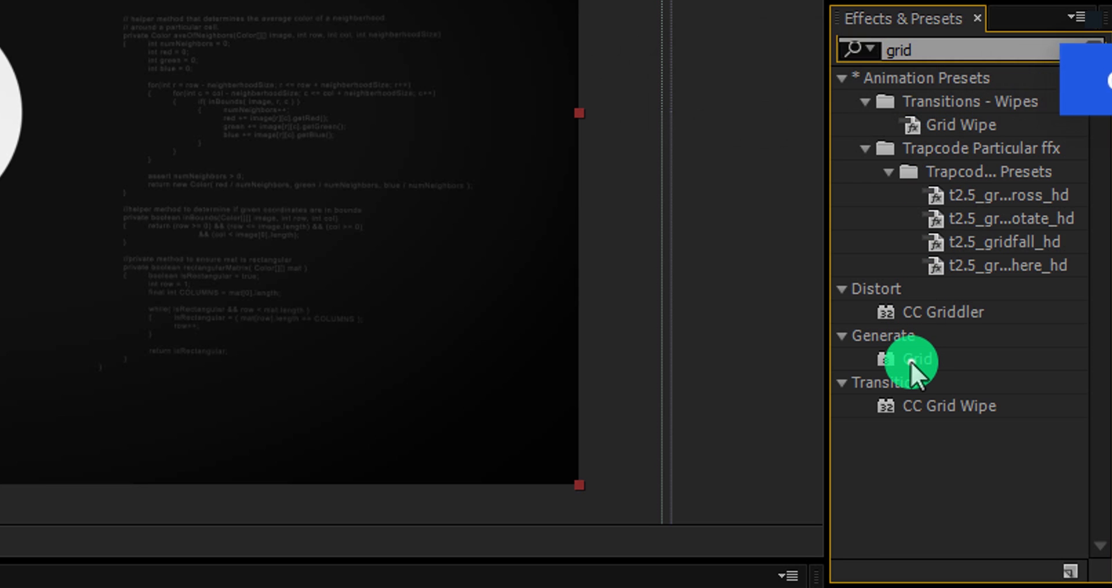
double_click(908, 360)
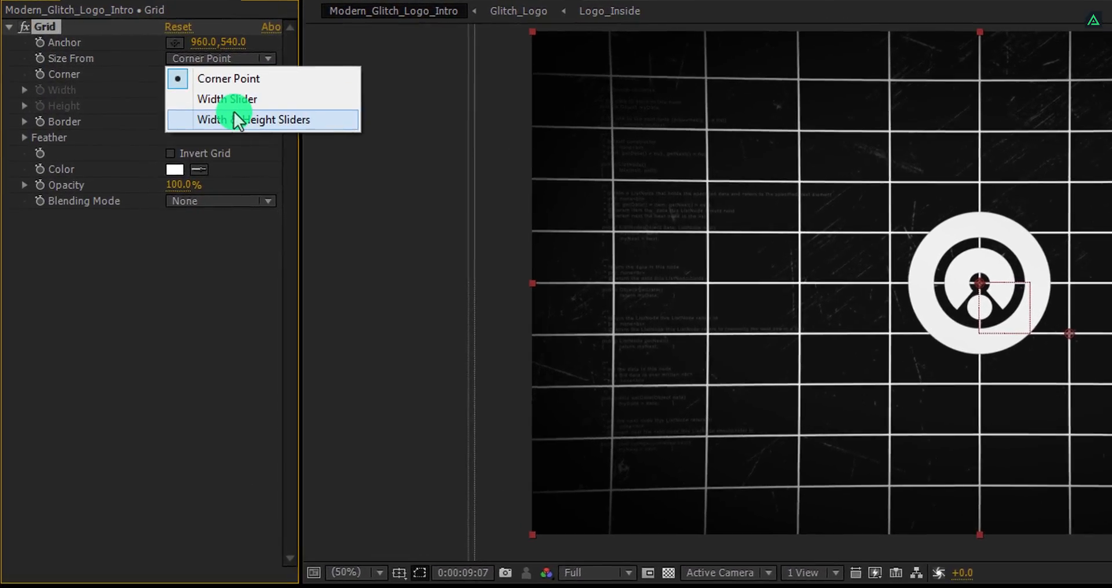
left_click(268, 119)
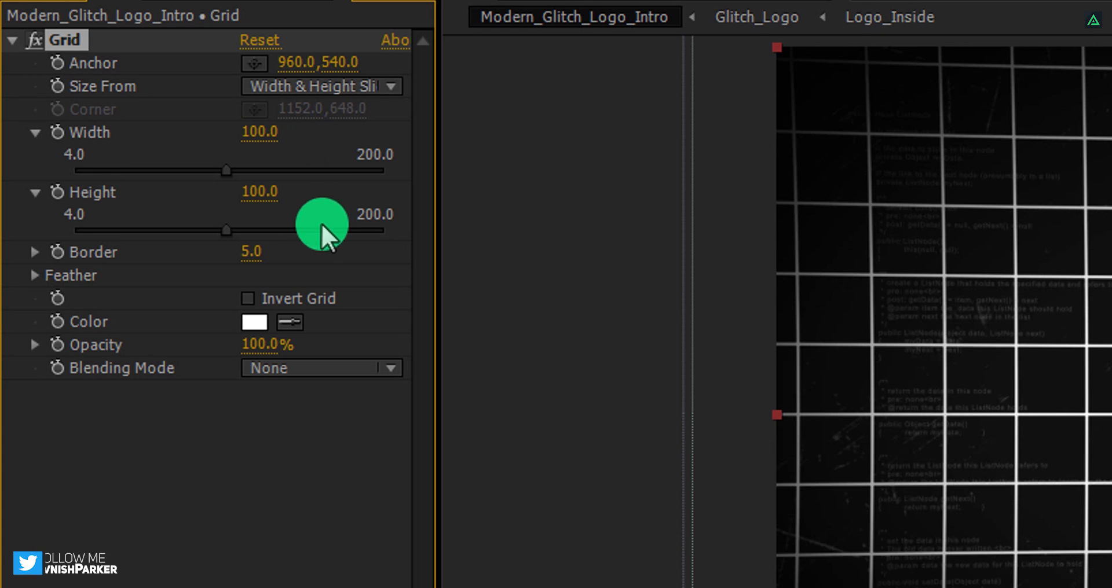
double_click(250, 252)
type("0.5")
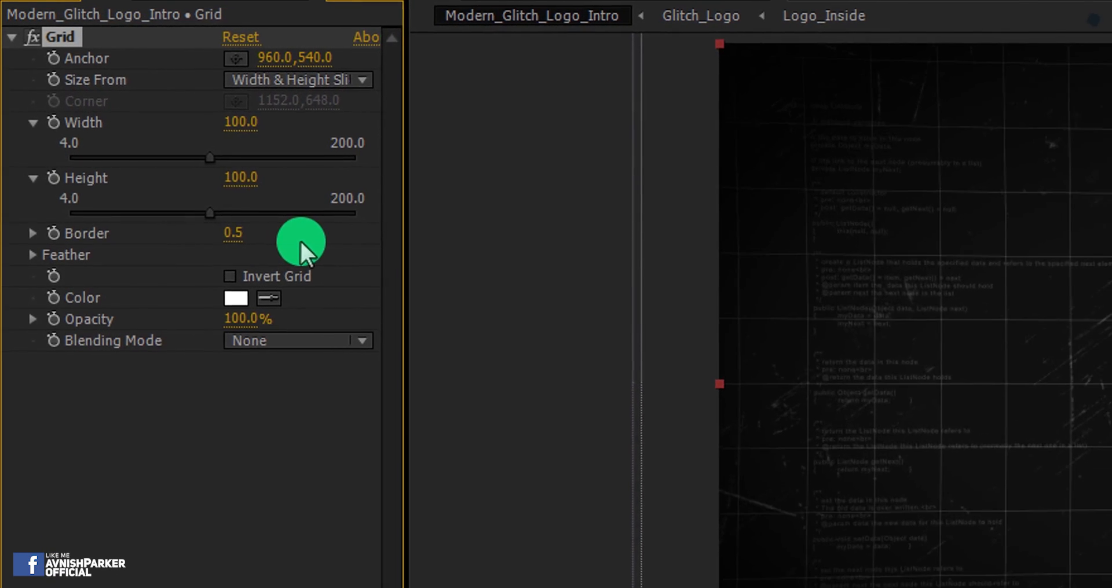
left_click(235, 298)
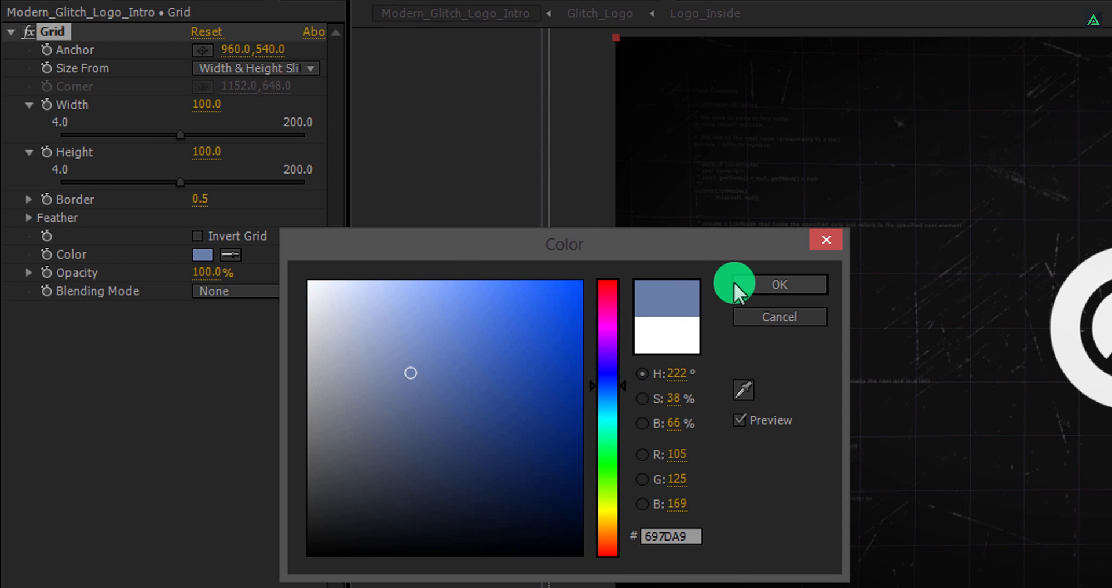
left_click(778, 284)
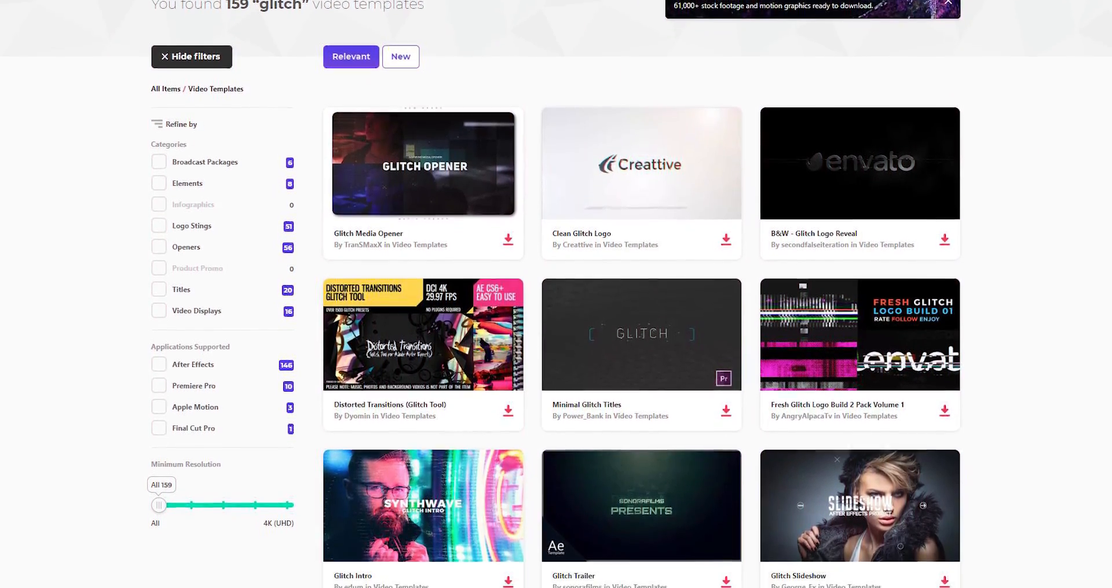
Step: Scroll down the Envato Elements main page through the digital asset categories
scroll("down", 3)
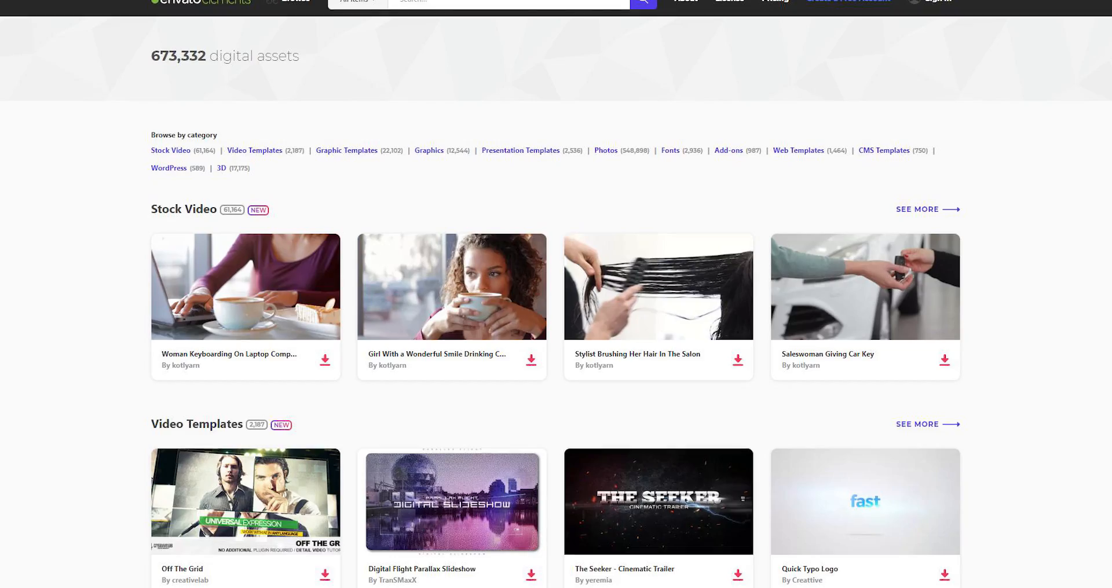
scroll("down", 3)
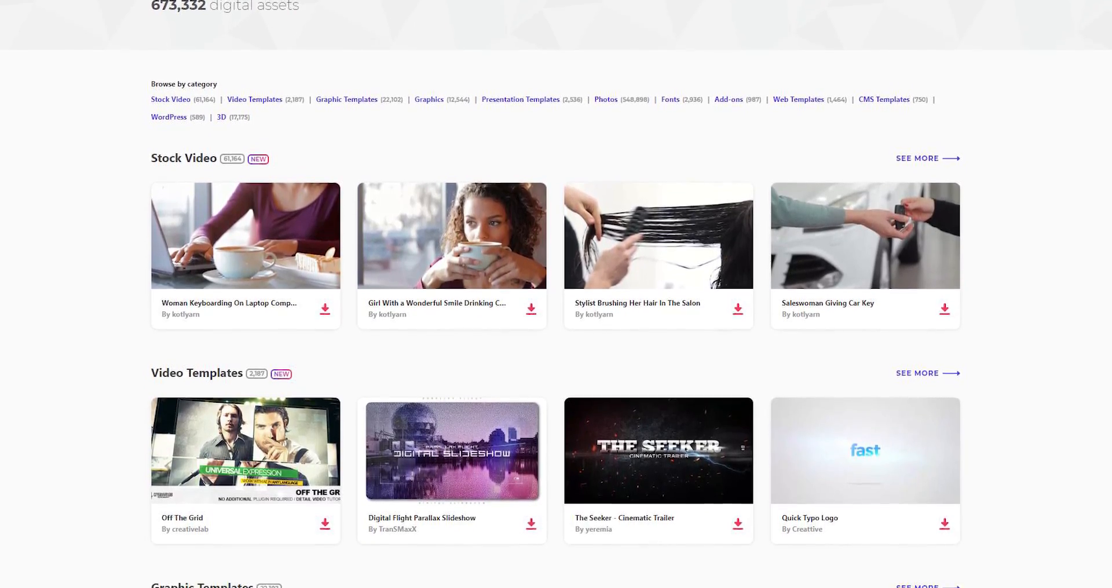